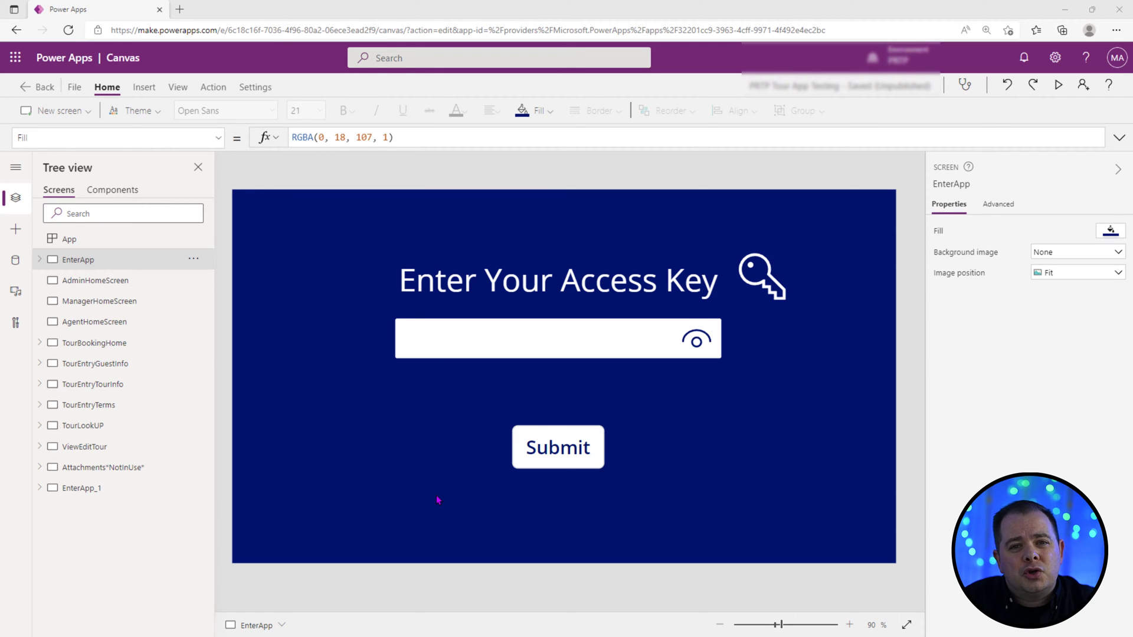
mouse_move(248, 281)
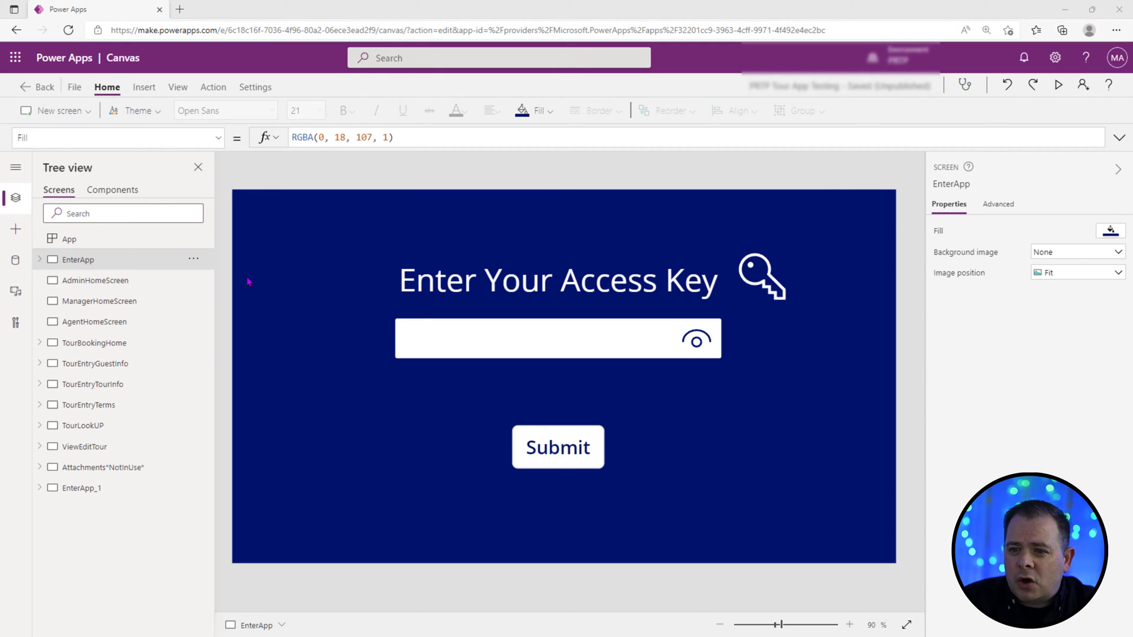
Step: Preview the blank AdminHomeScreen, ManagerHomeScreen and AgentHomeScreen, then return to the EnterApp screen
left_click(94, 281)
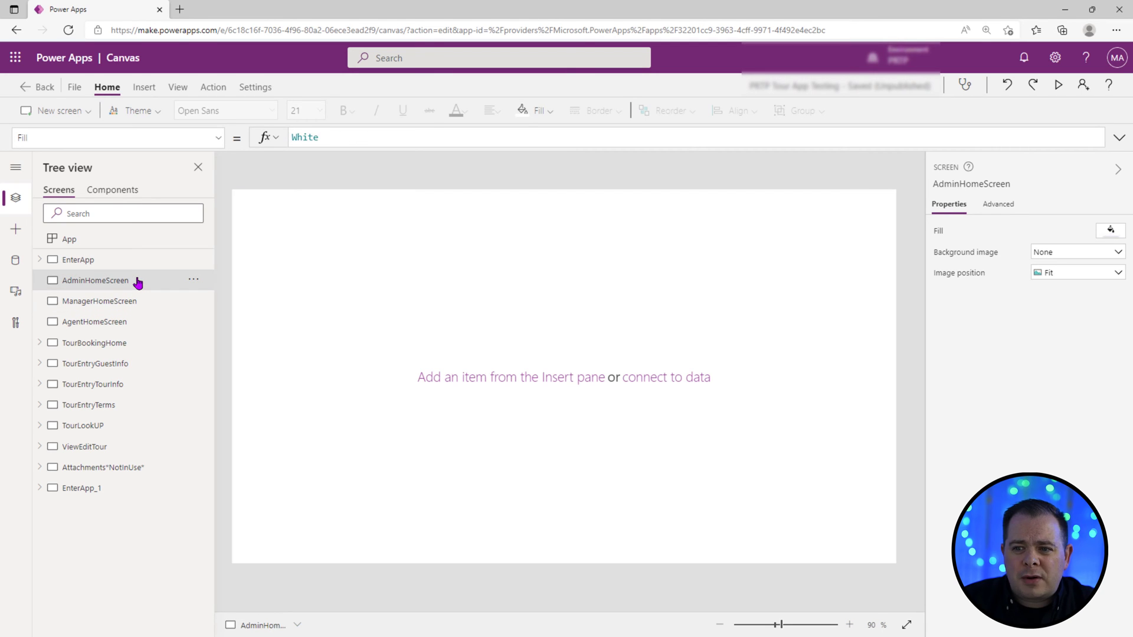
left_click(100, 300)
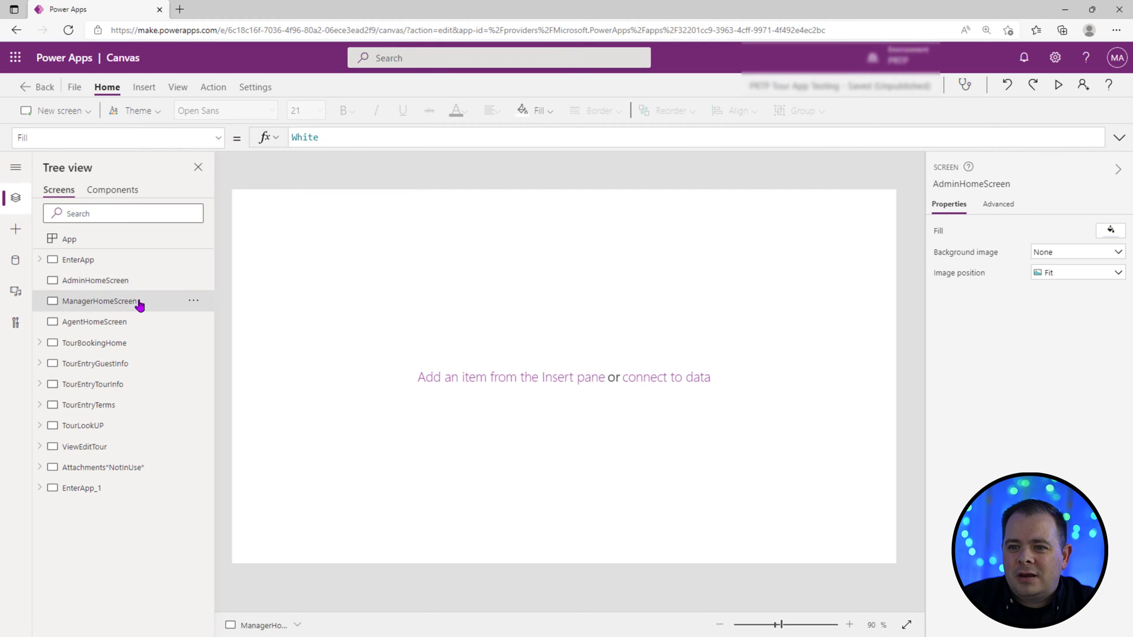
left_click(99, 300)
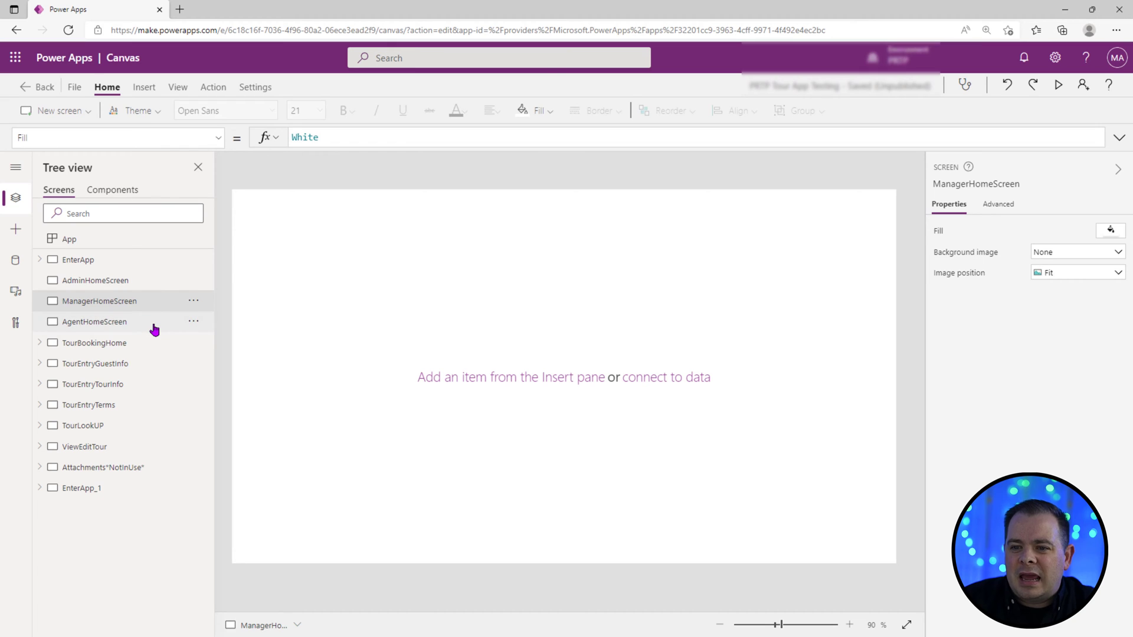
left_click(78, 259)
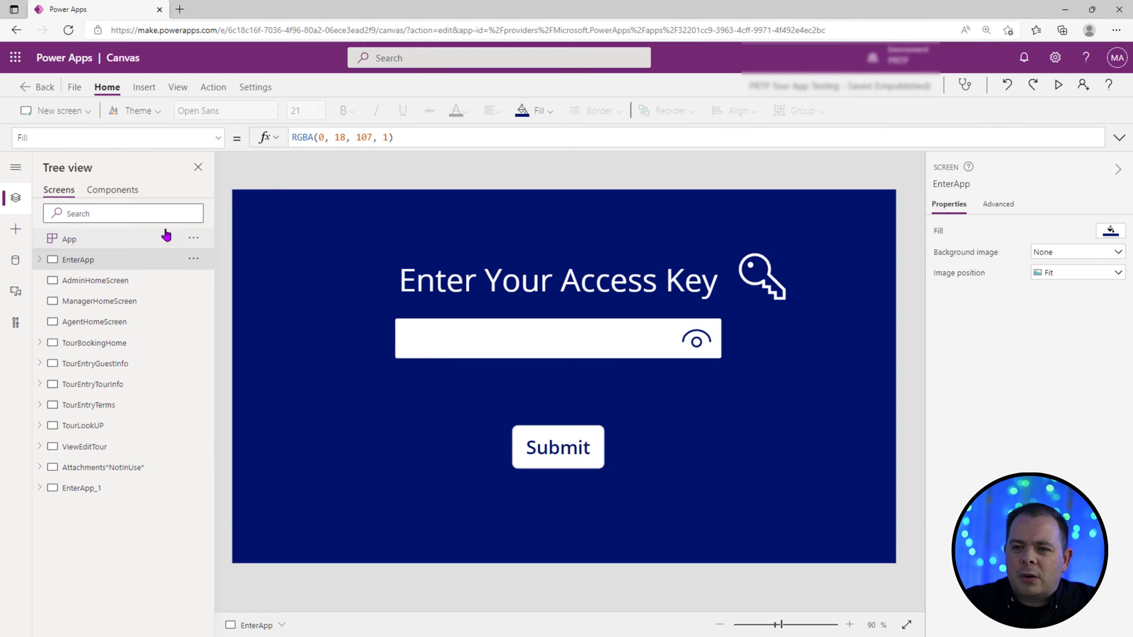
Step: Select the App object and bring up its OnStart formula for editing
left_click(69, 238)
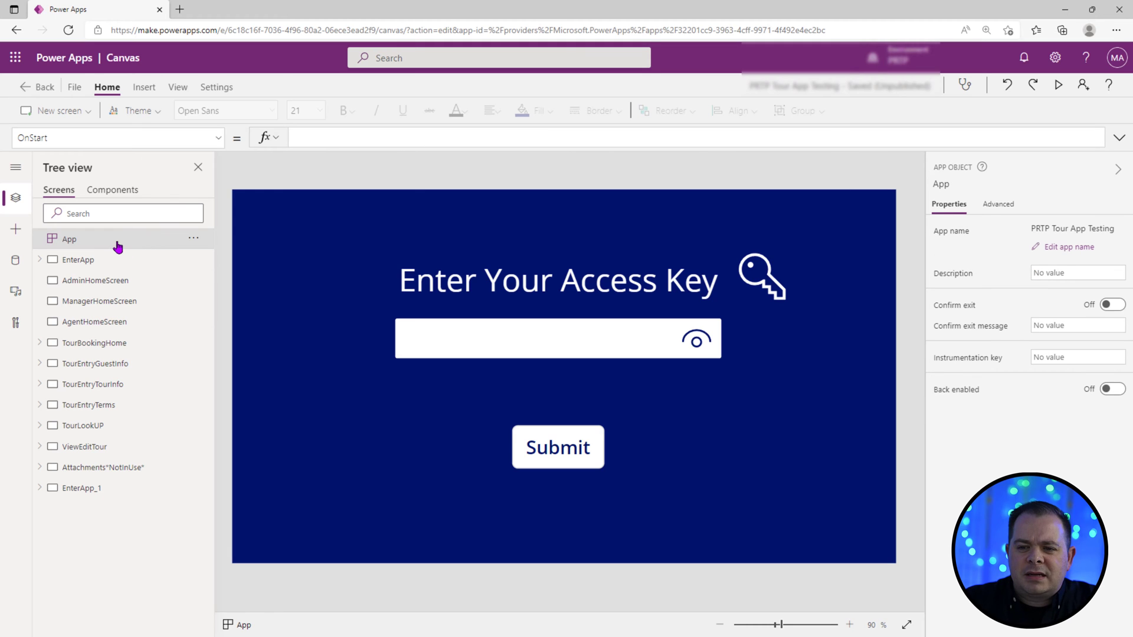
mouse_move(184, 164)
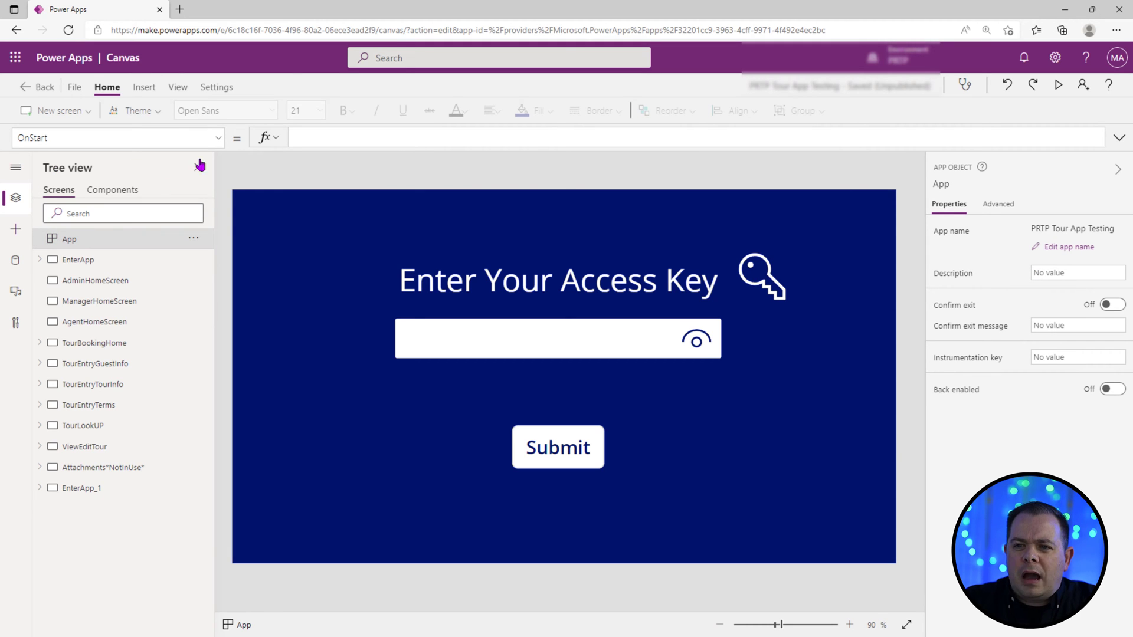
left_click(222, 137)
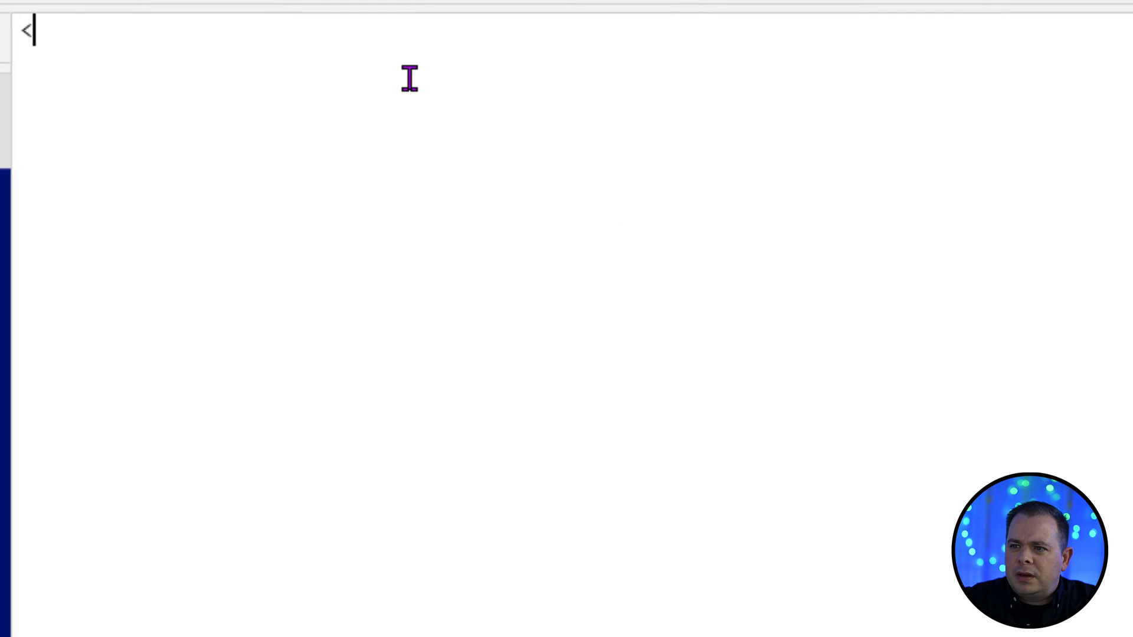
Step: Start OnStart as Table( { with Role: "Admin" and an empty Key
type("Table(")
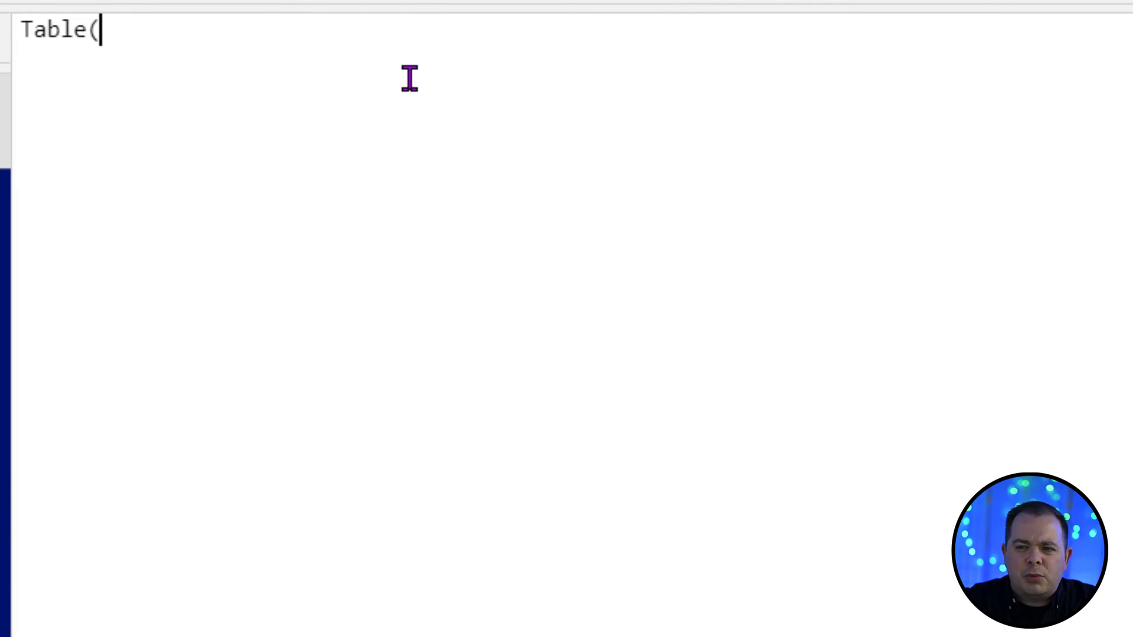
type("{")
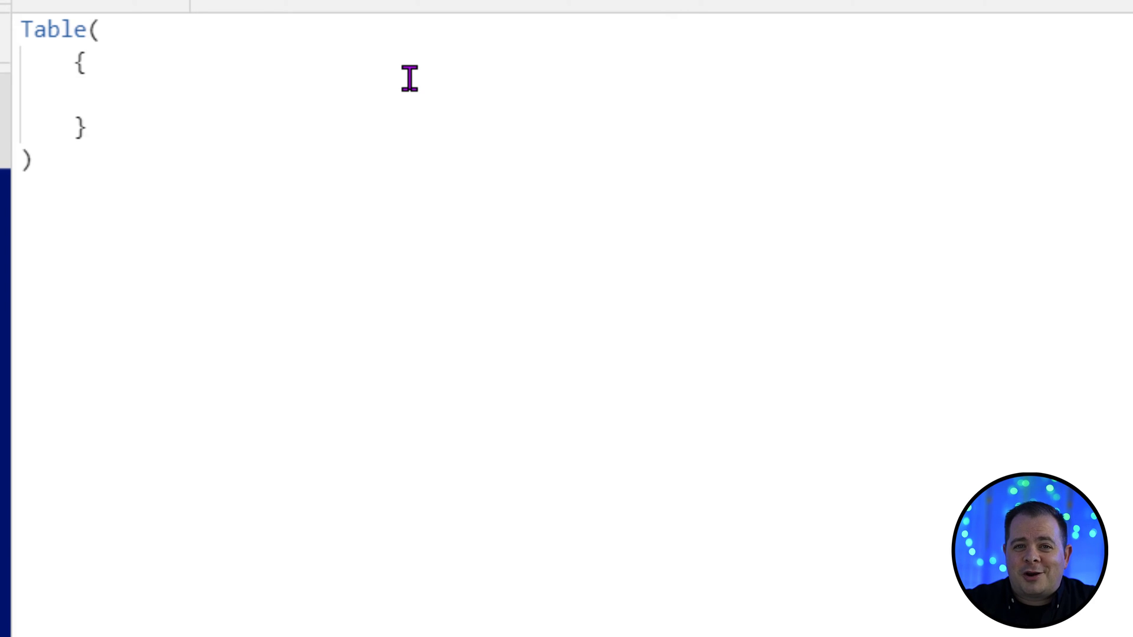
type("Role: \"Admin\",")
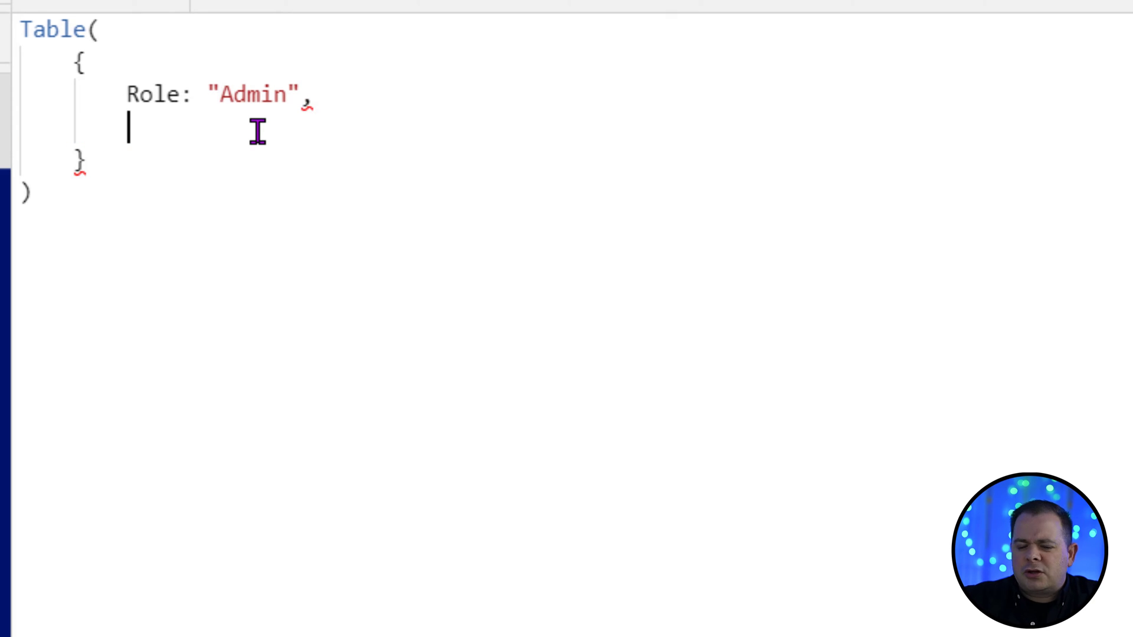
type("Key: \"\"")
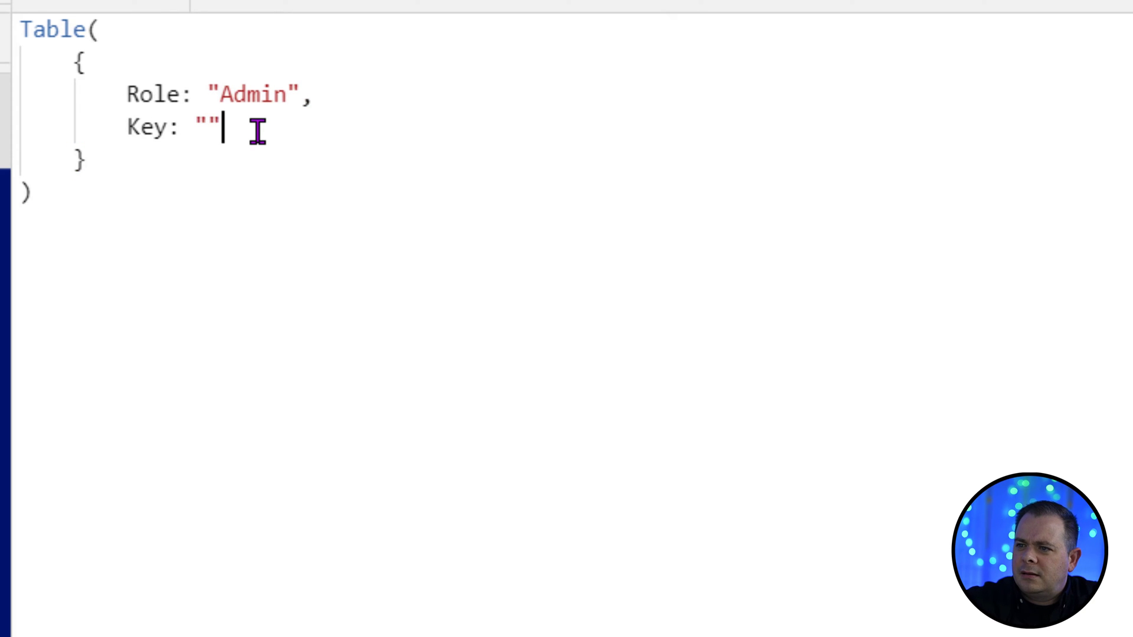
Step: Add Screen: AdminHomeScreen to the Admin record on a new line
key("Enter")
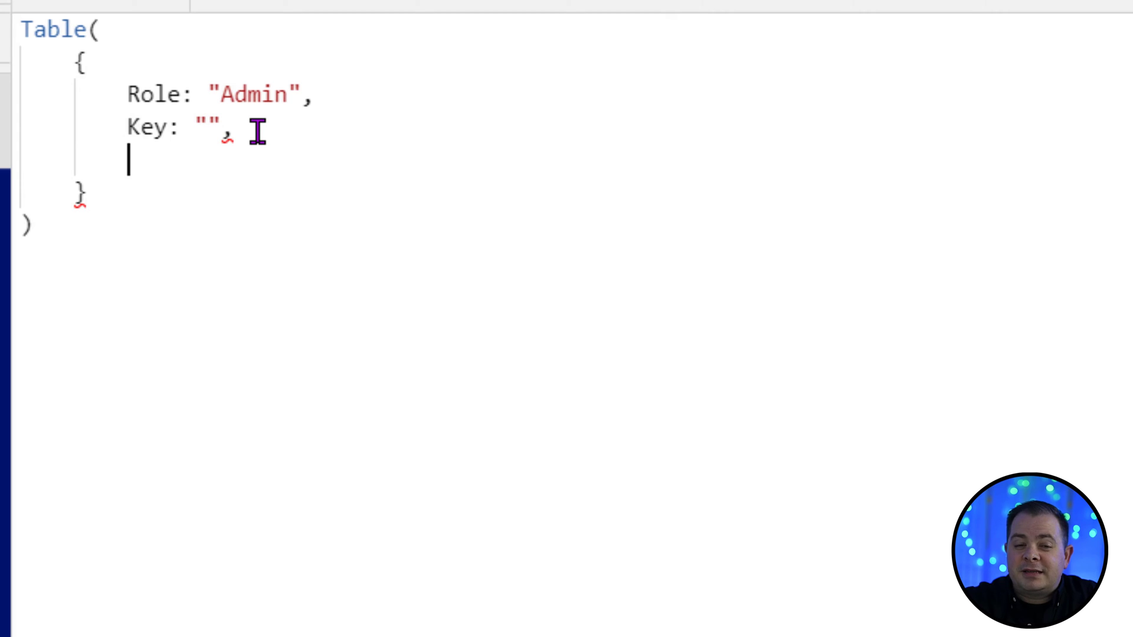
type("Screen:")
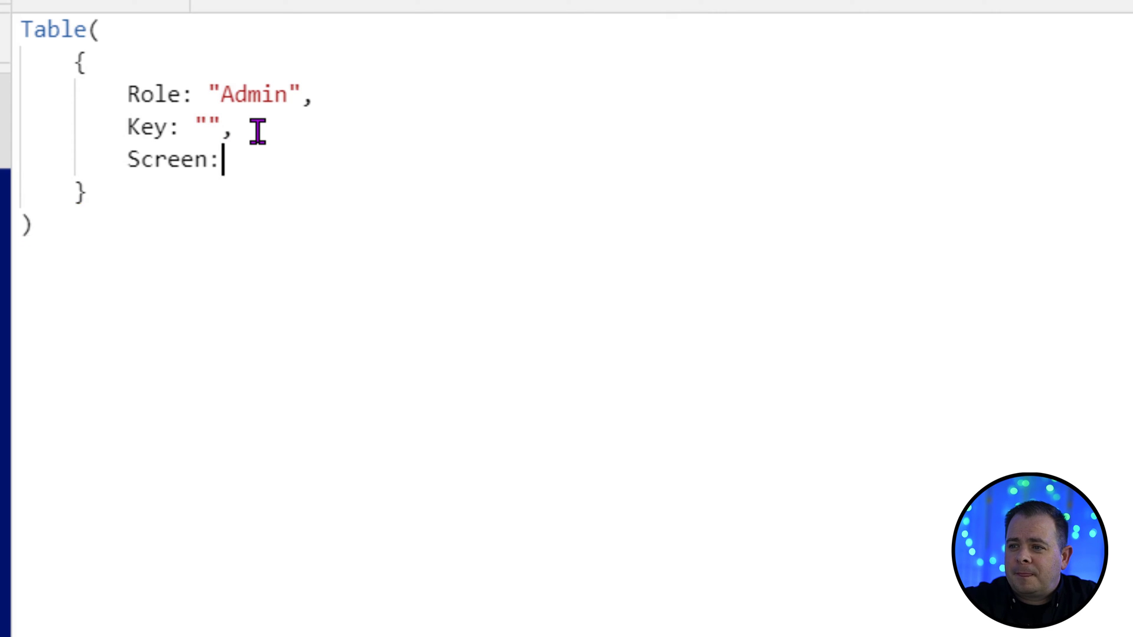
type("AdminHomeScreen")
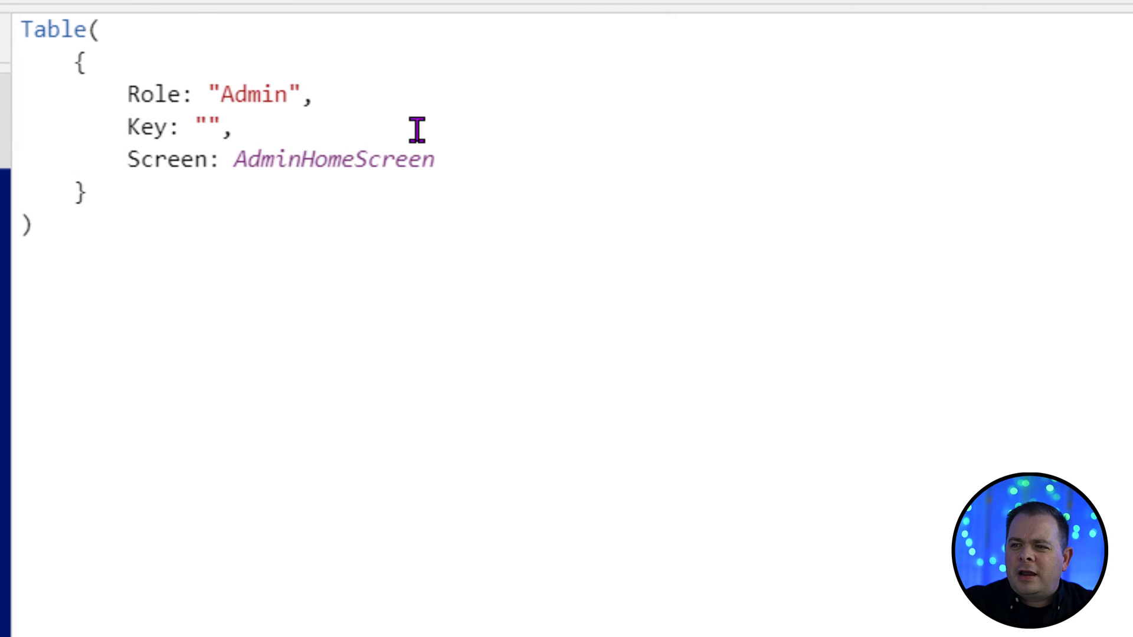
double_click(333, 159)
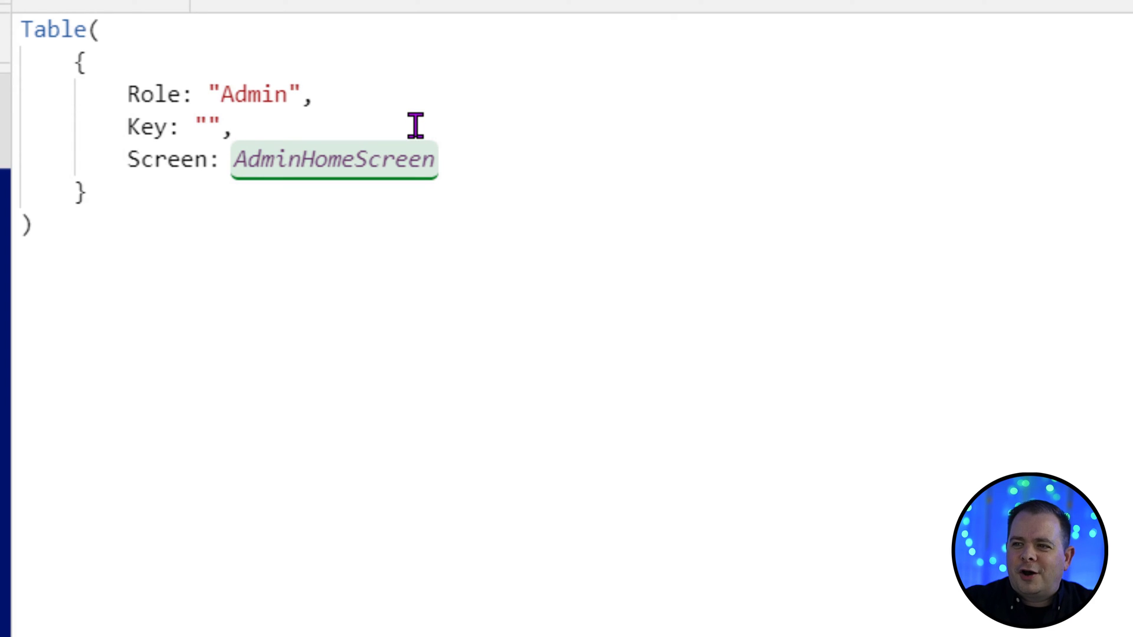
mouse_move(322, 124)
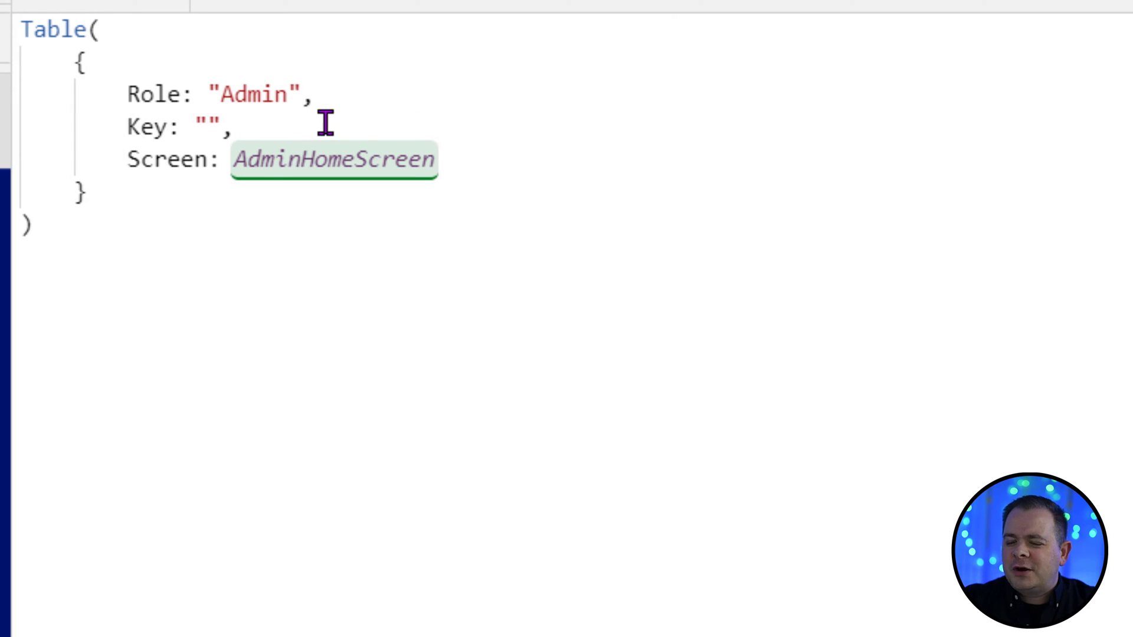
mouse_move(857, 155)
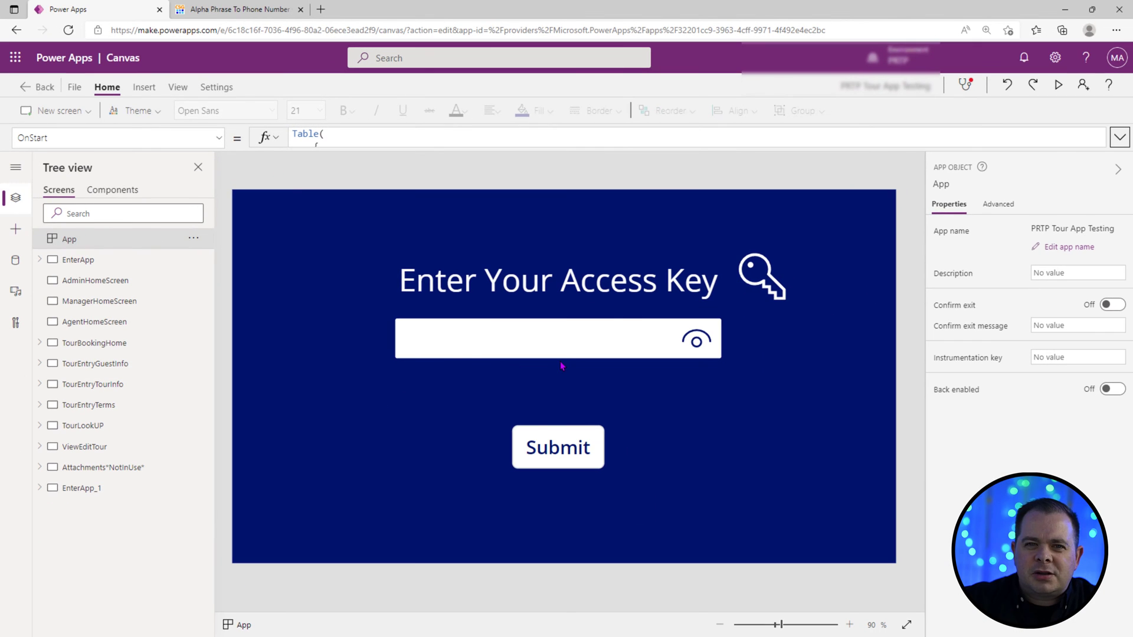
mouse_move(440, 358)
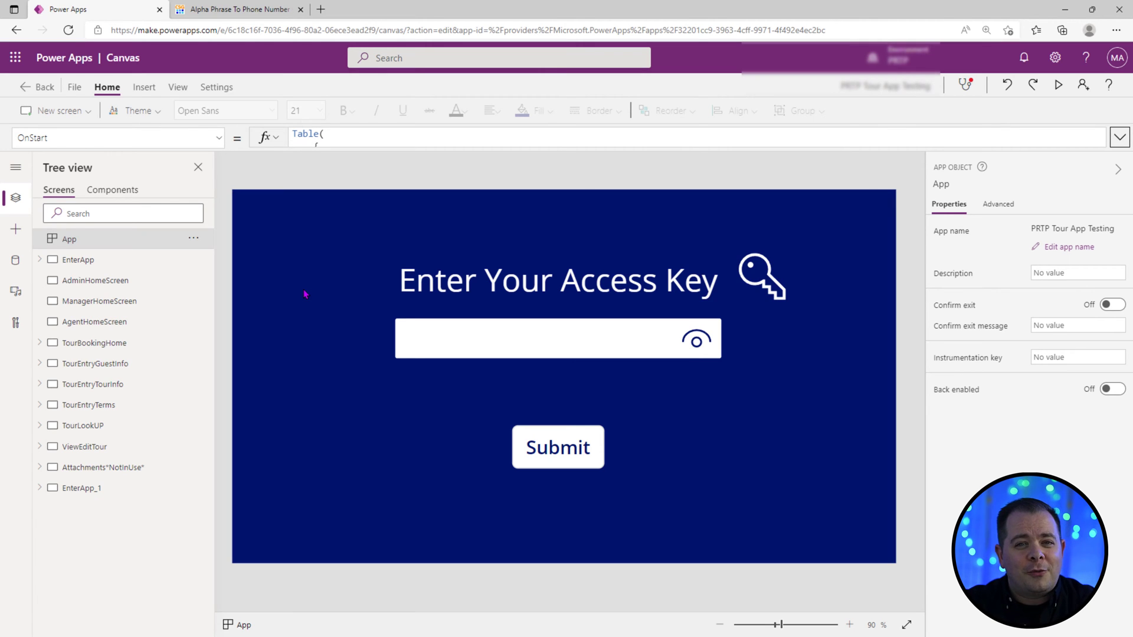
Step: Convert ADMIN to keypad digits in the Alpha Phone Number Converter, giving the key 23646
left_click(243, 10)
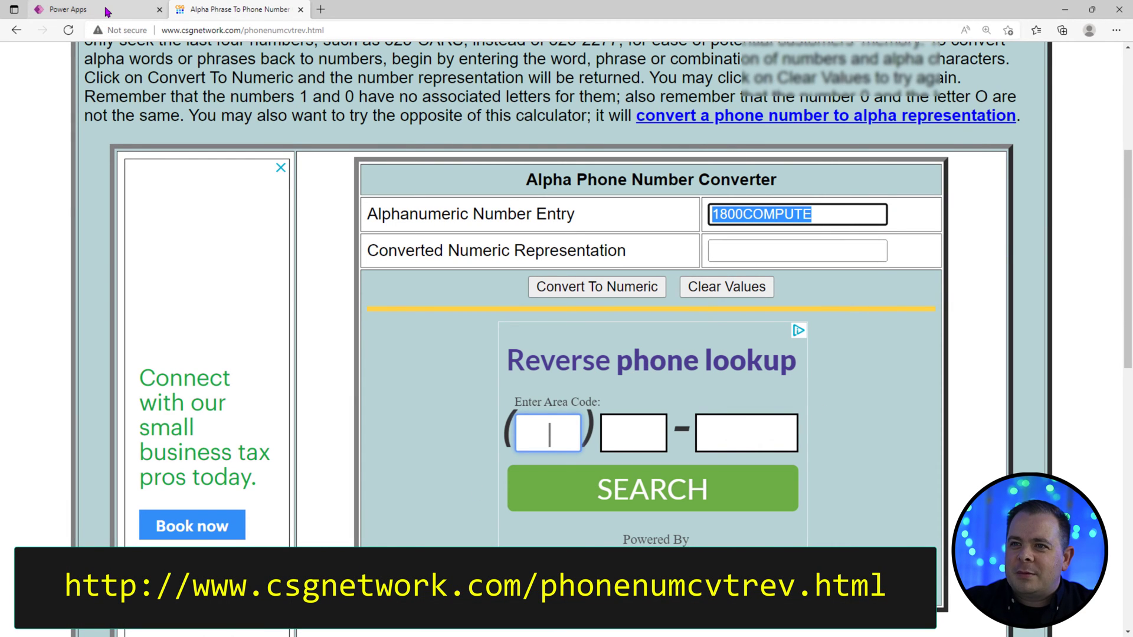
left_click(66, 9)
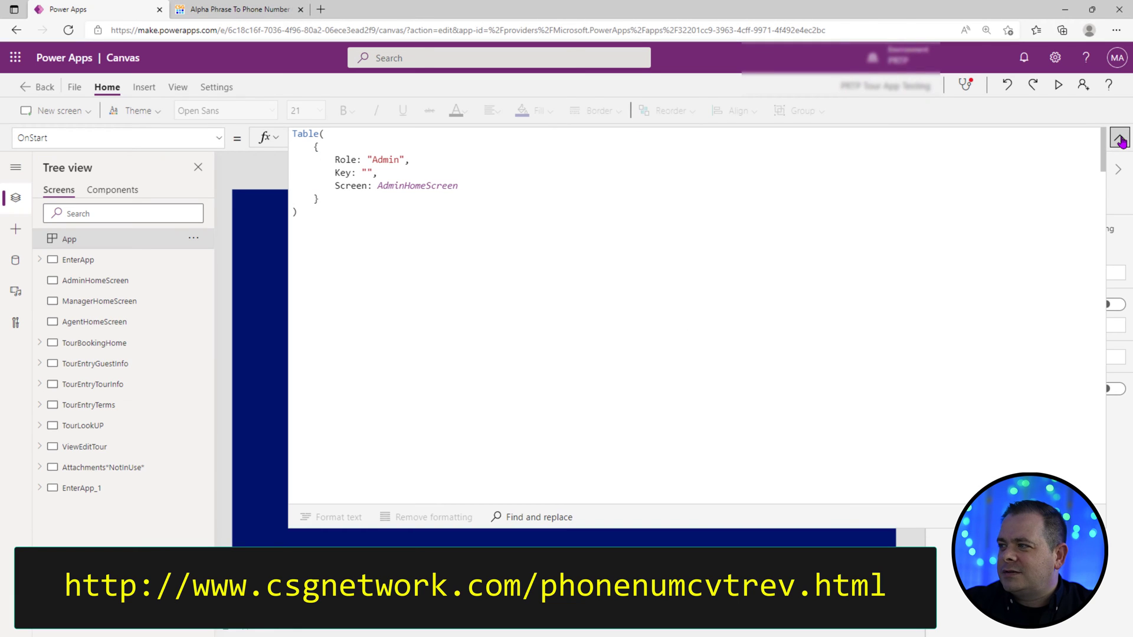
left_click(238, 10)
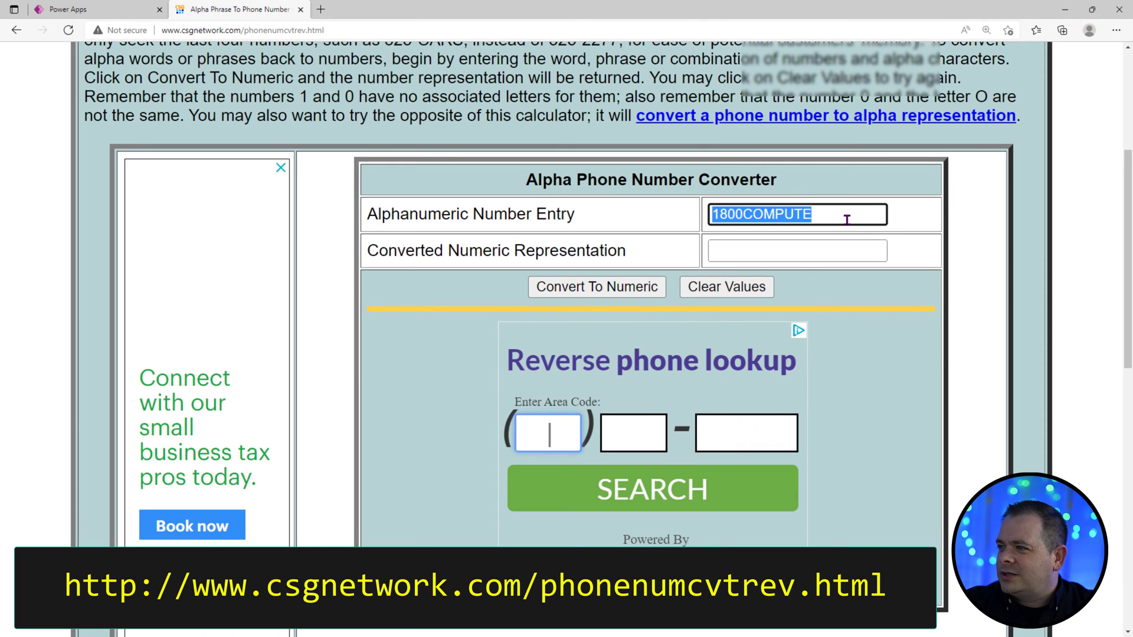
left_click(596, 286)
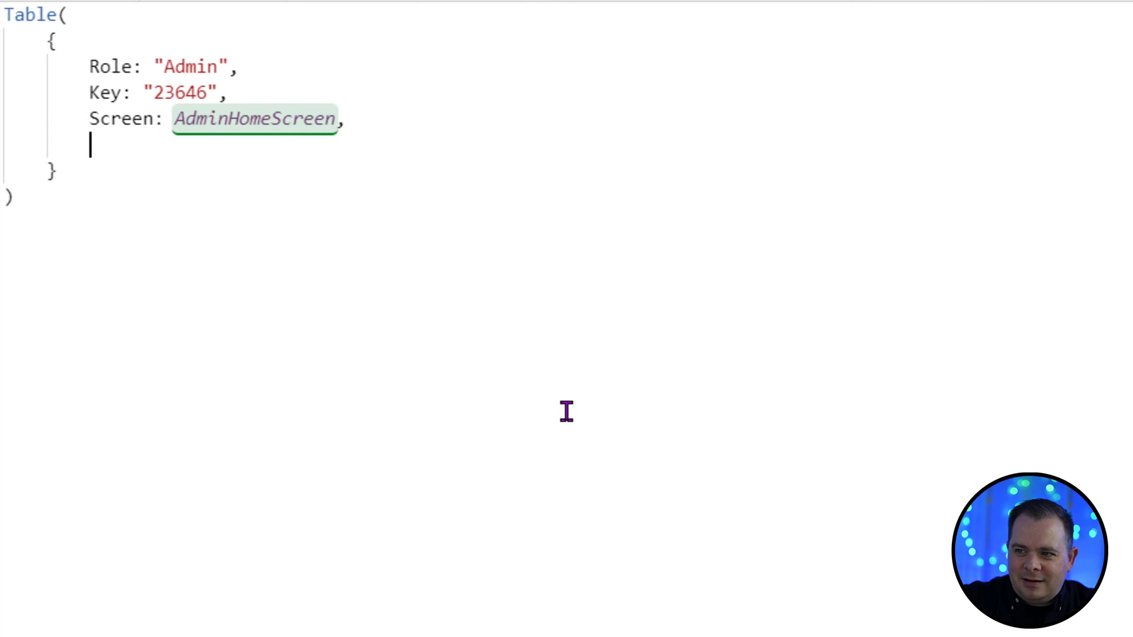
Step: Add Message: "Welcome Administrator" to Admin and write a Manager record pointing to ManagerHomeScreen
type("Message")
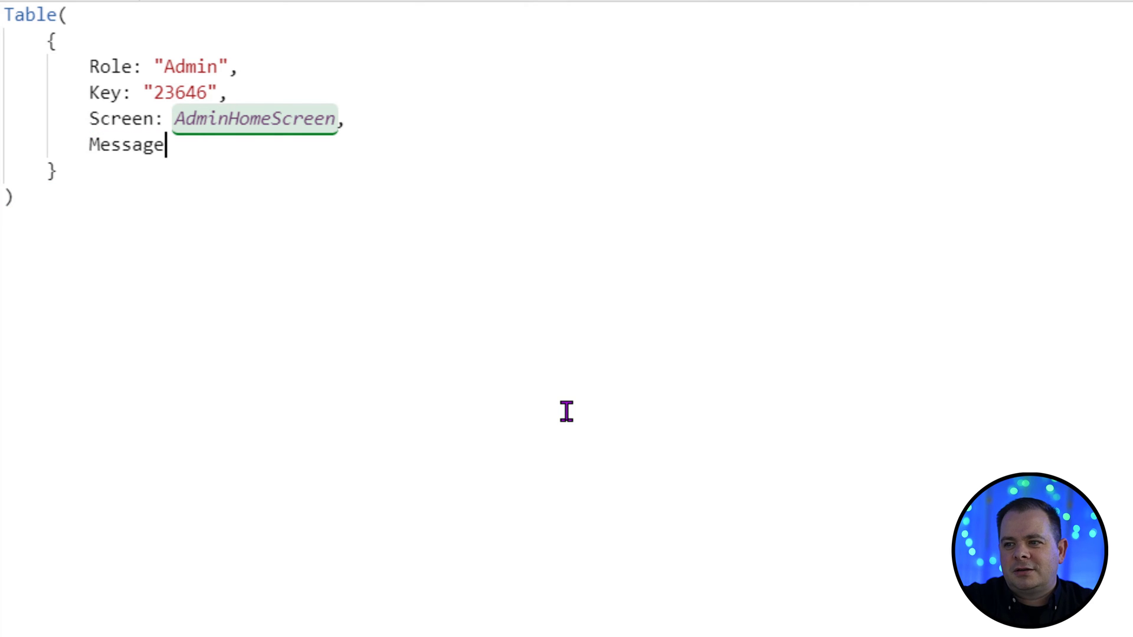
type(": \"Welcome Administrator\"")
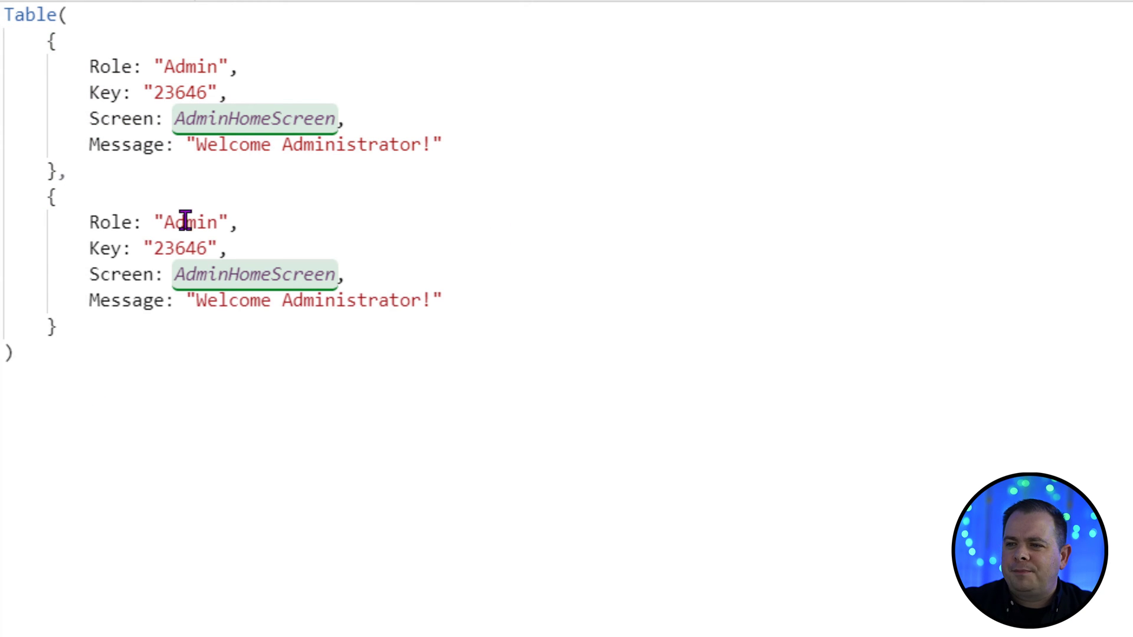
double_click(186, 223)
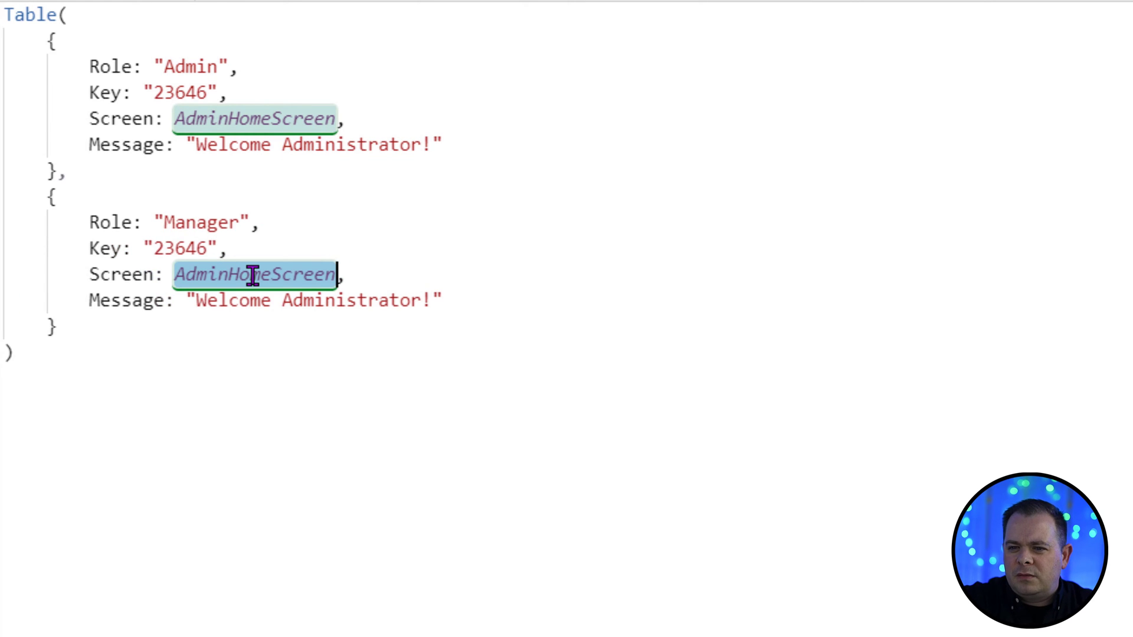
type("ManagerHomeScreen")
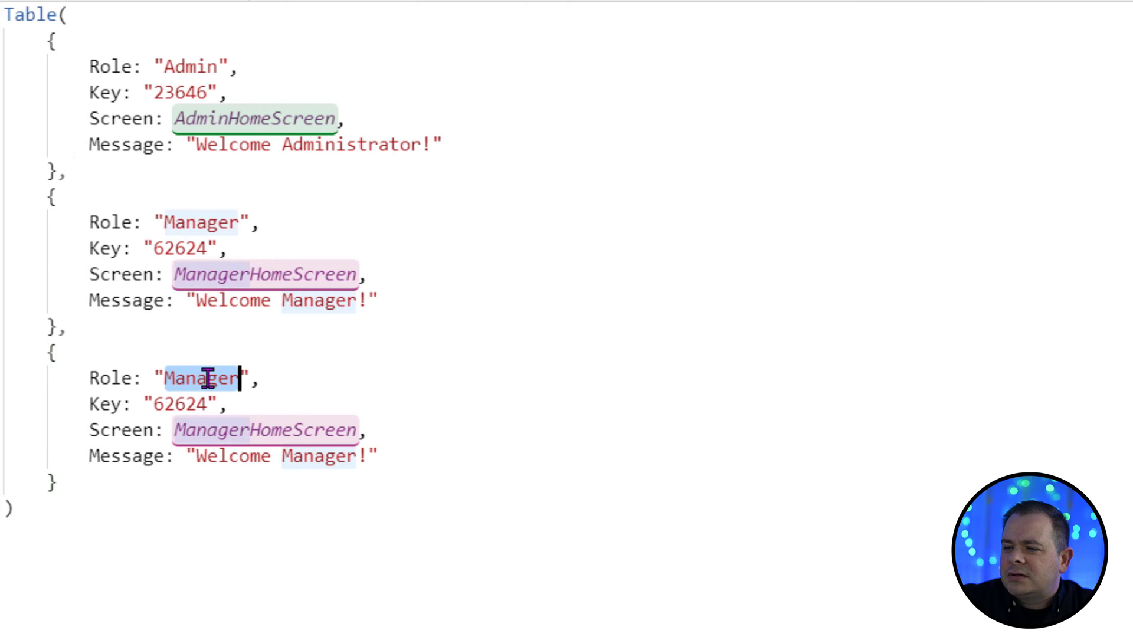
Step: Write an Agent record with key 24368 pointing to AgentHomeScreen and its welcome message
type("Agent")
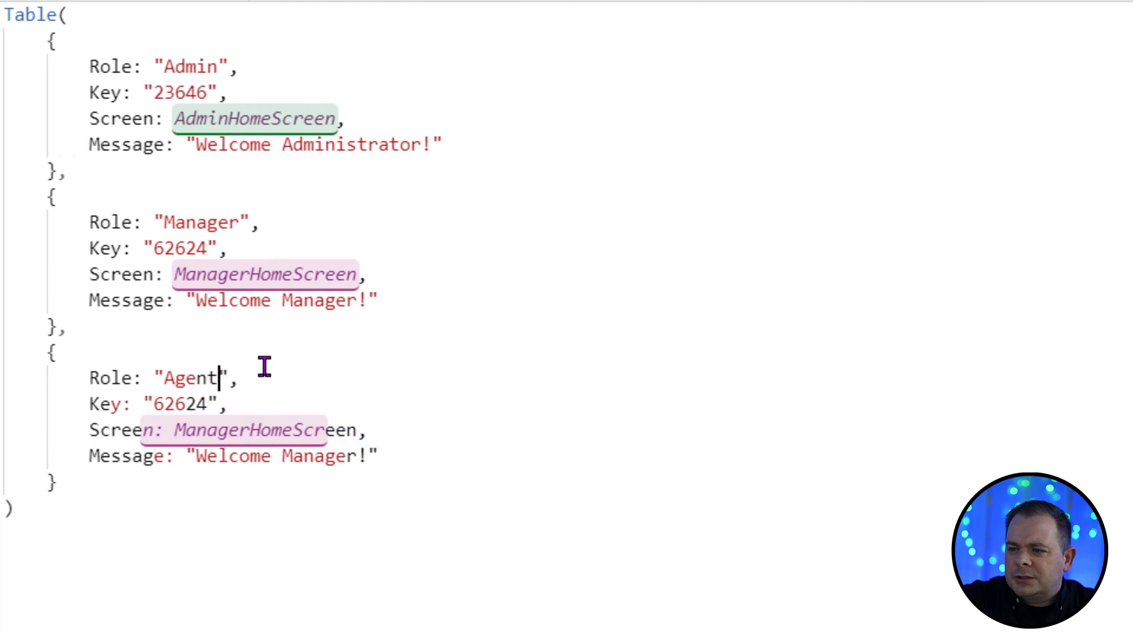
type("AgentHo")
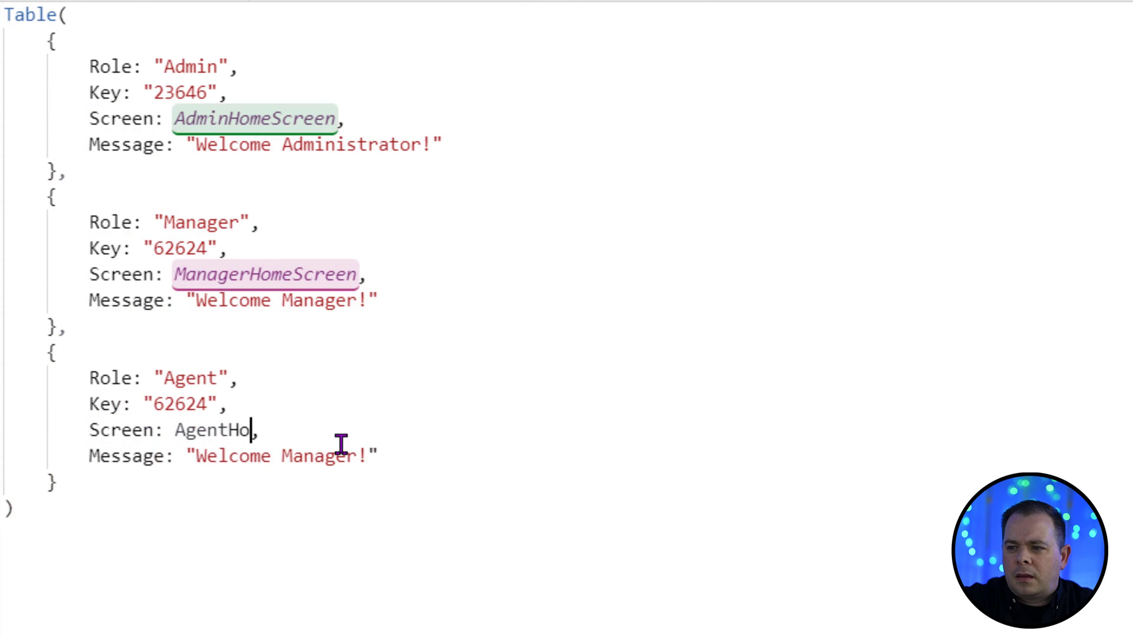
type("meScreen")
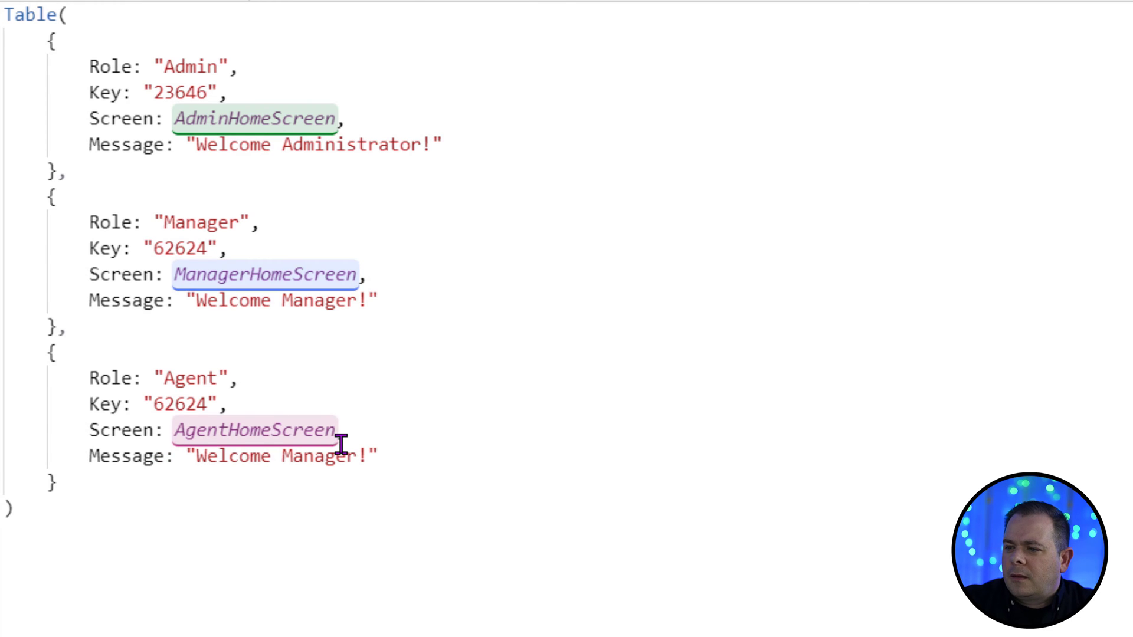
type("Agent")
type("C")
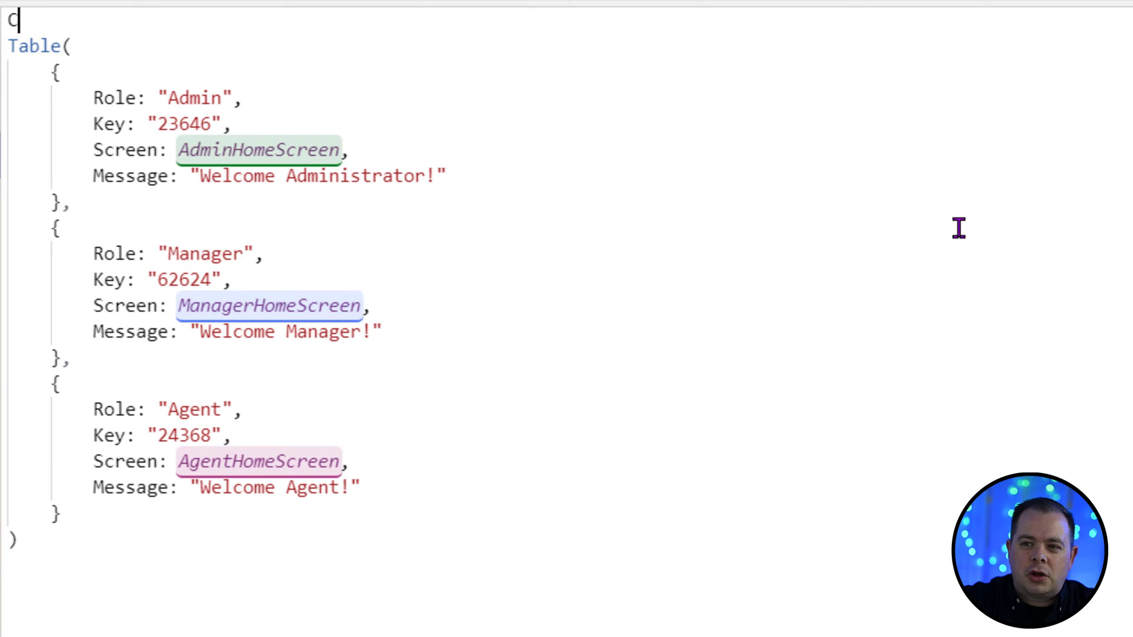
Step: Wrap the roles Table in ClearCollect(colRoleKeys, …) so it loads at app start
type("learCollecty")
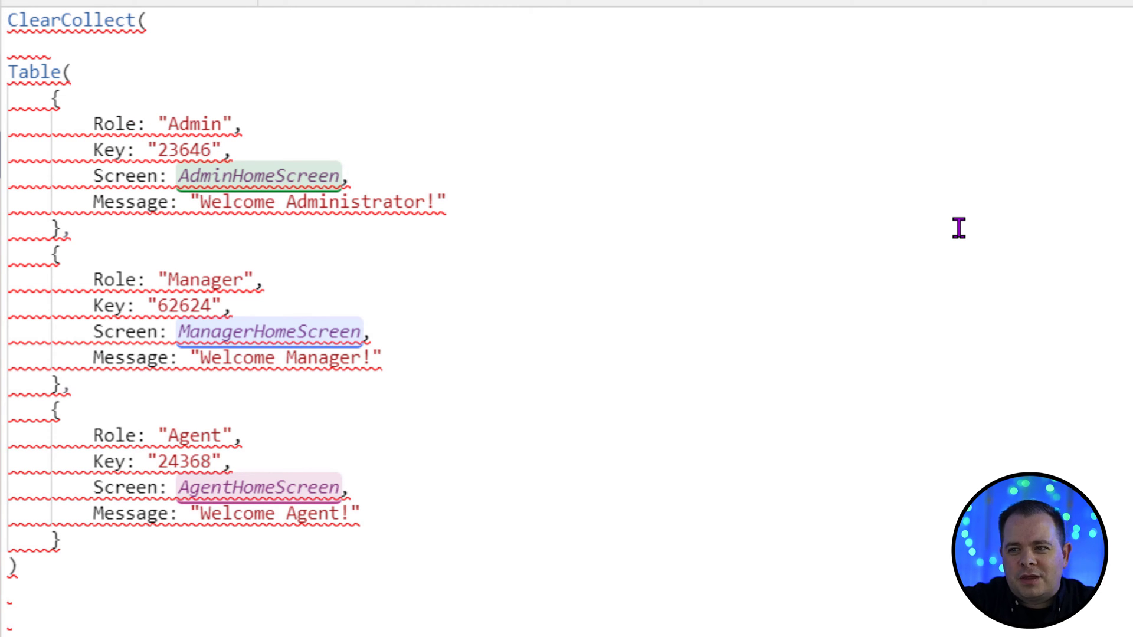
type("col")
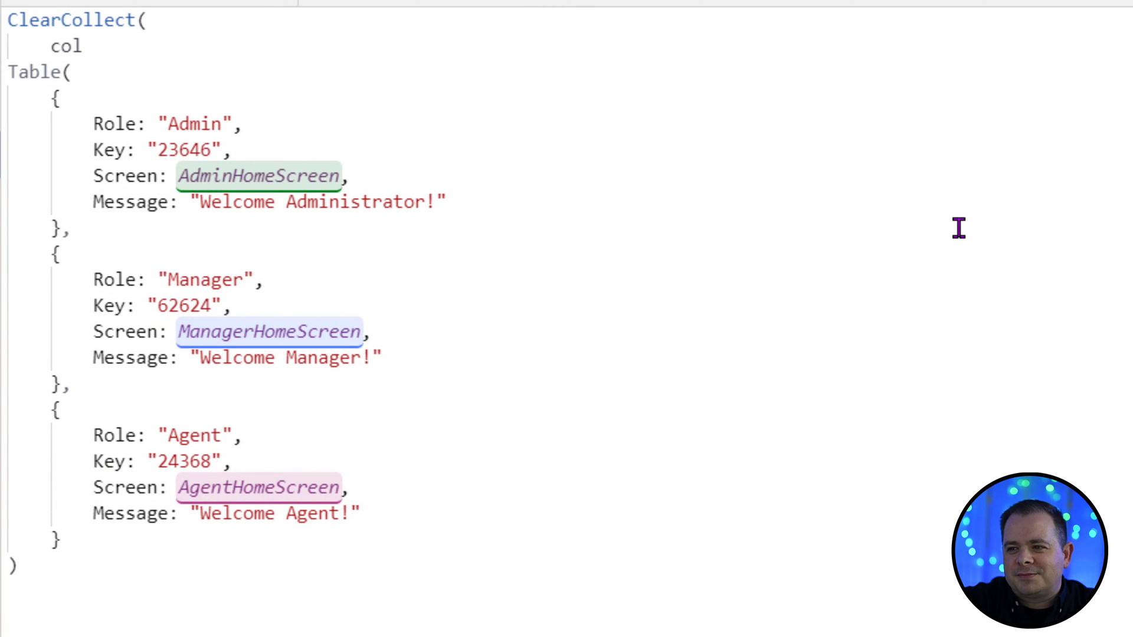
type("RoleK")
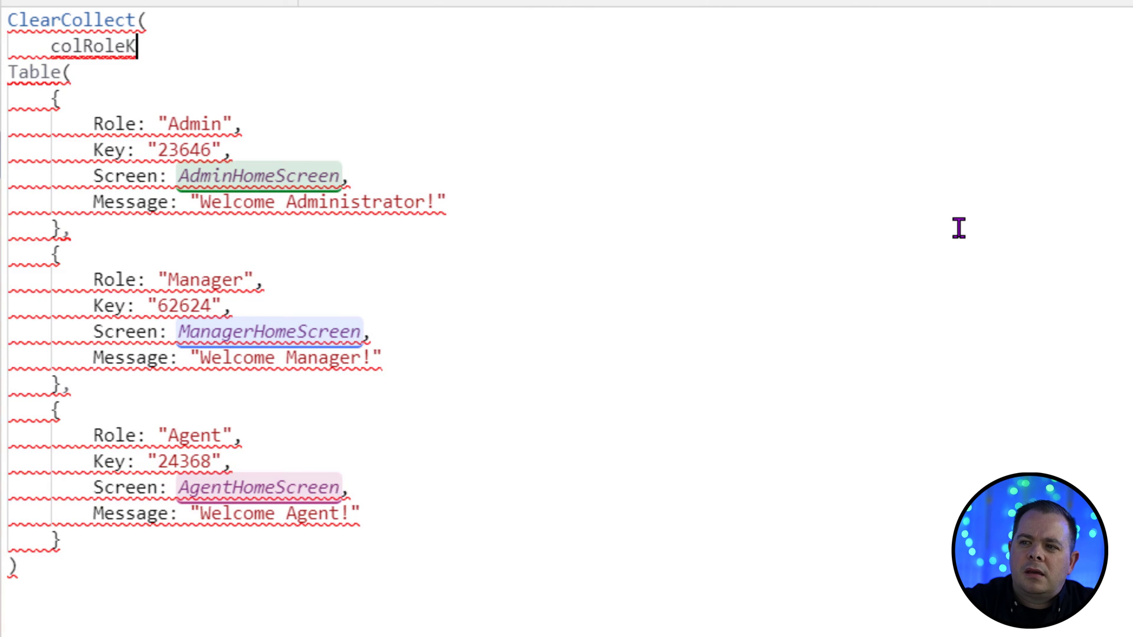
type("eys,")
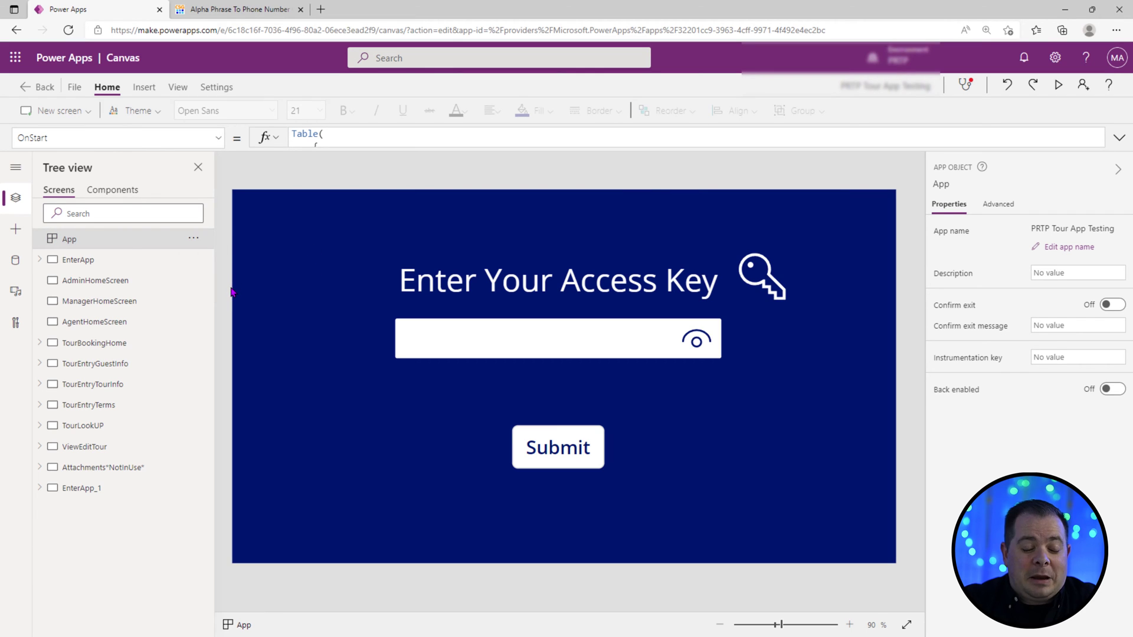
Step: Insert a data table on the access-key screen with a light peach fill
left_click(144, 87)
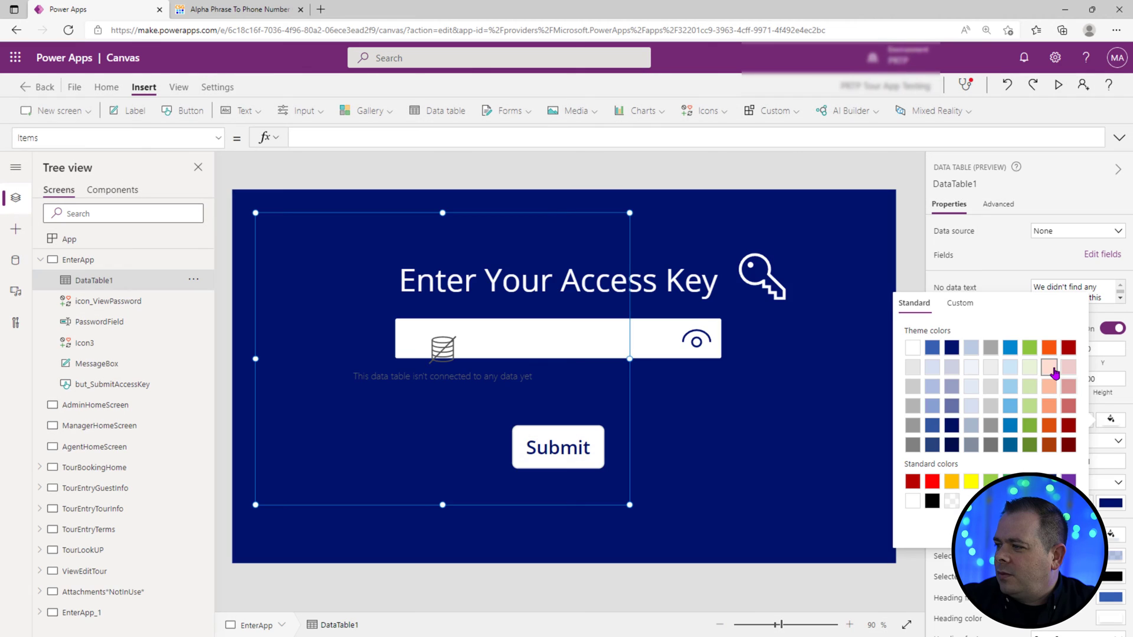
left_click(1050, 369)
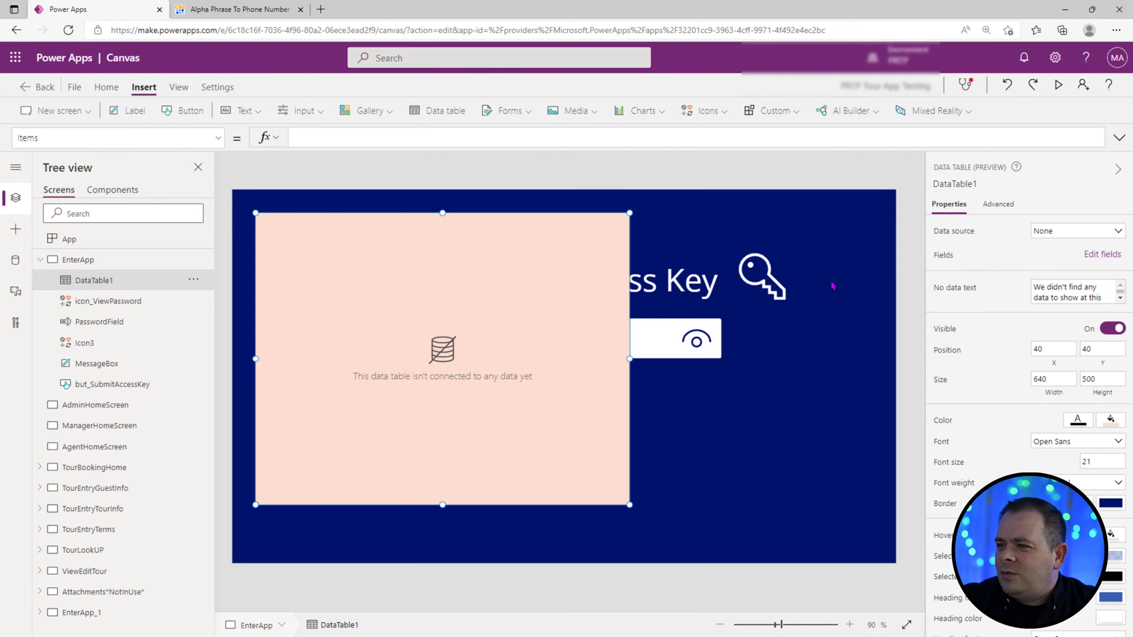
mouse_move(326, 146)
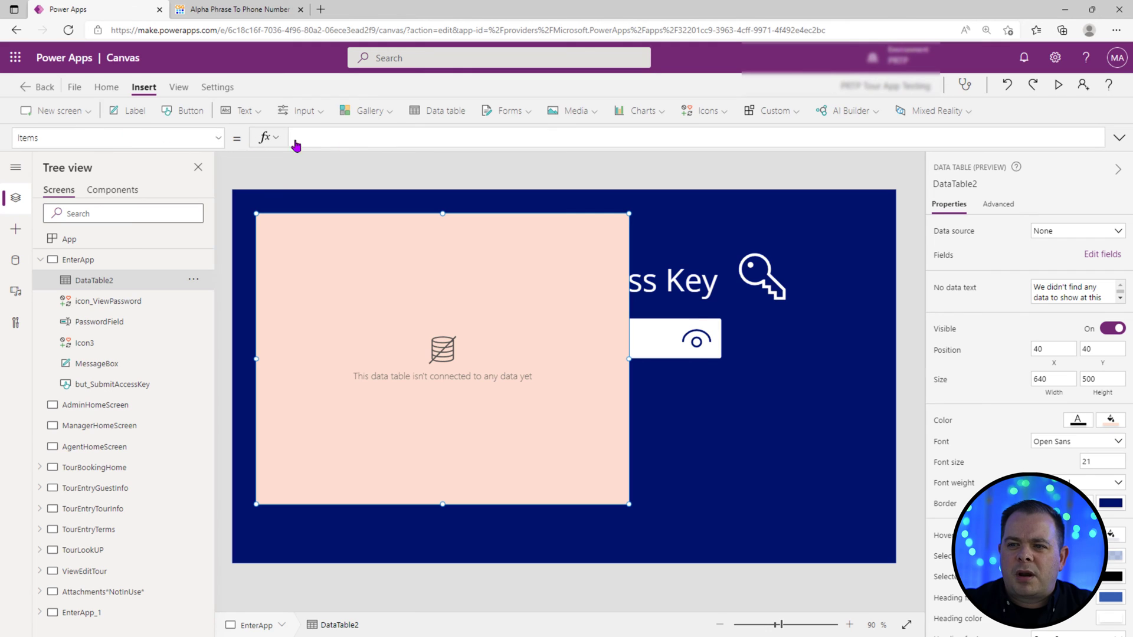
Step: Set the data table's Items to colRoleKeys and add its fields
type("colRoleKeys")
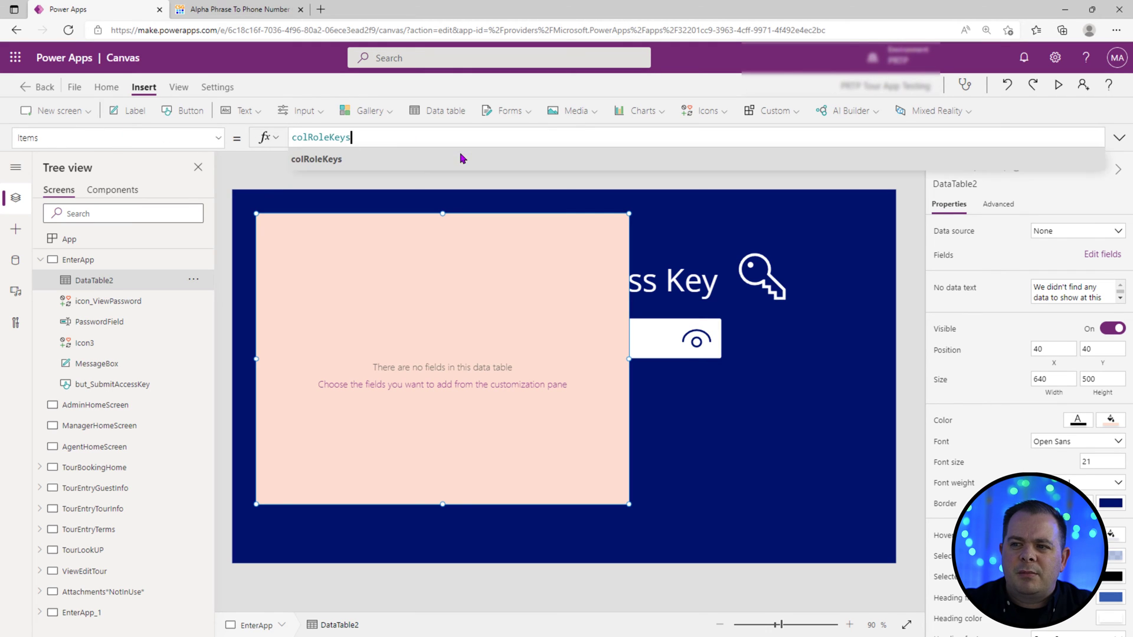
left_click(316, 158)
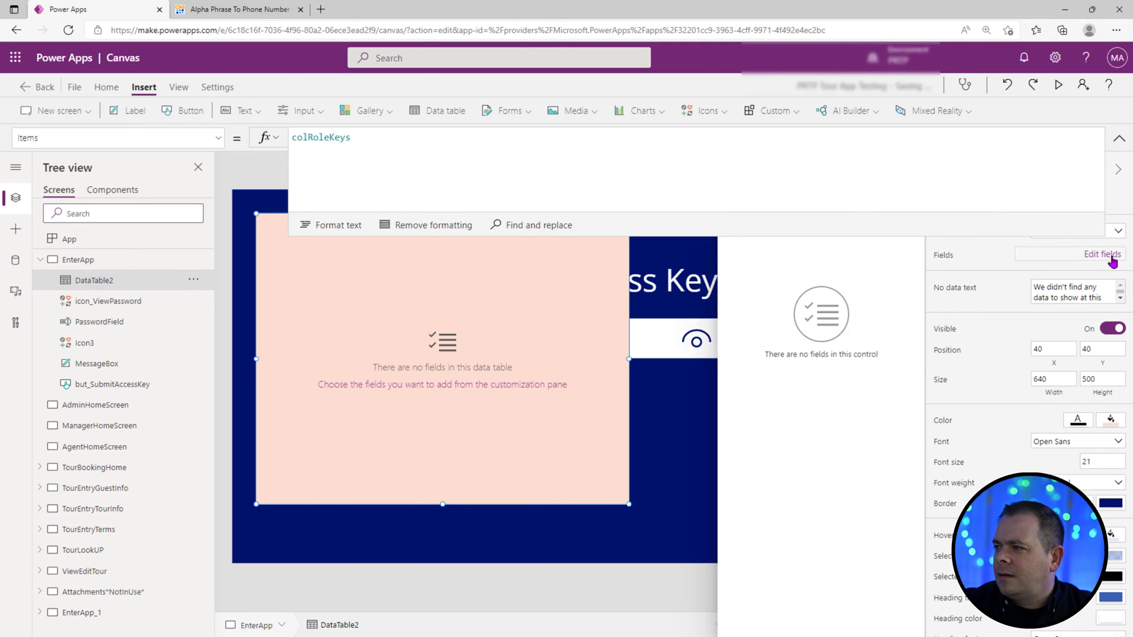
left_click(1103, 255)
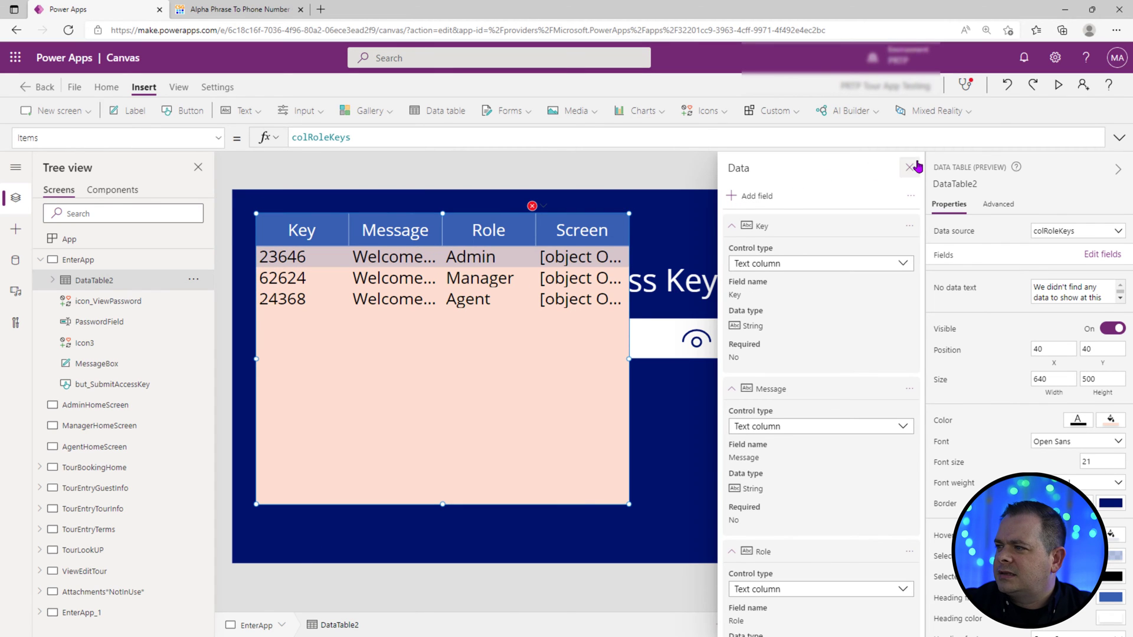
left_click(910, 168)
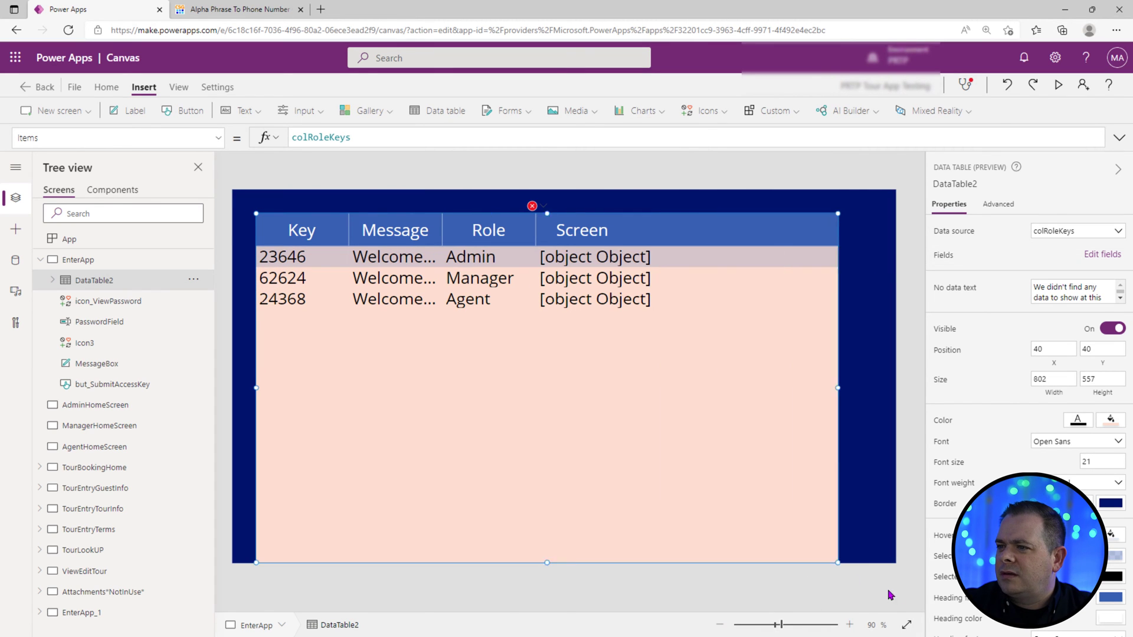
Step: Remove the Screen column so only Key, Message and Role show
left_click(1102, 254)
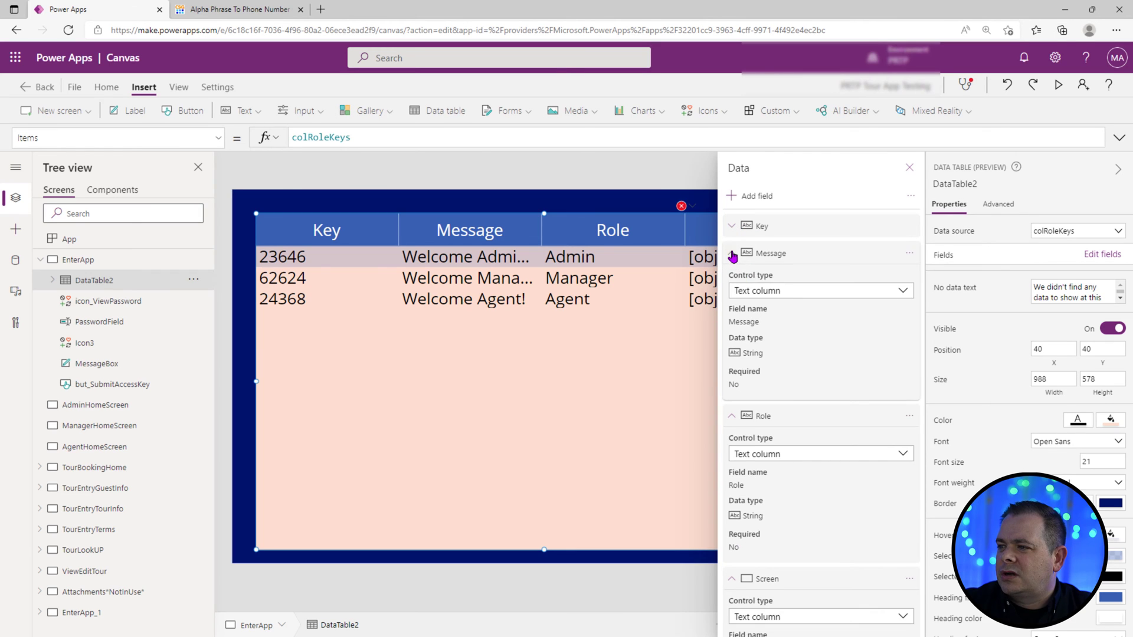
left_click(732, 252)
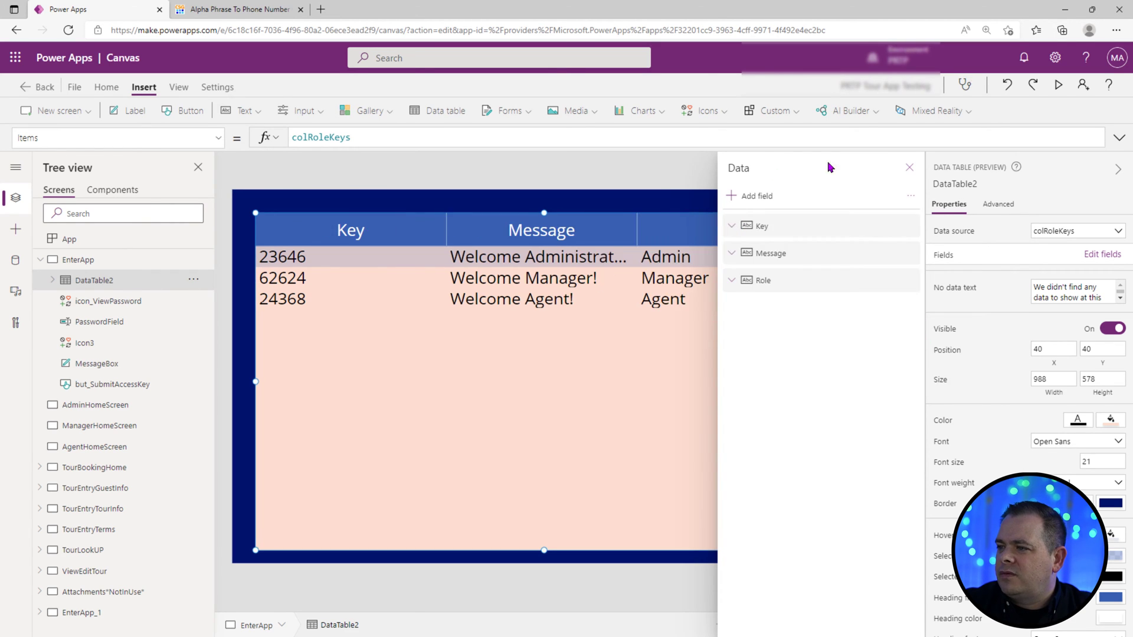
left_click(910, 167)
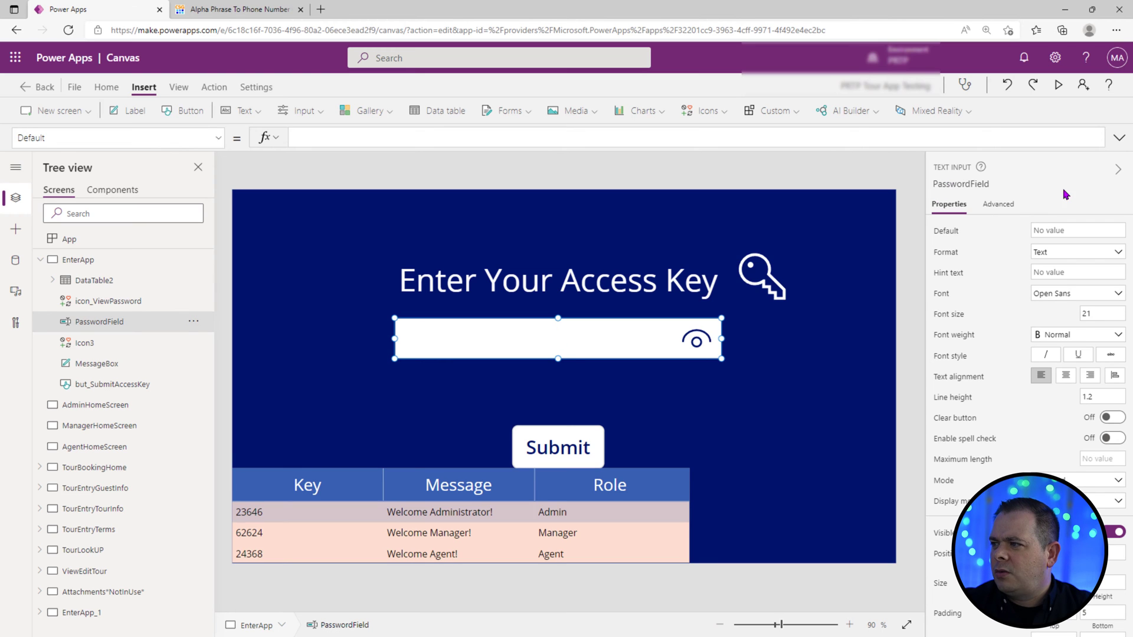
mouse_move(863, 367)
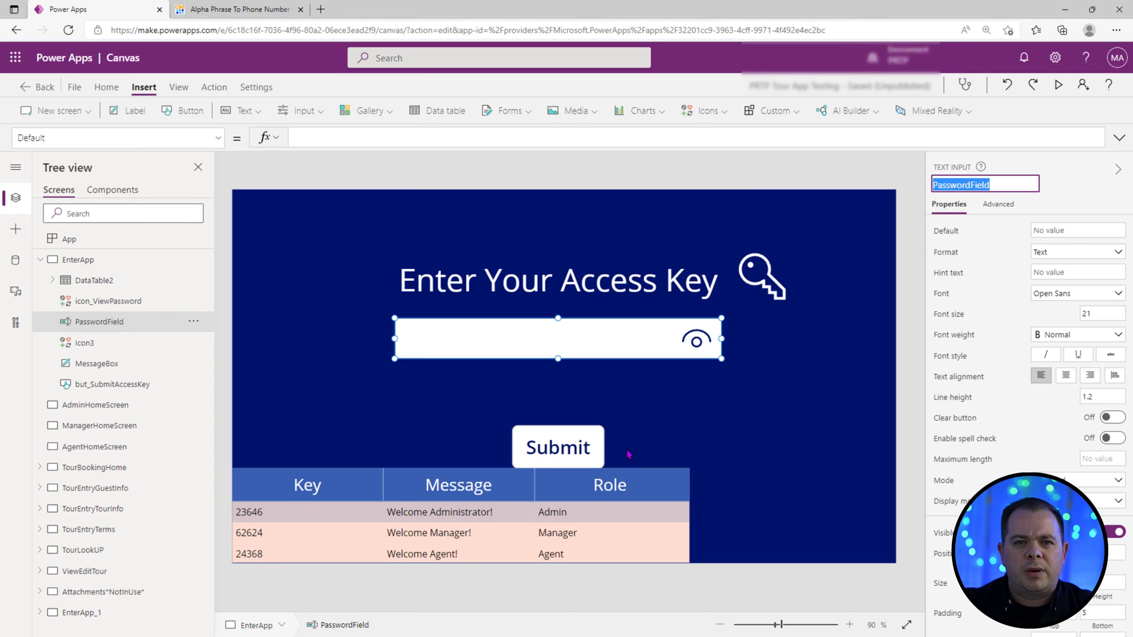
Step: Select the Submit button and begin its OnSelect with PasswordField.Text
left_click(557, 447)
type("PasswordField.Text")
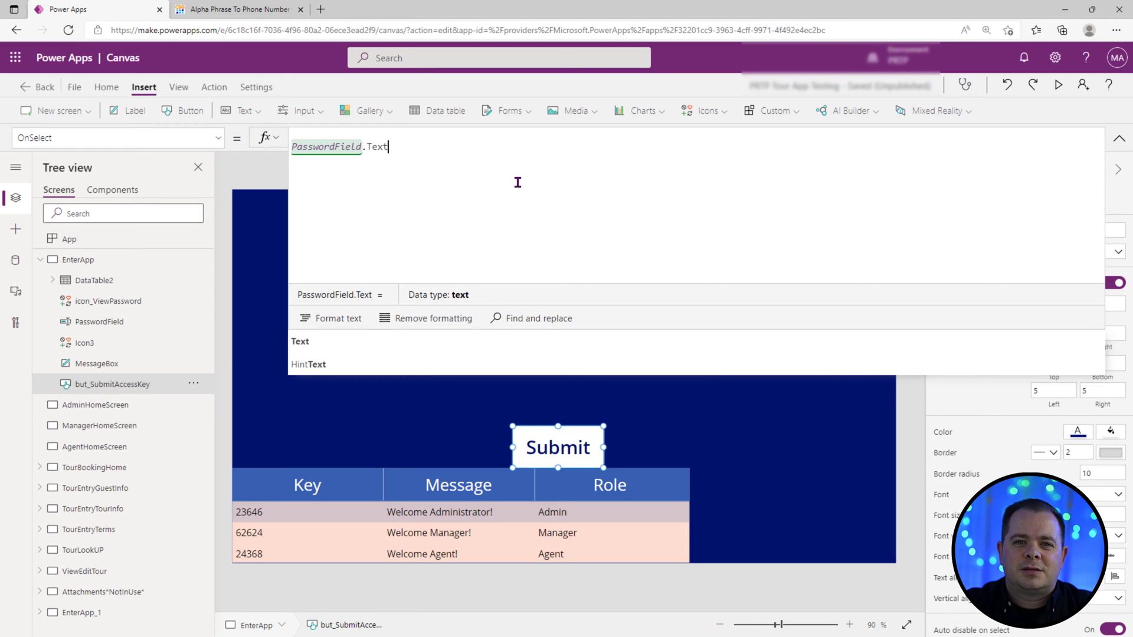
Step: Write LookUp(colRoleKeys, Key = PasswordField.Text) in Submit's OnSelect
type("LookUp(colRoleKeys")
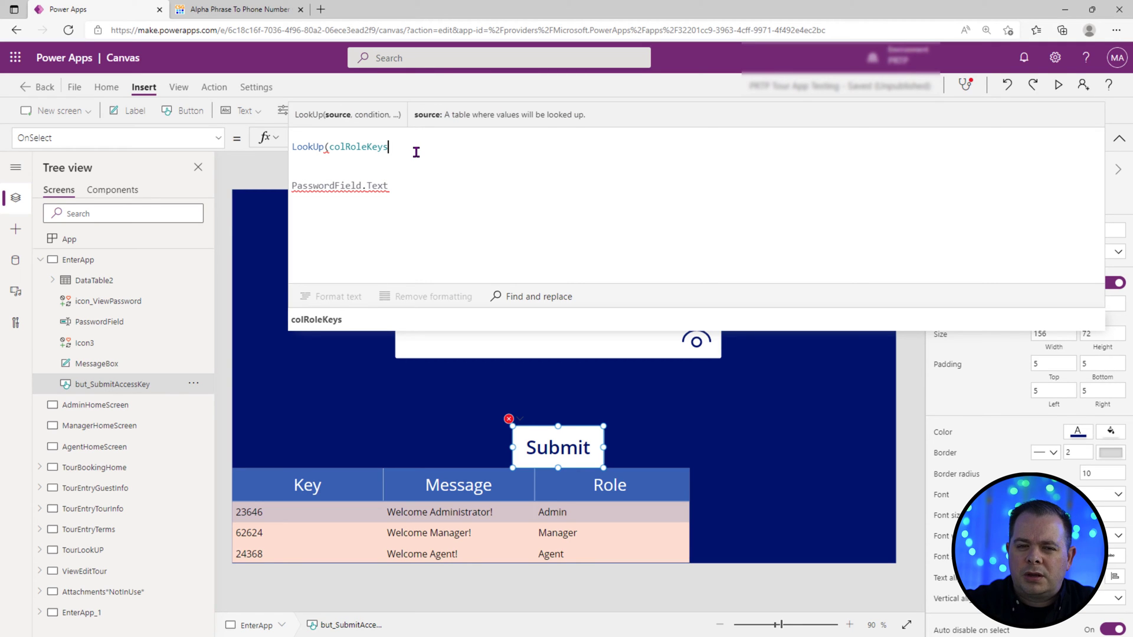
type(", Key")
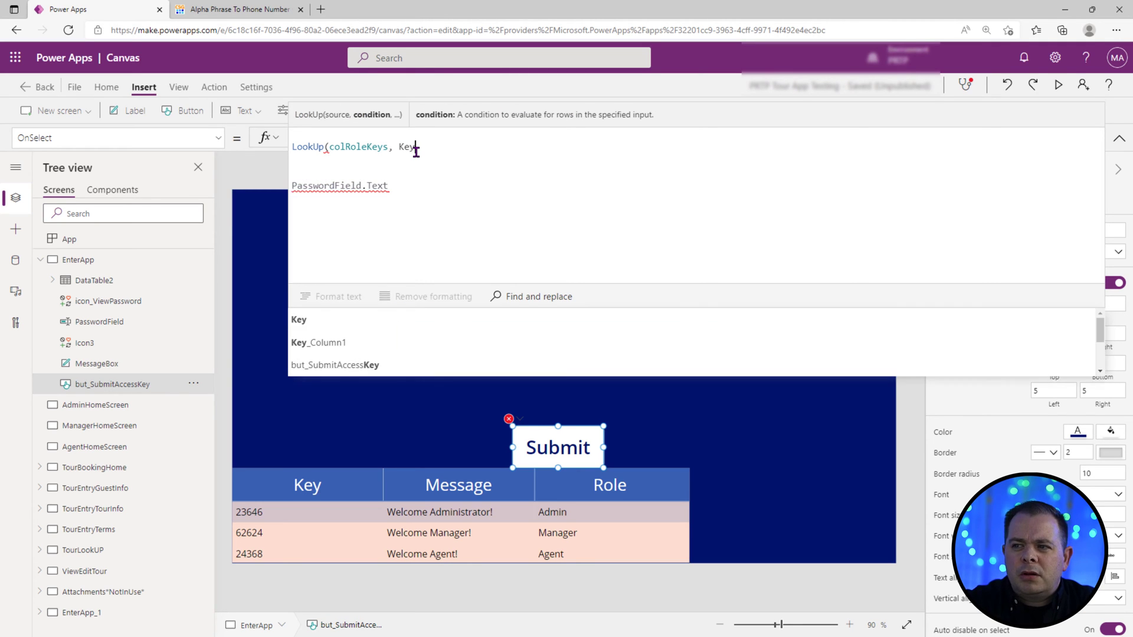
type("= PasswordField.Text)")
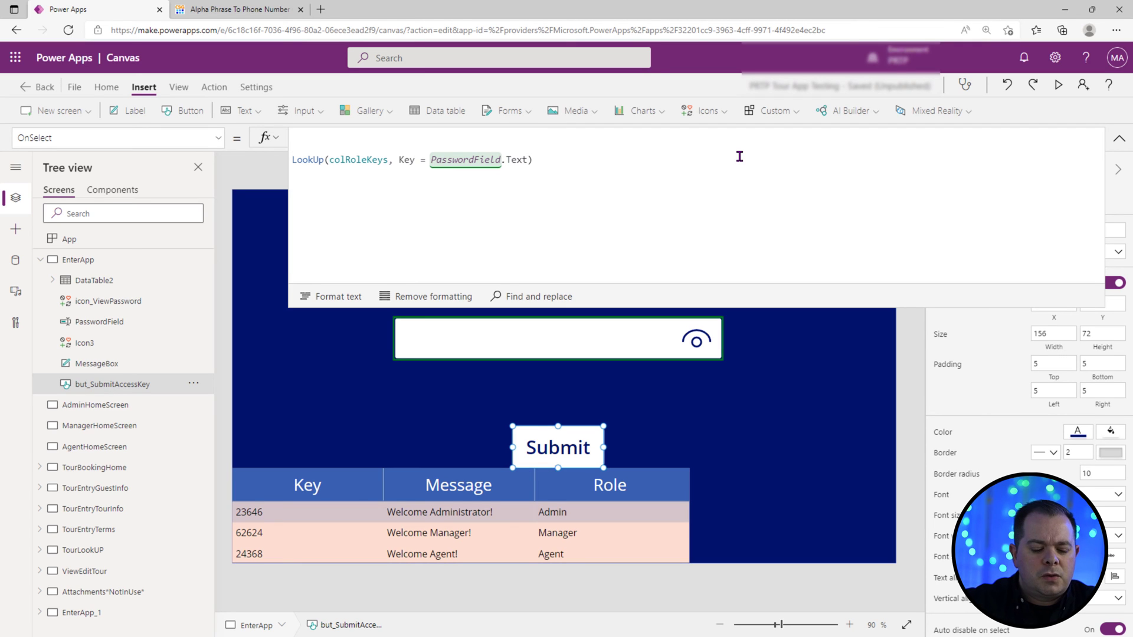
Step: Wrap the lookup in UpdateContext({locResult: …}) to store the matching record
type("Update(")
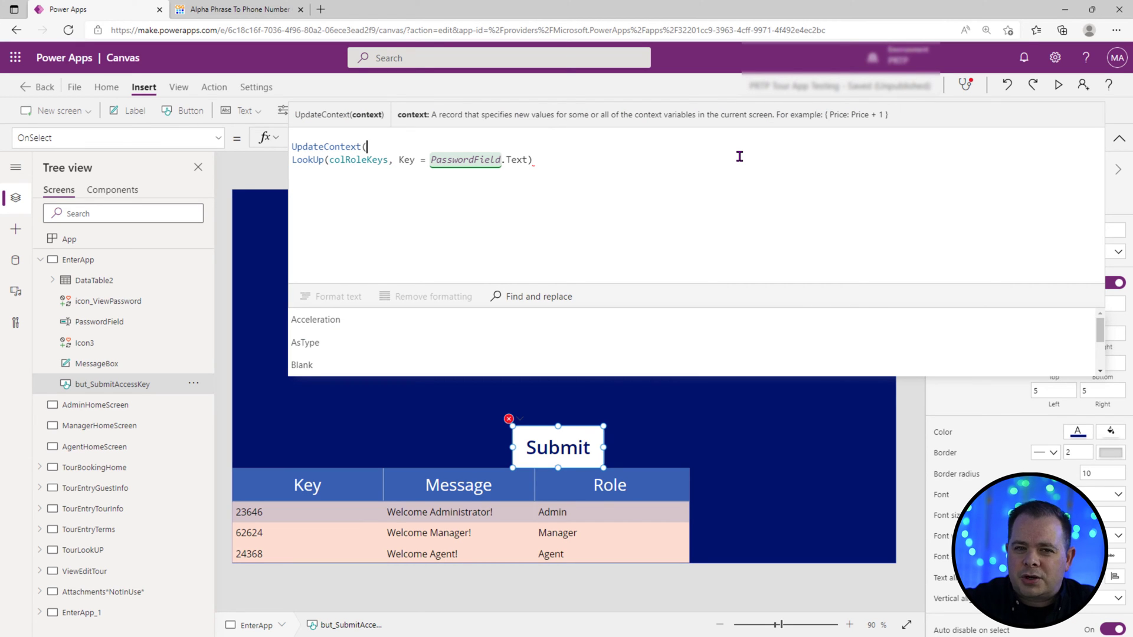
type("{")
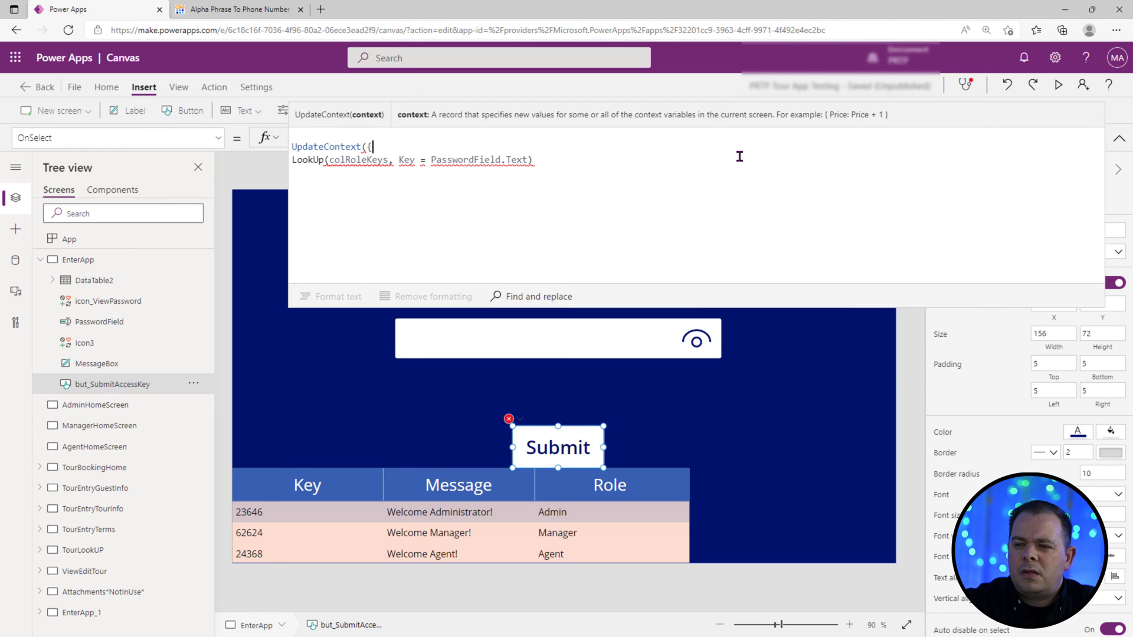
type("lo")
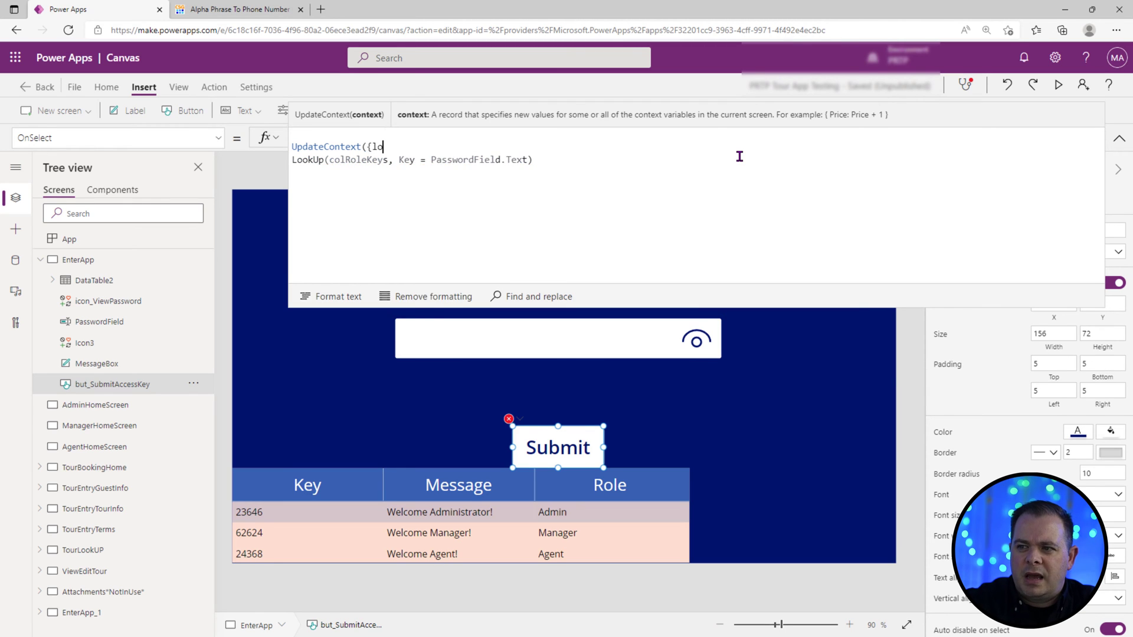
type("c")
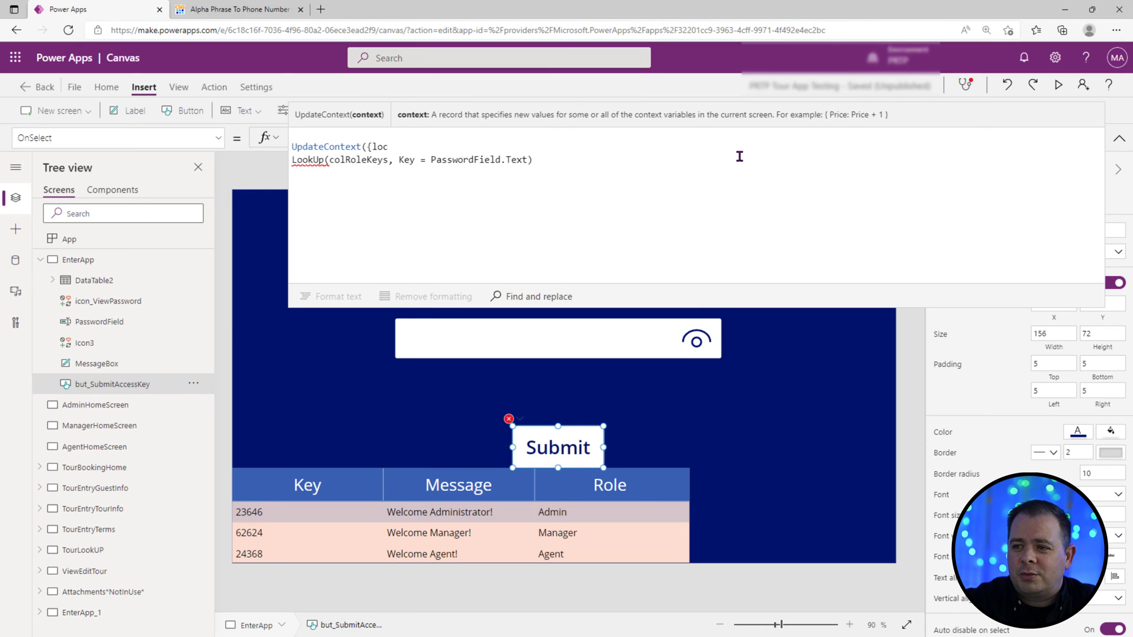
type("Result")
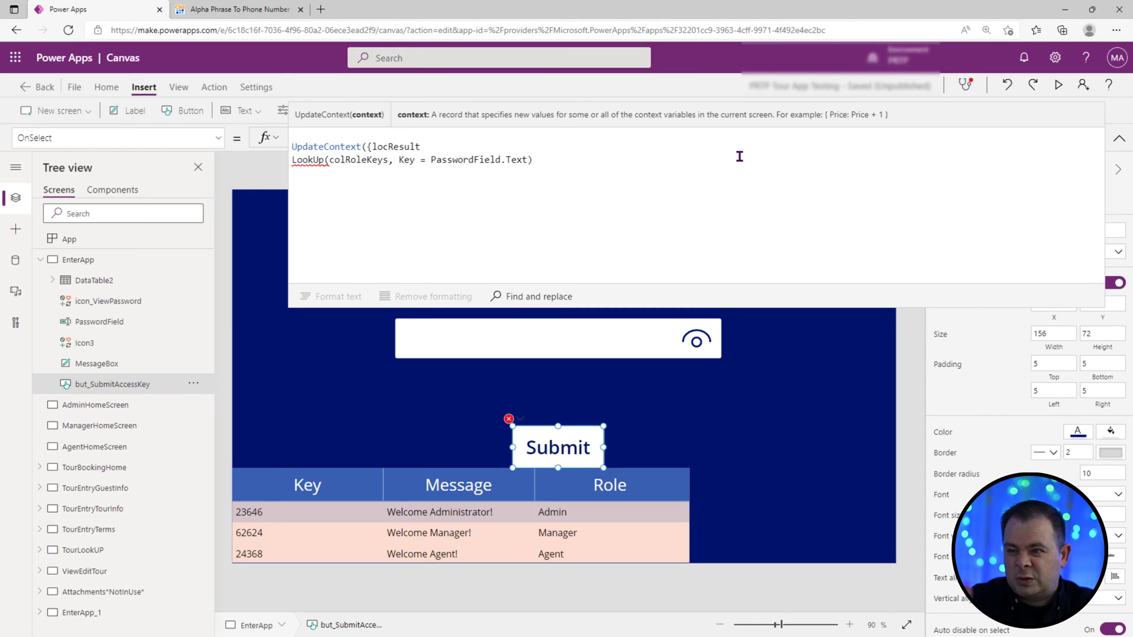
type(":")
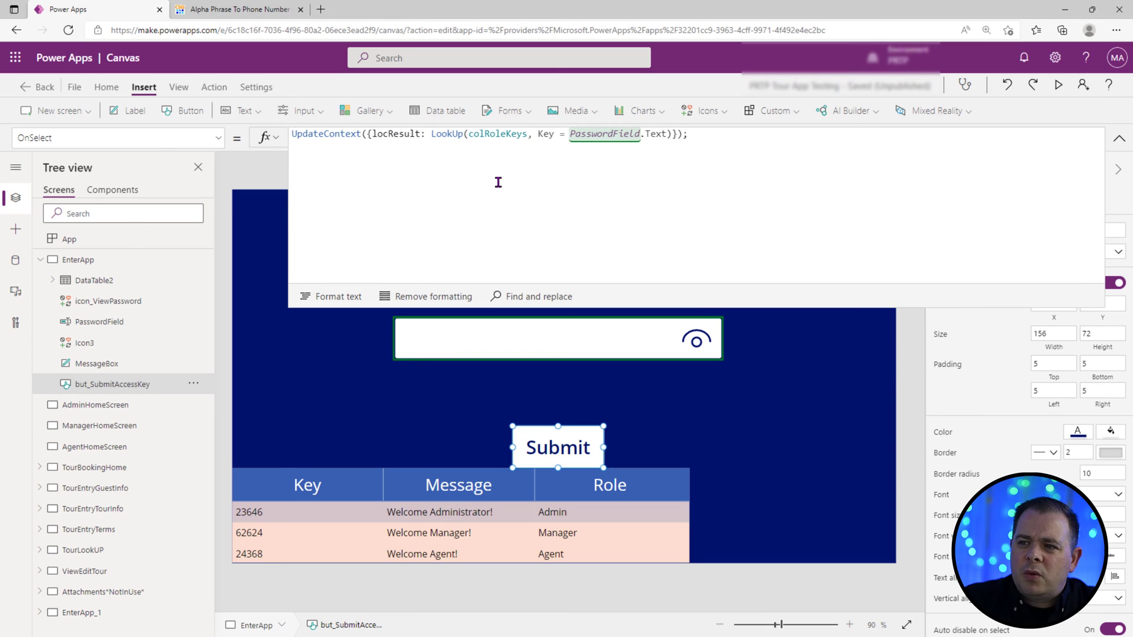
Step: Add If(IsBlank(locResult.Role), Notify("Sorry")) after the UpdateContext line
type("If(")
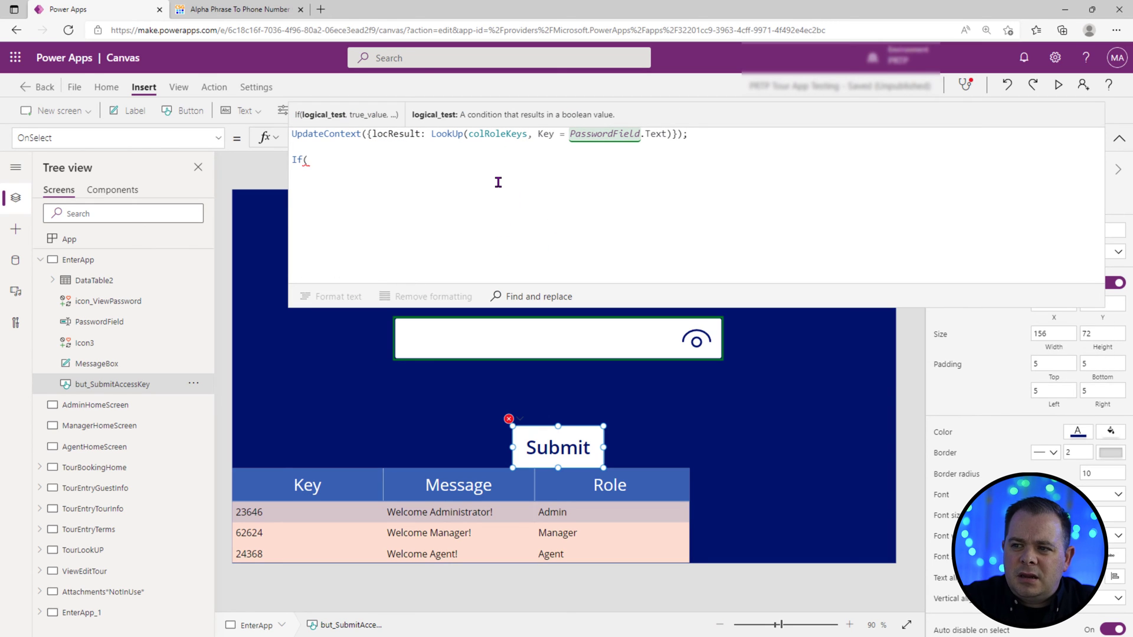
type("locResult.")
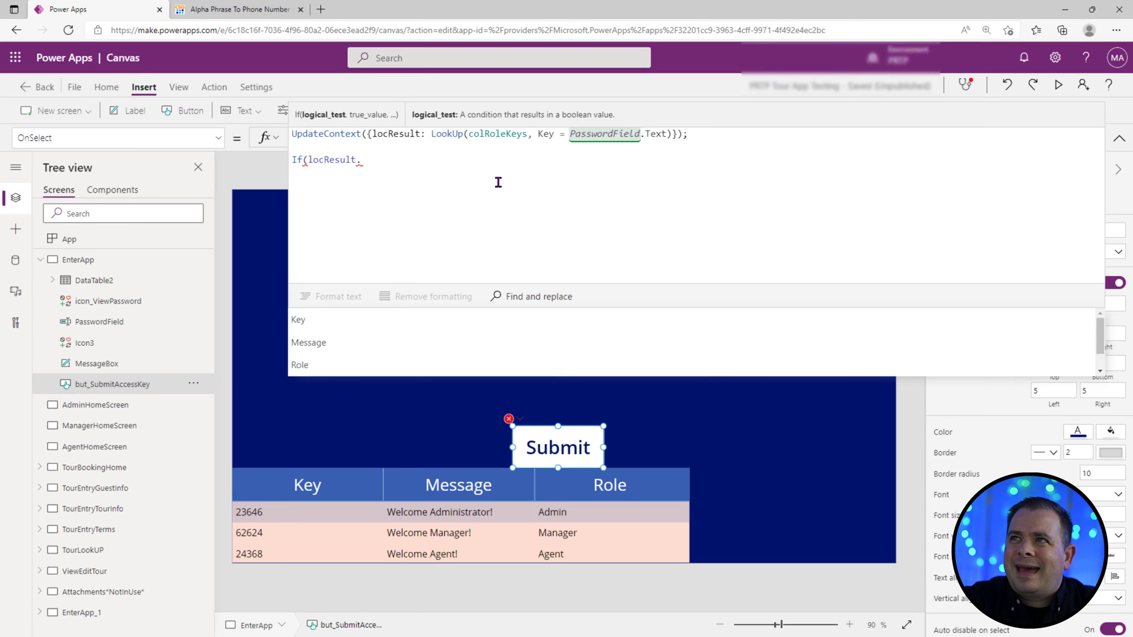
type("Role")
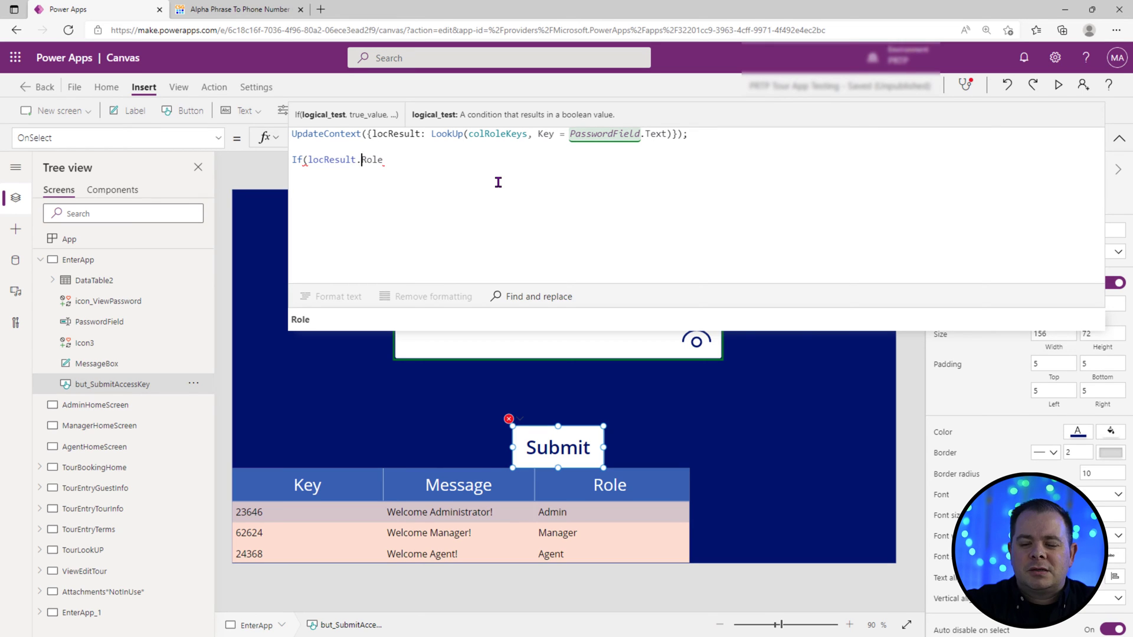
type("IfBlank")
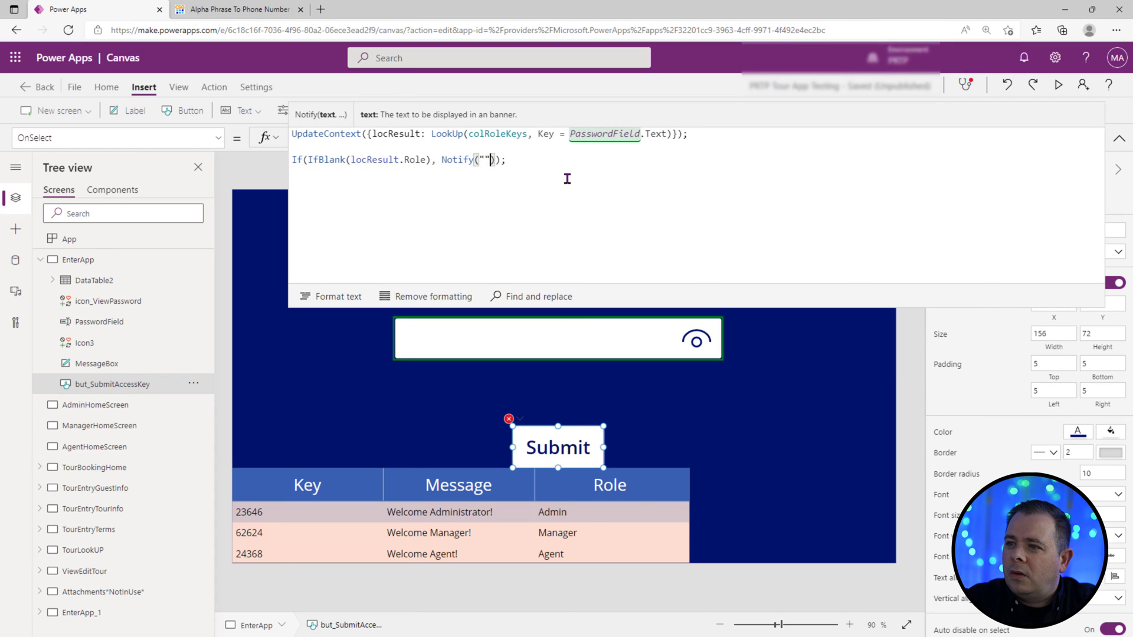
type("S")
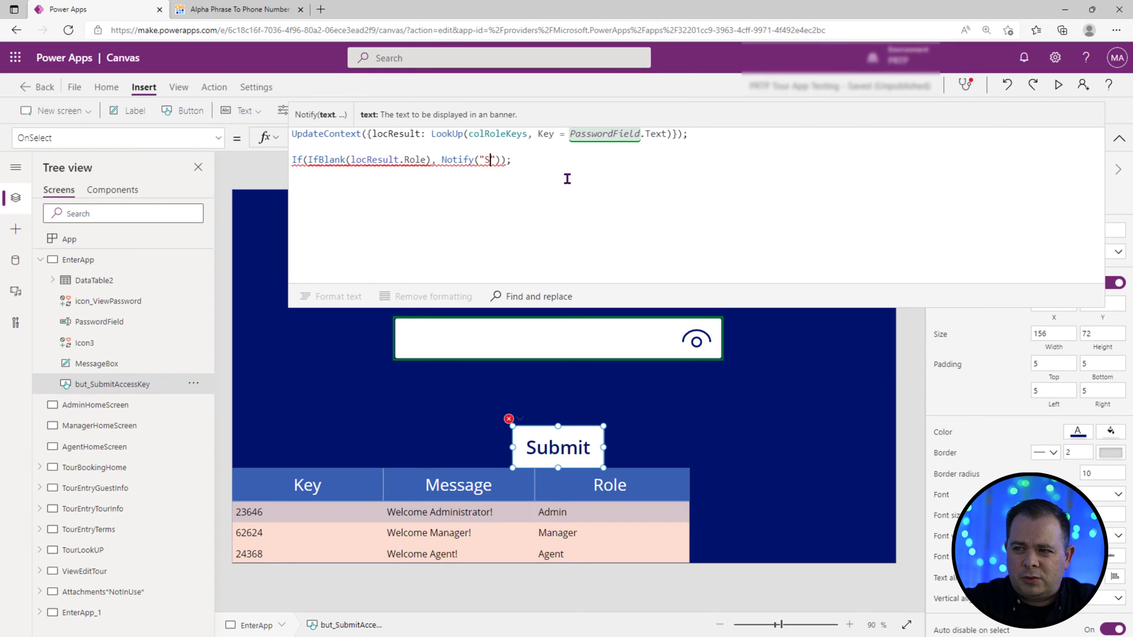
type("orry\"")
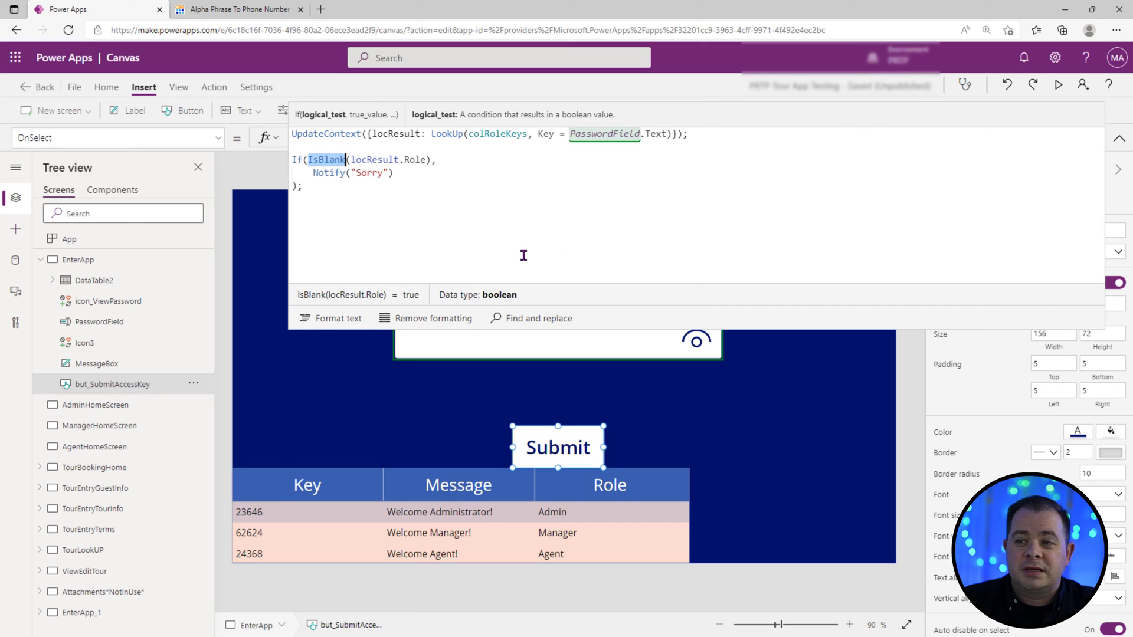
mouse_move(602, 261)
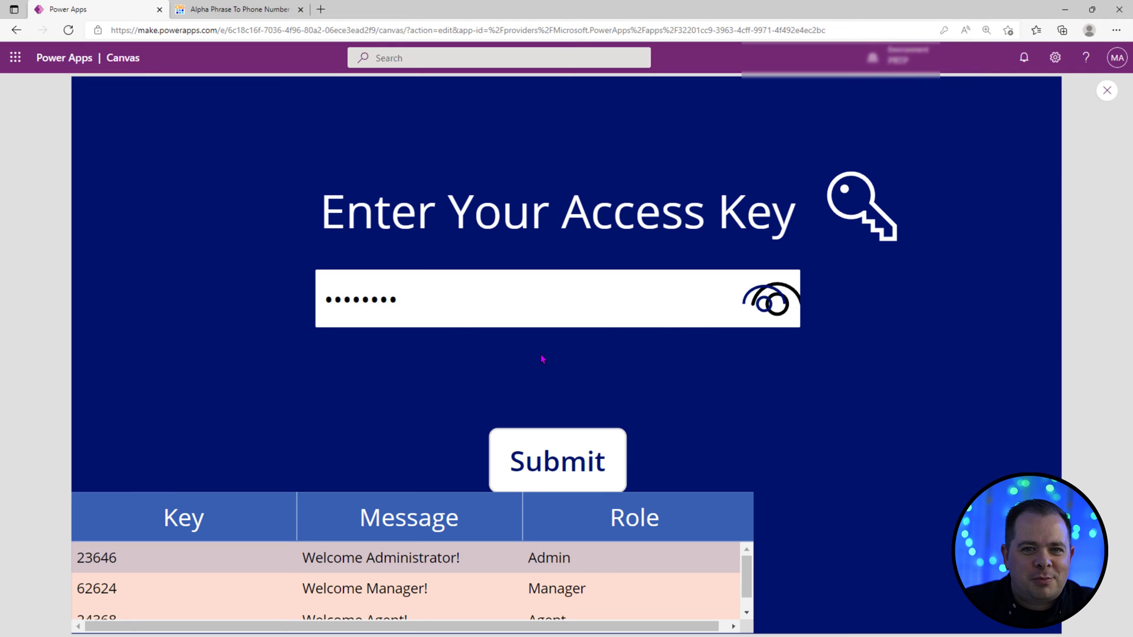
Step: Preview the app and submit an access key to test the entry flow
left_click(556, 460)
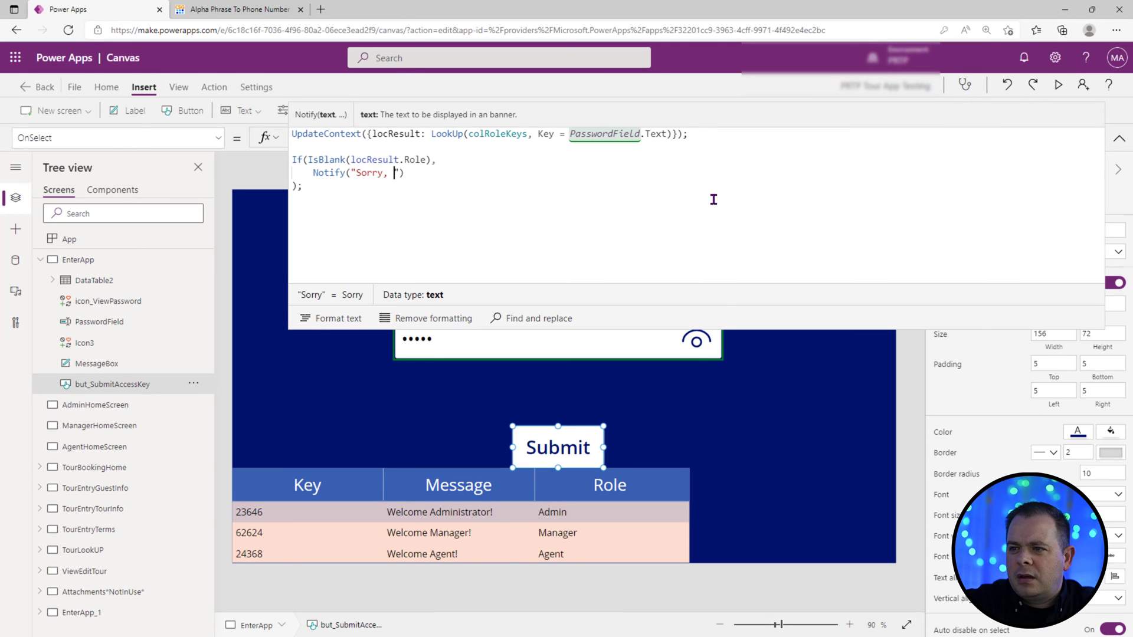
Step: Make the Notify read "Sorry, that access key is invalid" as a 3000 ms Error banner and begin the else branch
type("that access key is invalid")
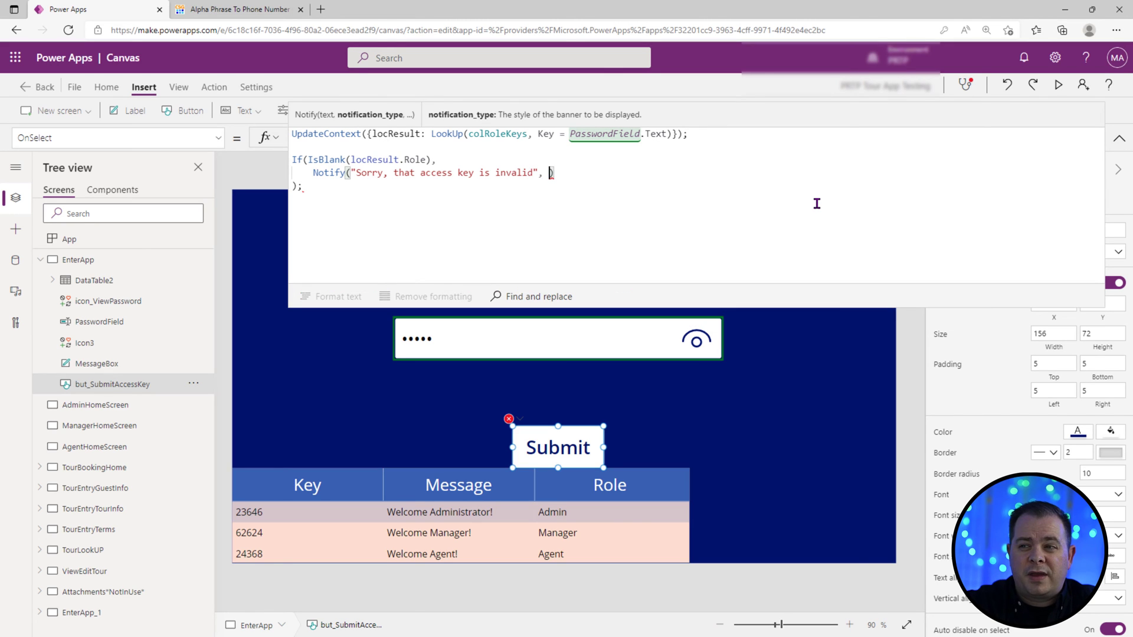
type("NotificationType.Error")
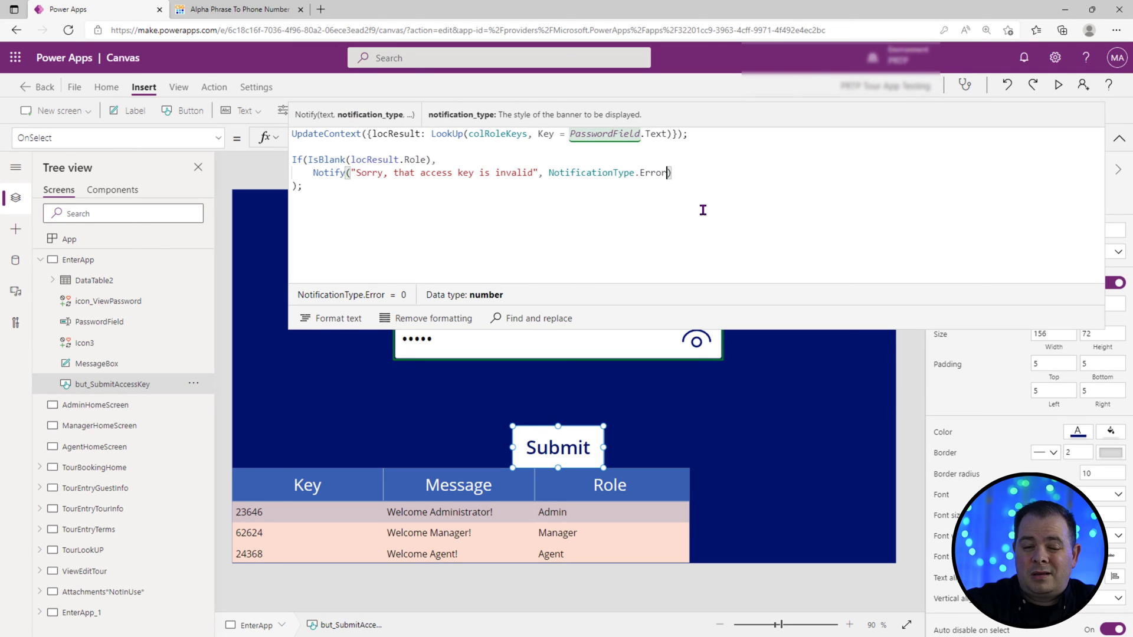
type(",")
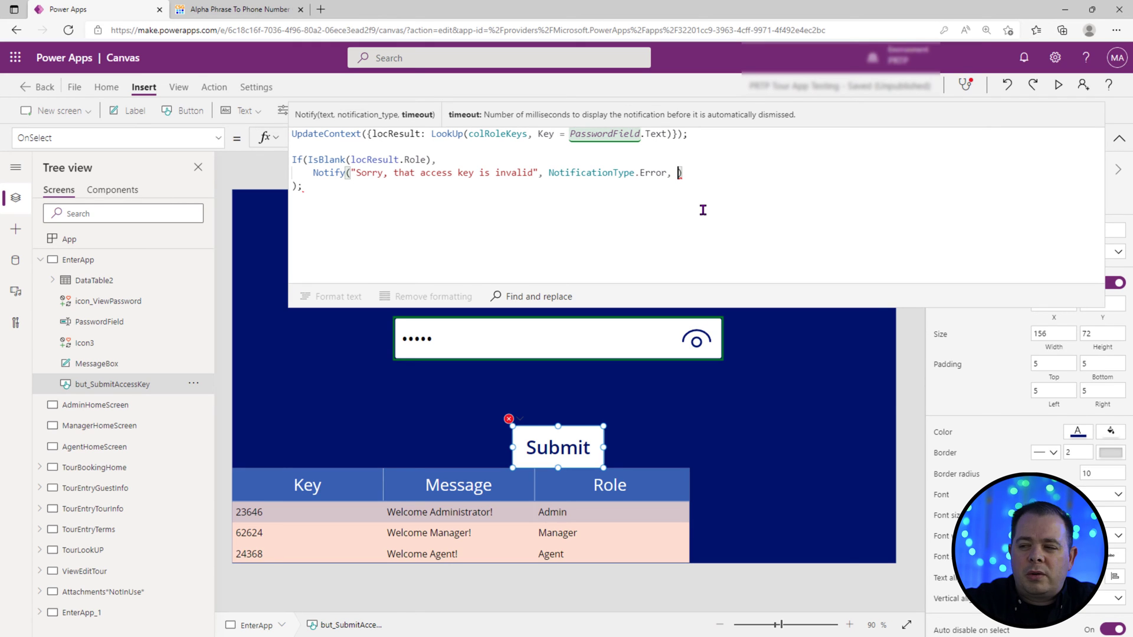
type("3000")
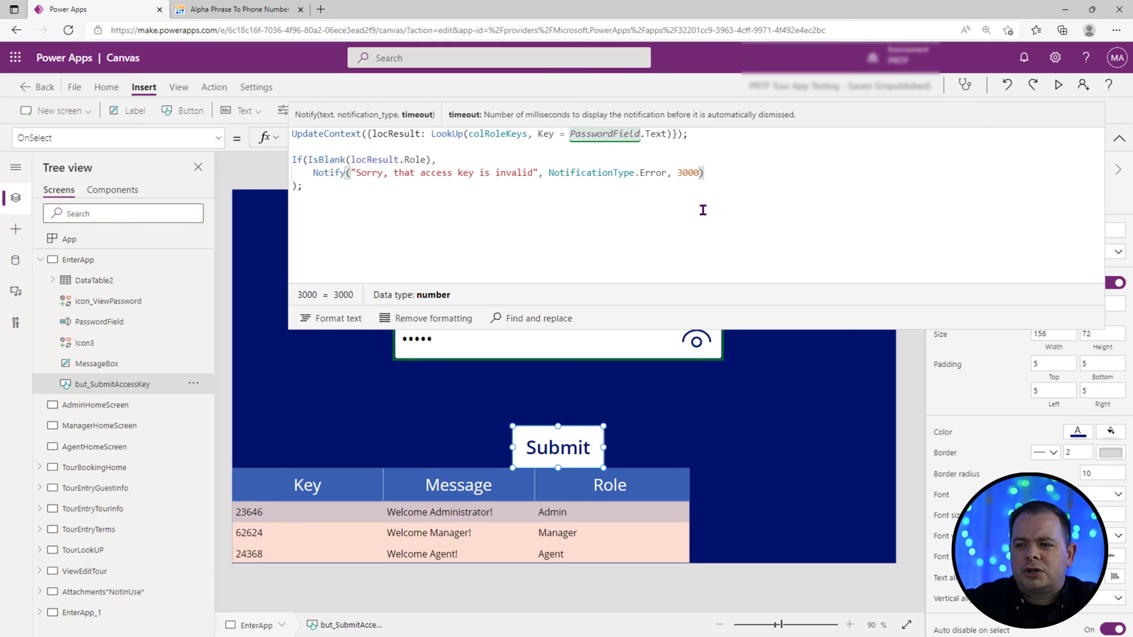
double_click(688, 173)
type(",")
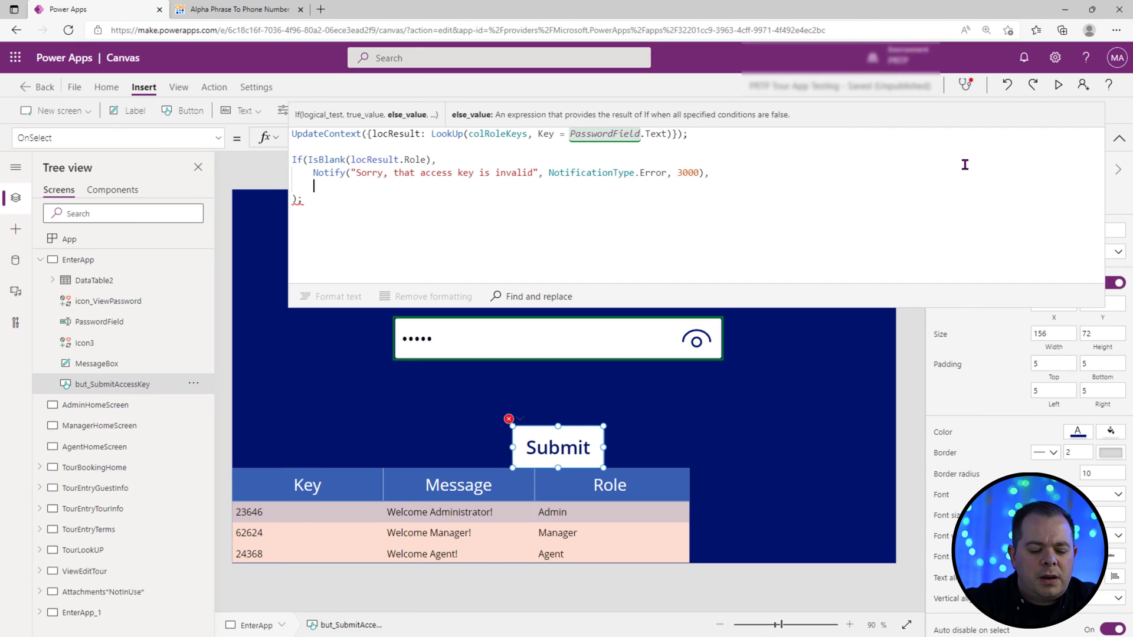
Step: Add Navigate(locResult.Screen, ScreenTransition.Fade) to the else branch
type("Navigate(")
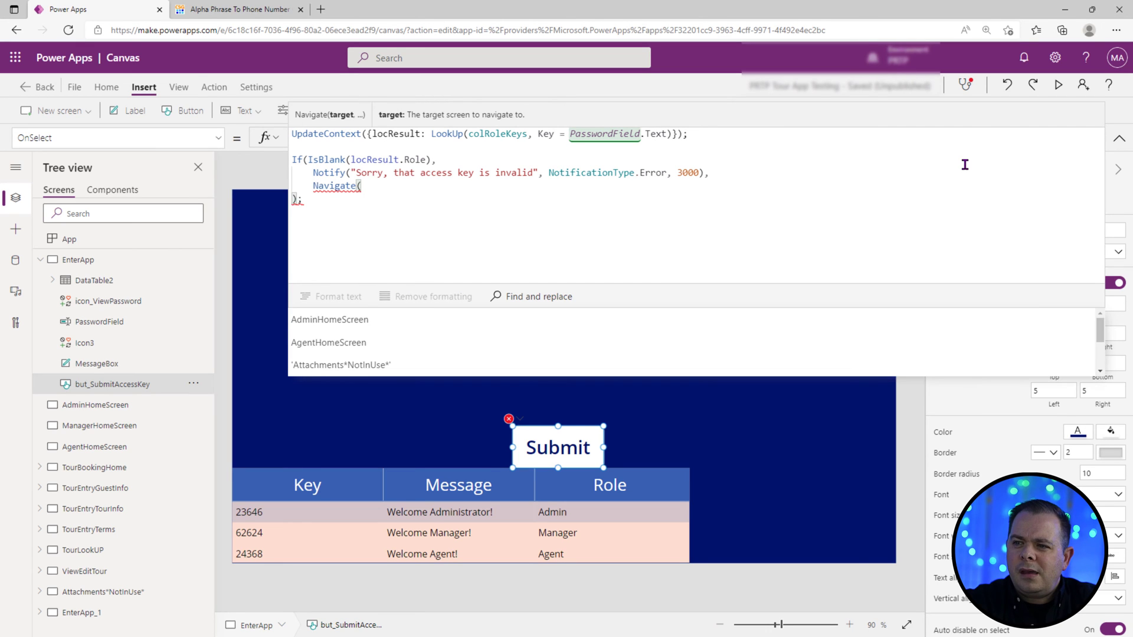
type("locResult")
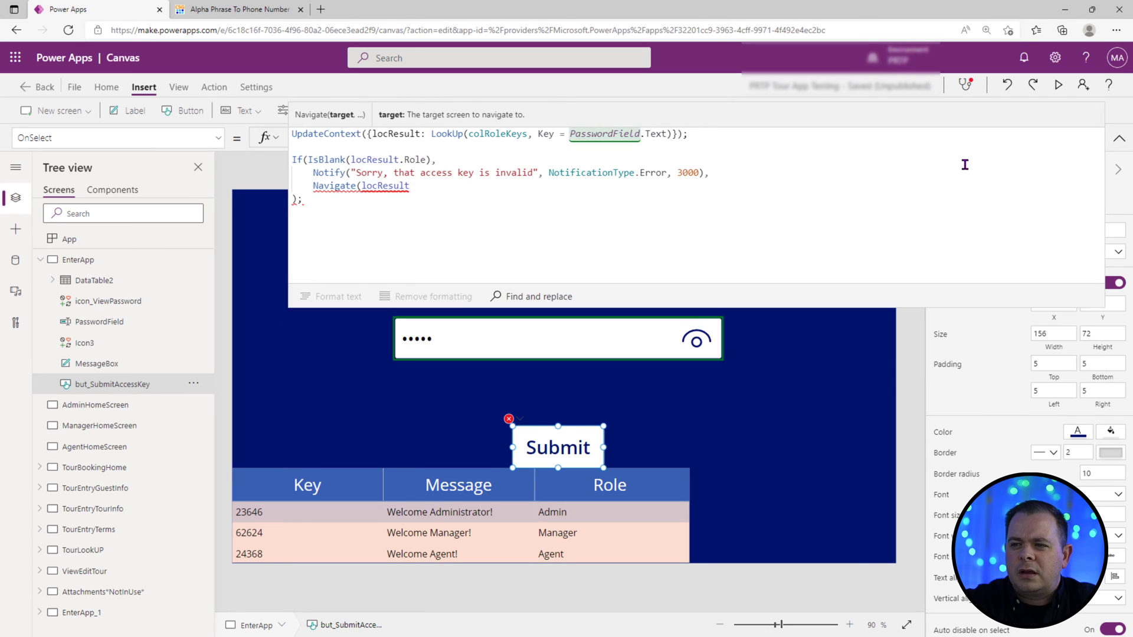
type(".")
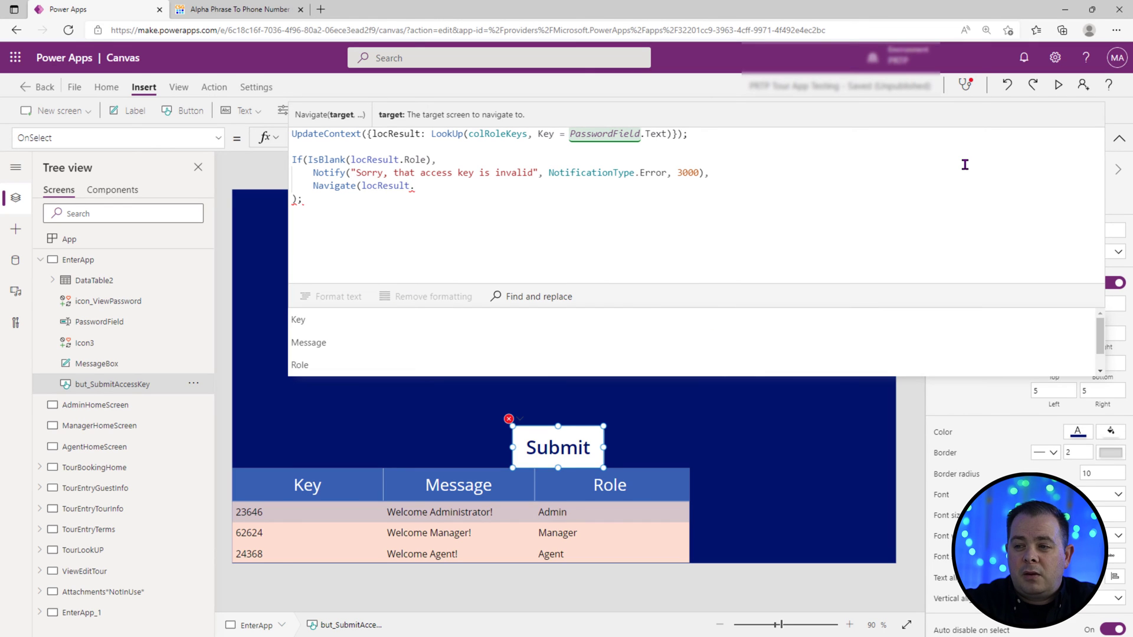
type("Screen, S")
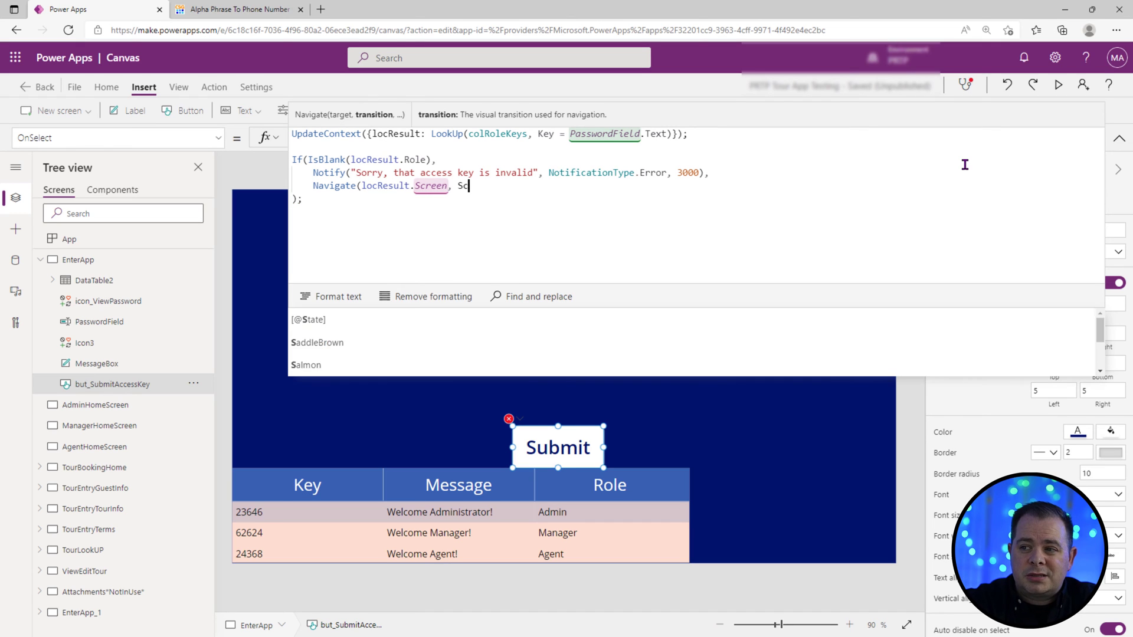
type("creenT")
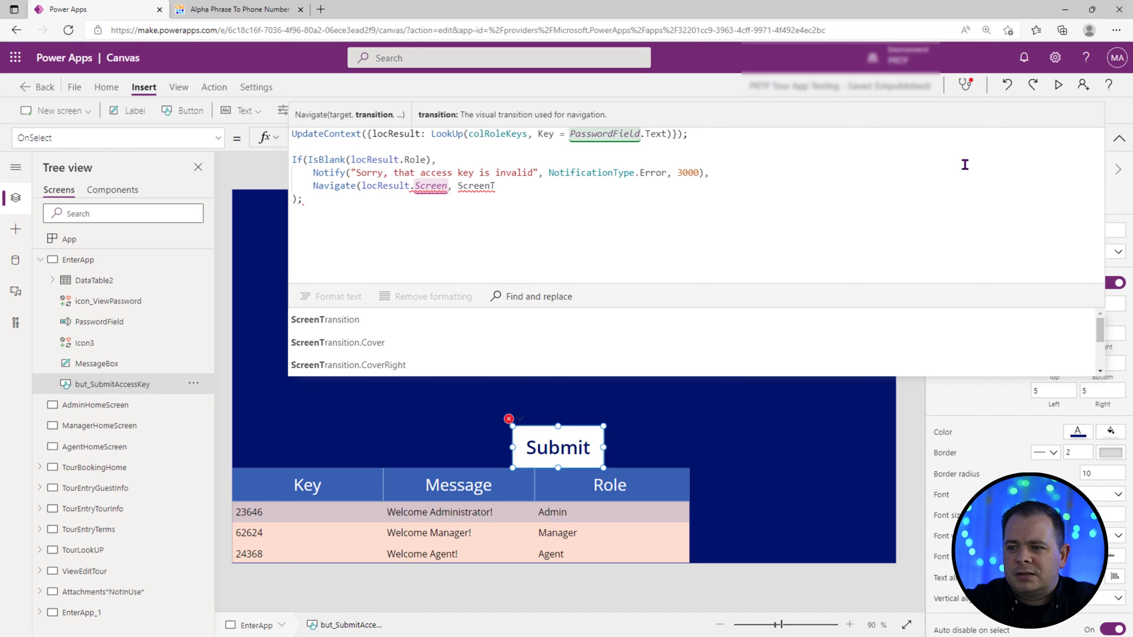
type("ScreenTransition.Fa")
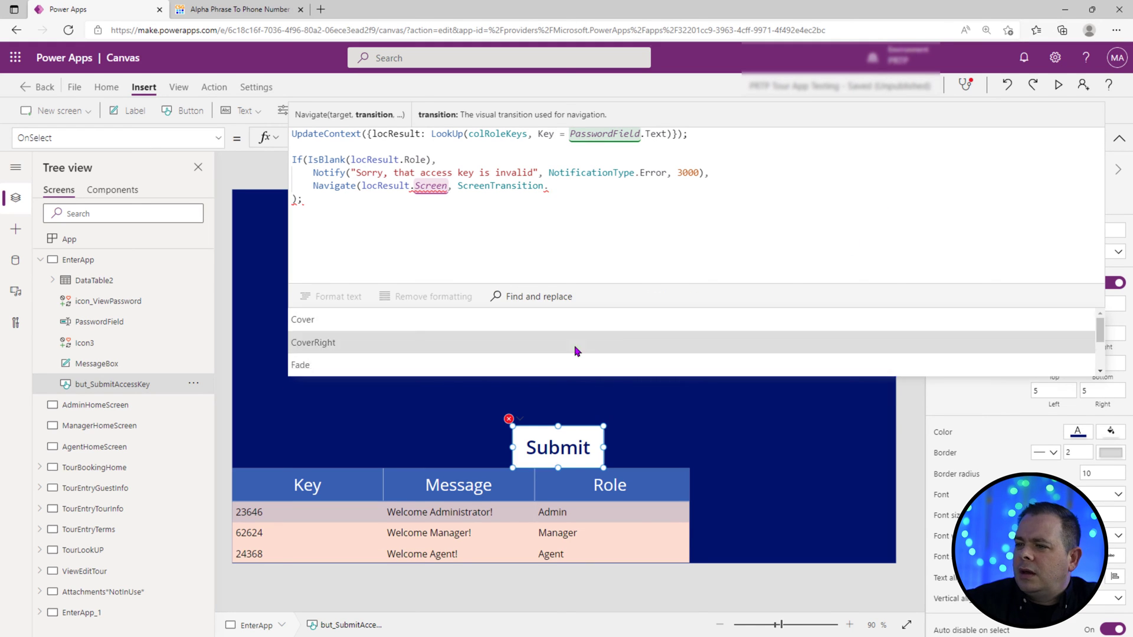
left_click(300, 365)
type("Notify(, NotificationType.Success, 3000);")
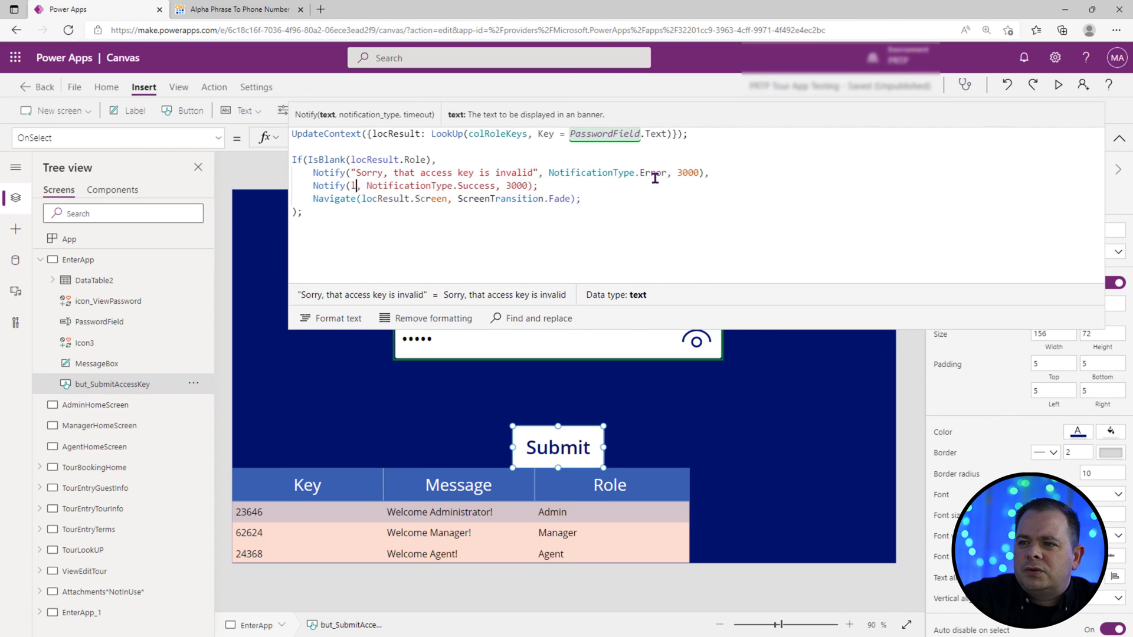
Step: Add a 3000 ms Success Notify showing locResult.Message before navigating
type("locResult.")
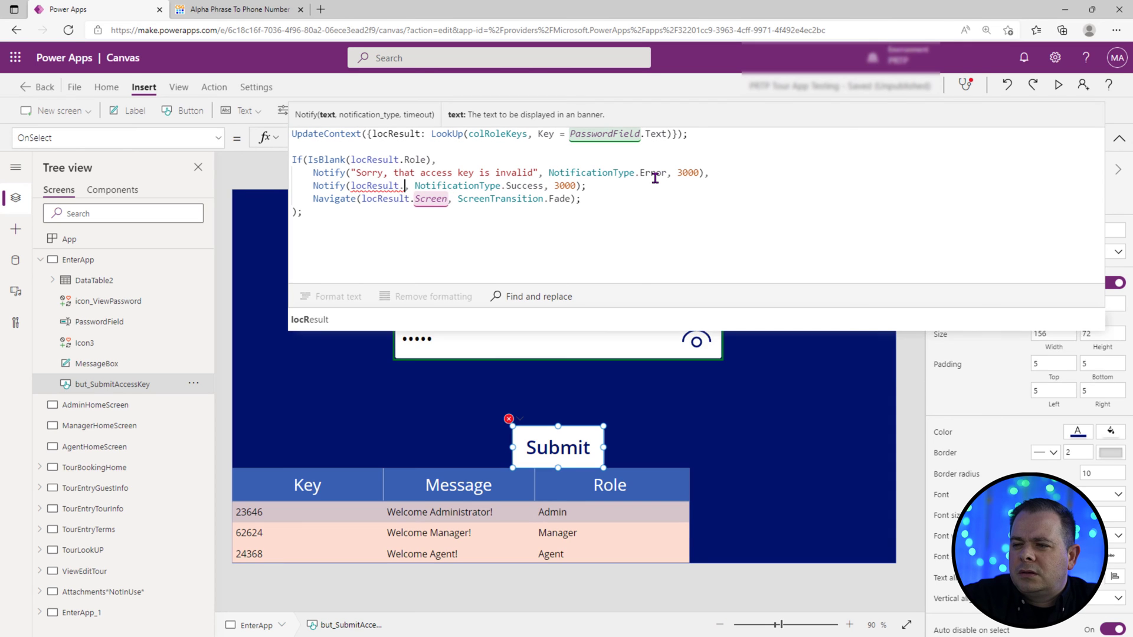
type(".Message")
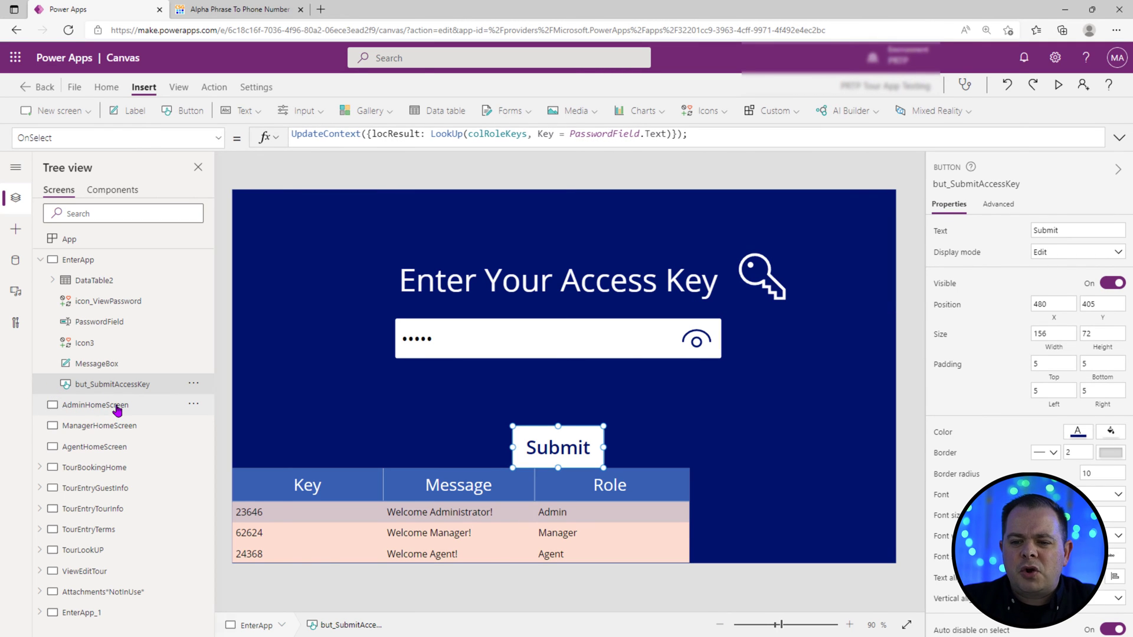
left_click(94, 405)
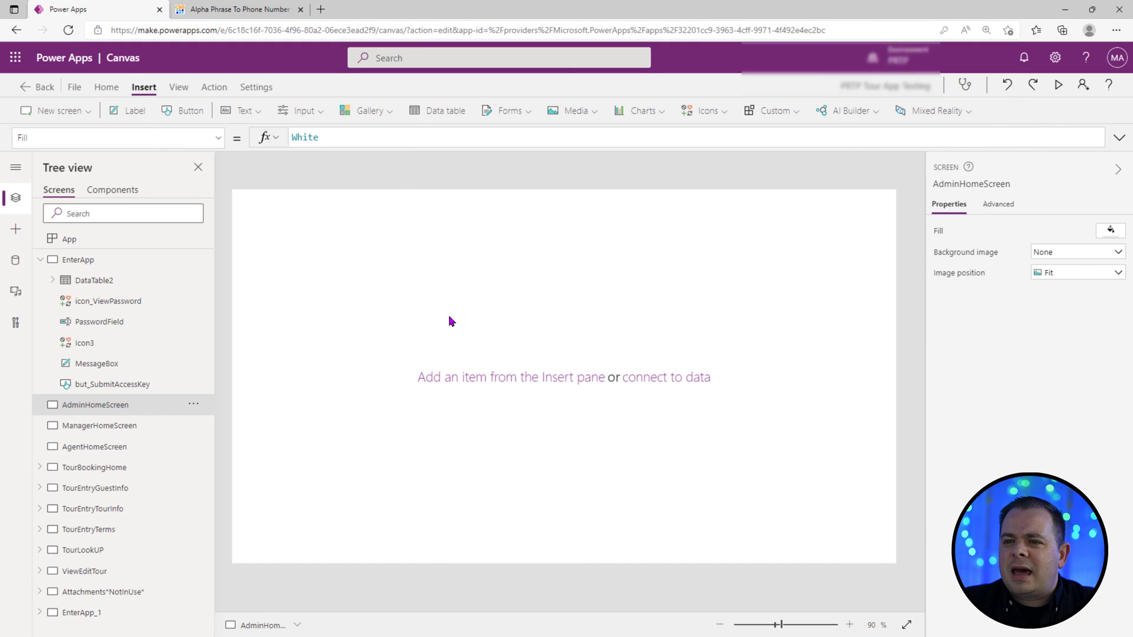
left_click(132, 111)
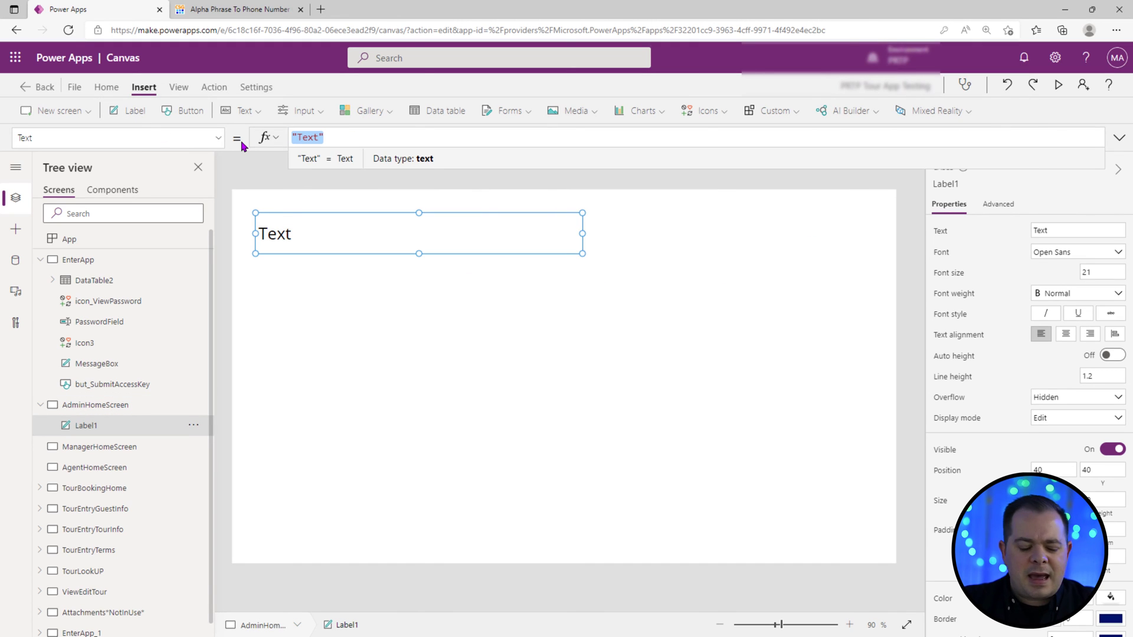
type("App.")
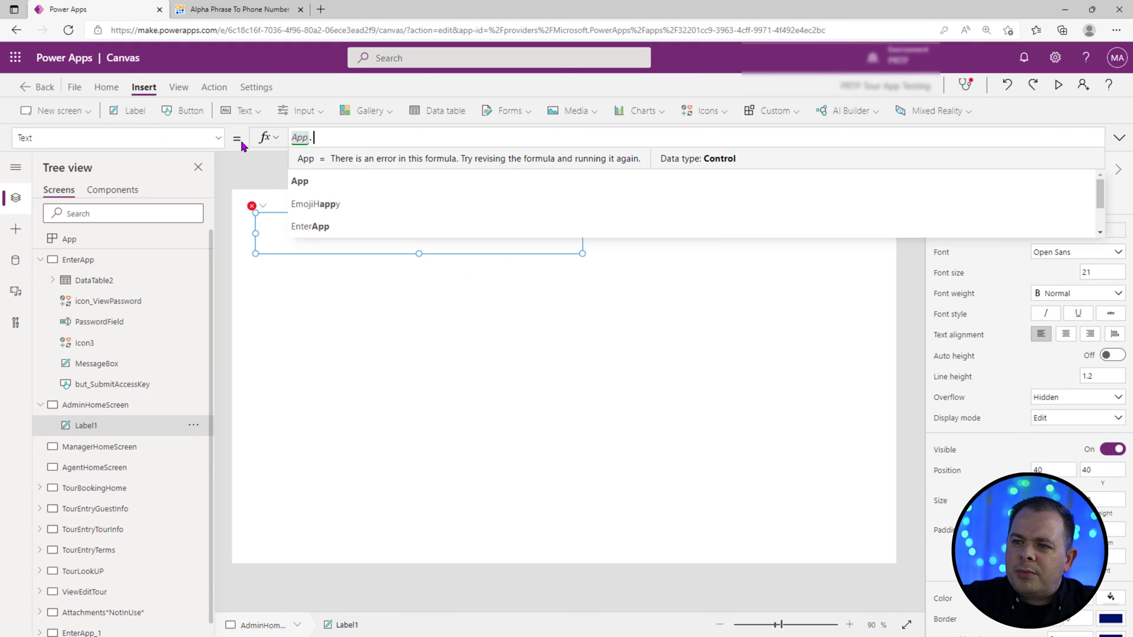
type("ActiveScreen.")
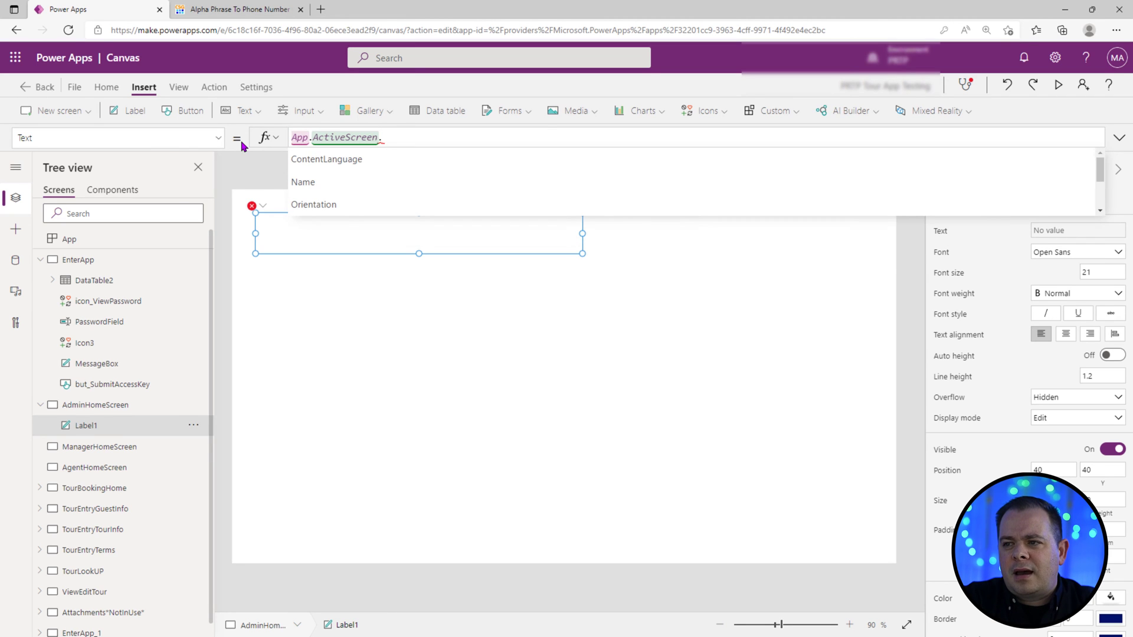
left_click(302, 182)
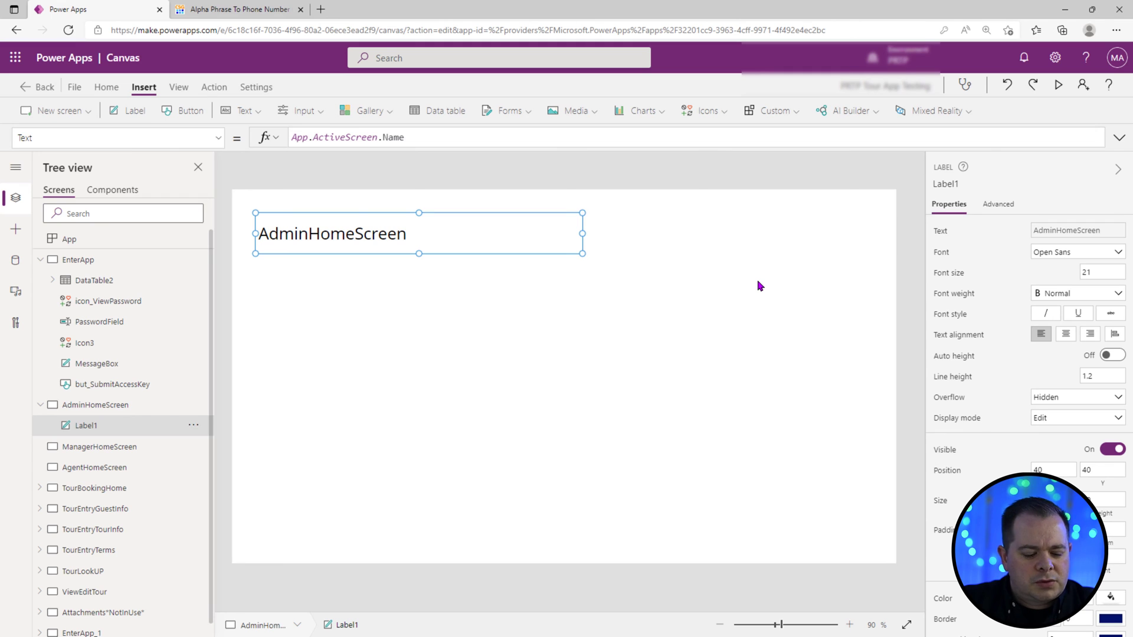
left_click(89, 446)
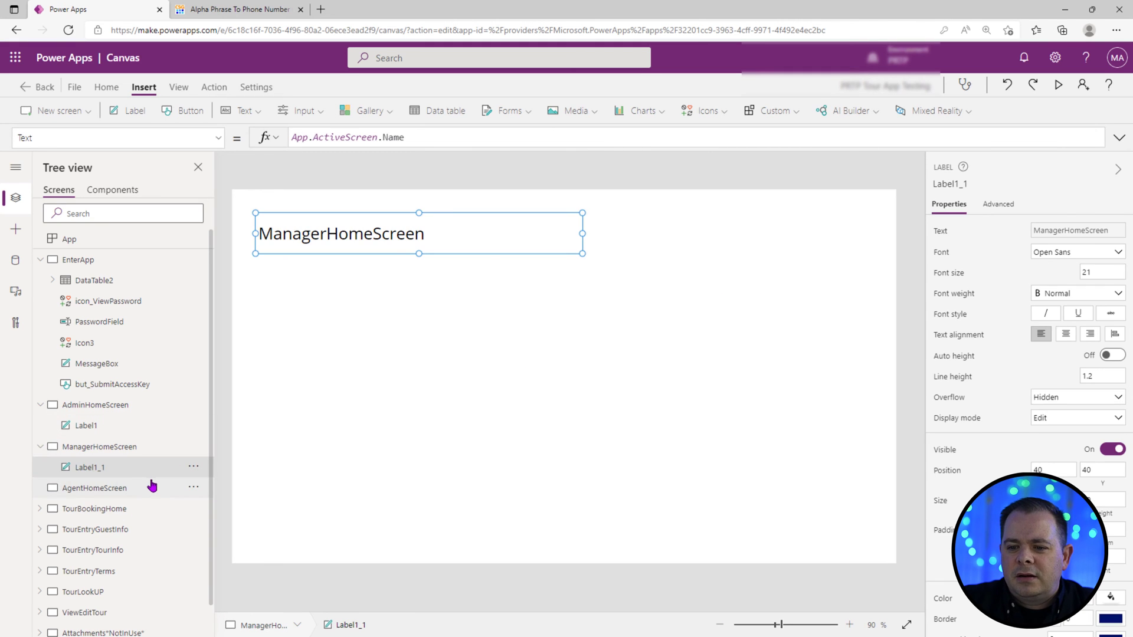
left_click(88, 488)
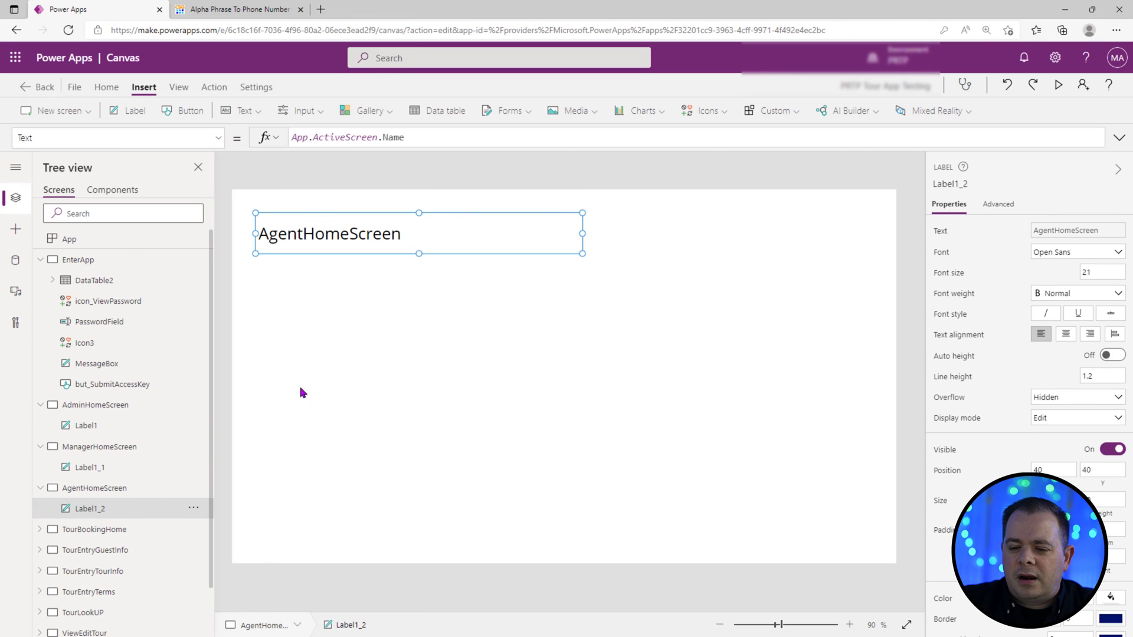
left_click(88, 446)
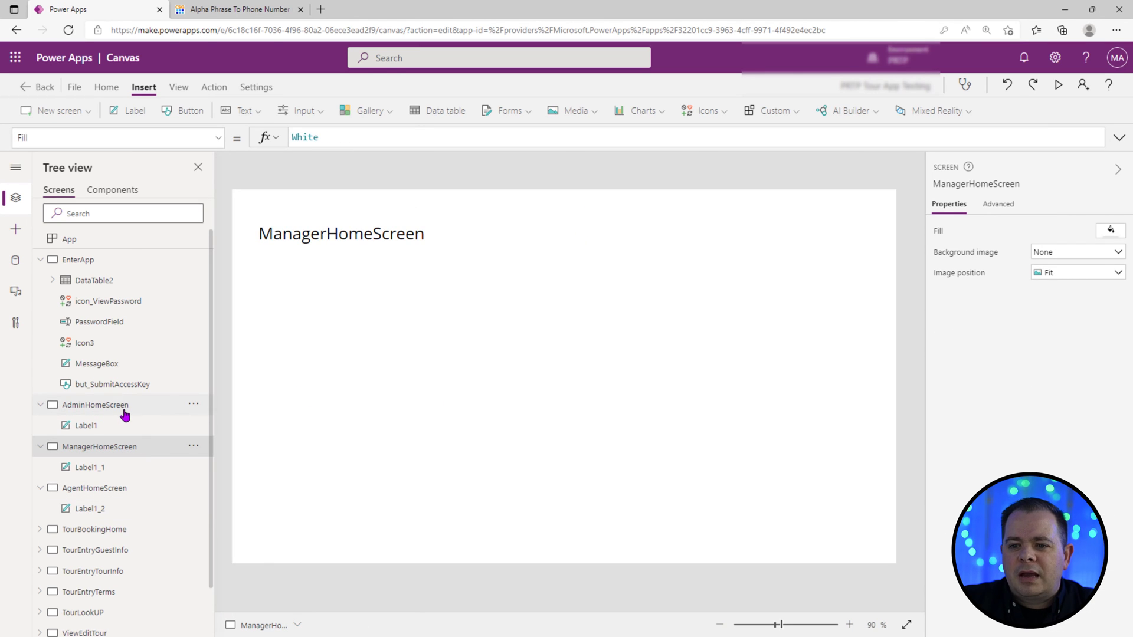
left_click(96, 404)
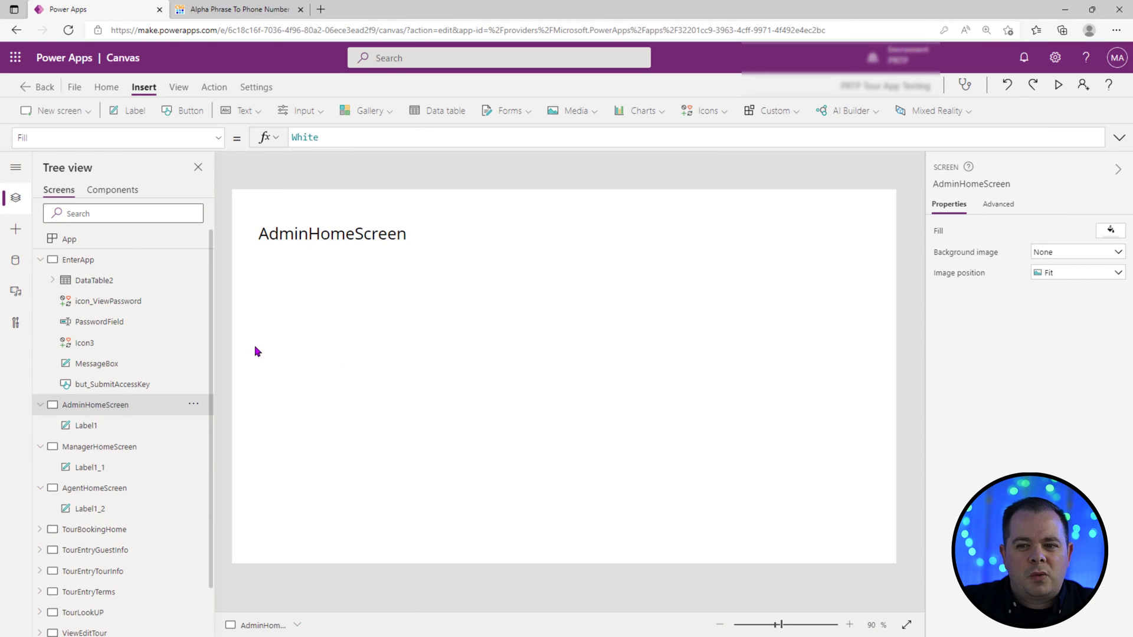
mouse_move(135, 264)
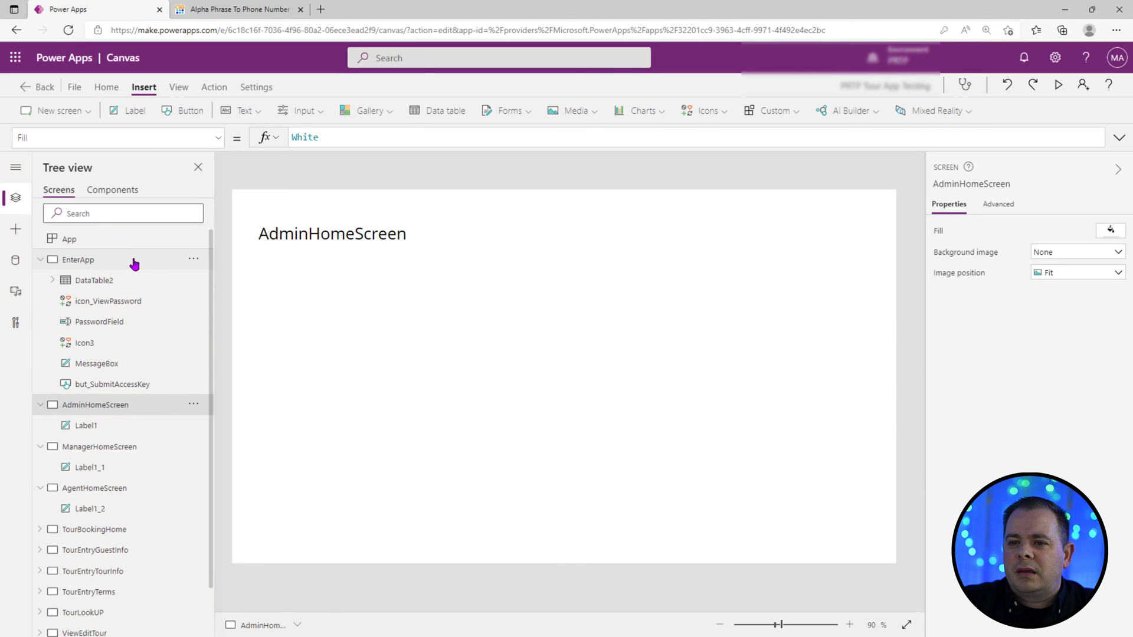
left_click(78, 259)
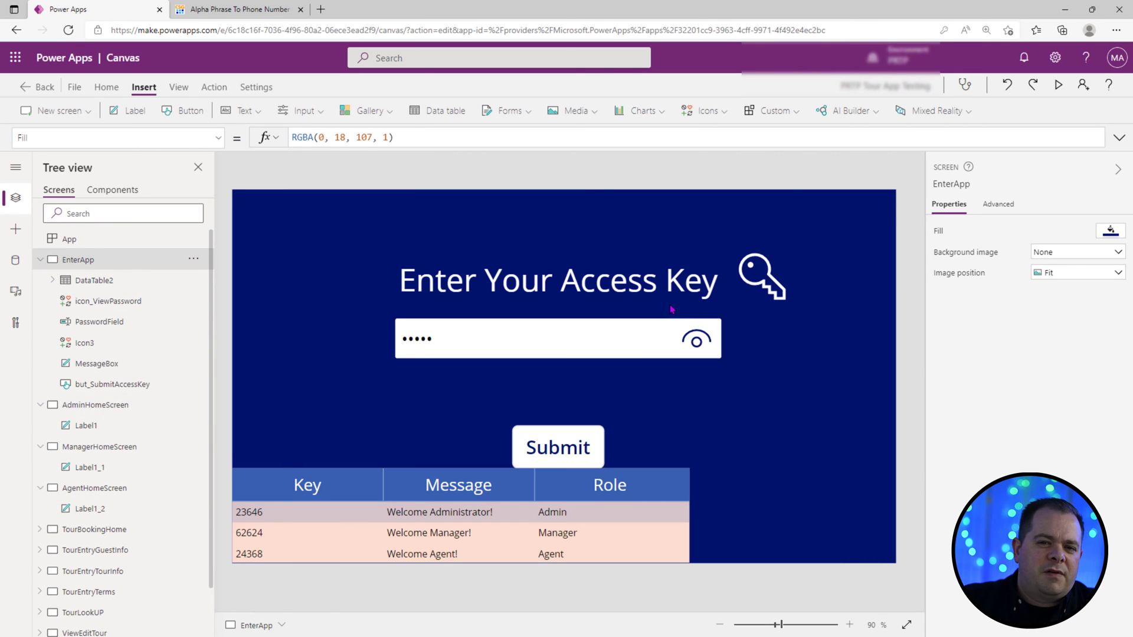
mouse_move(658, 391)
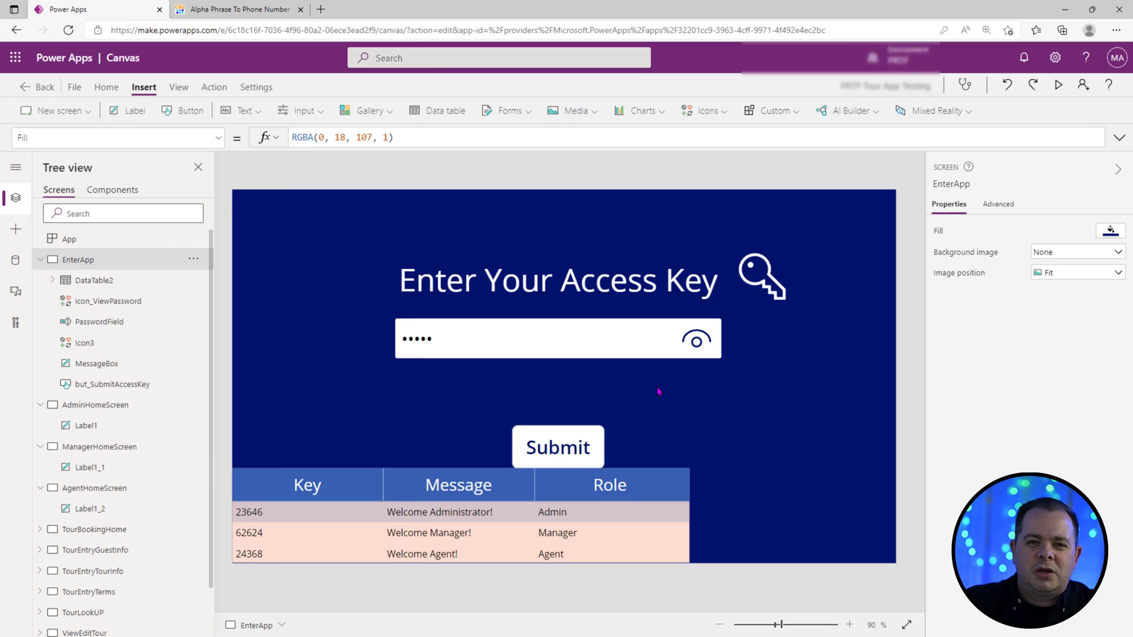
mouse_move(603, 541)
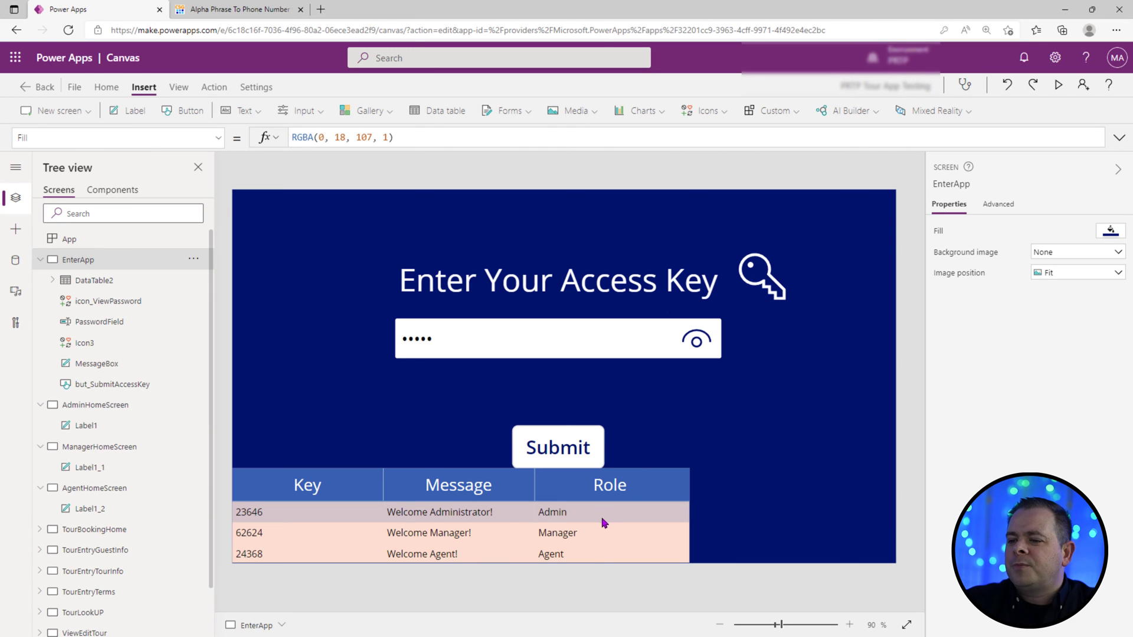
Step: Preview, submit the administrator key to reach AdminHomeScreen, dismiss the Welcome Administrator! banner and return to editing
left_click(1057, 85)
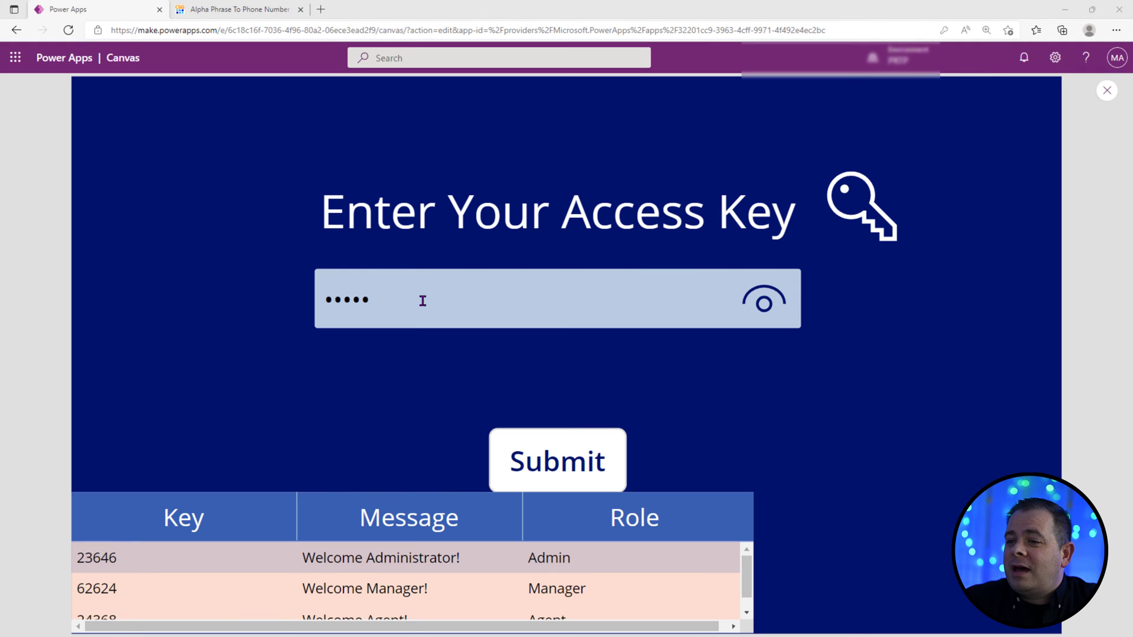
left_click(575, 478)
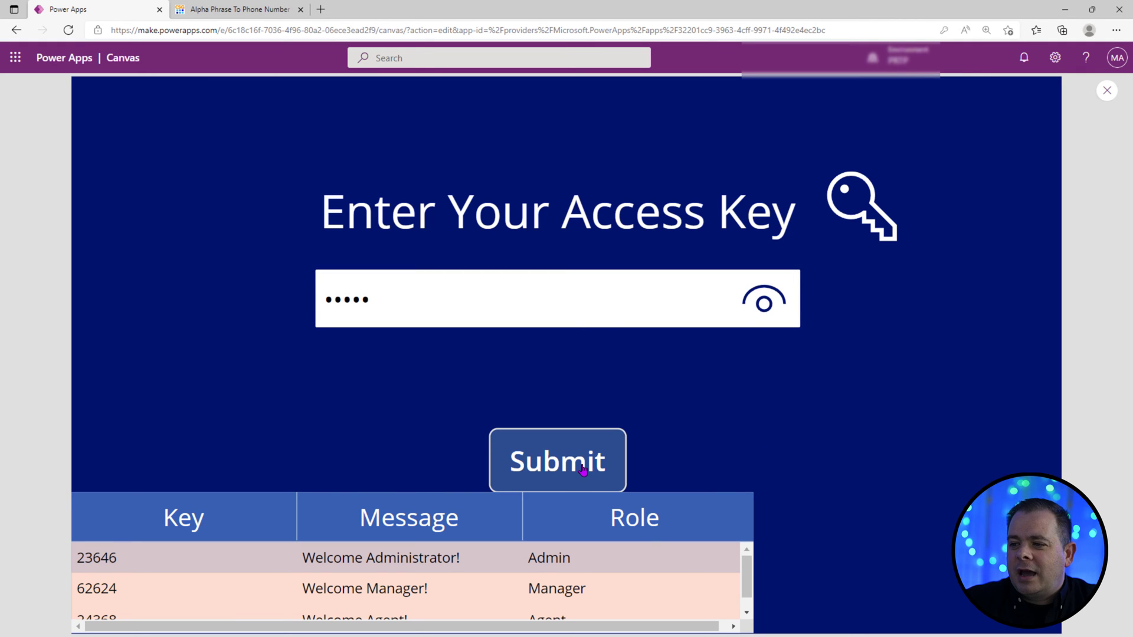
left_click(556, 462)
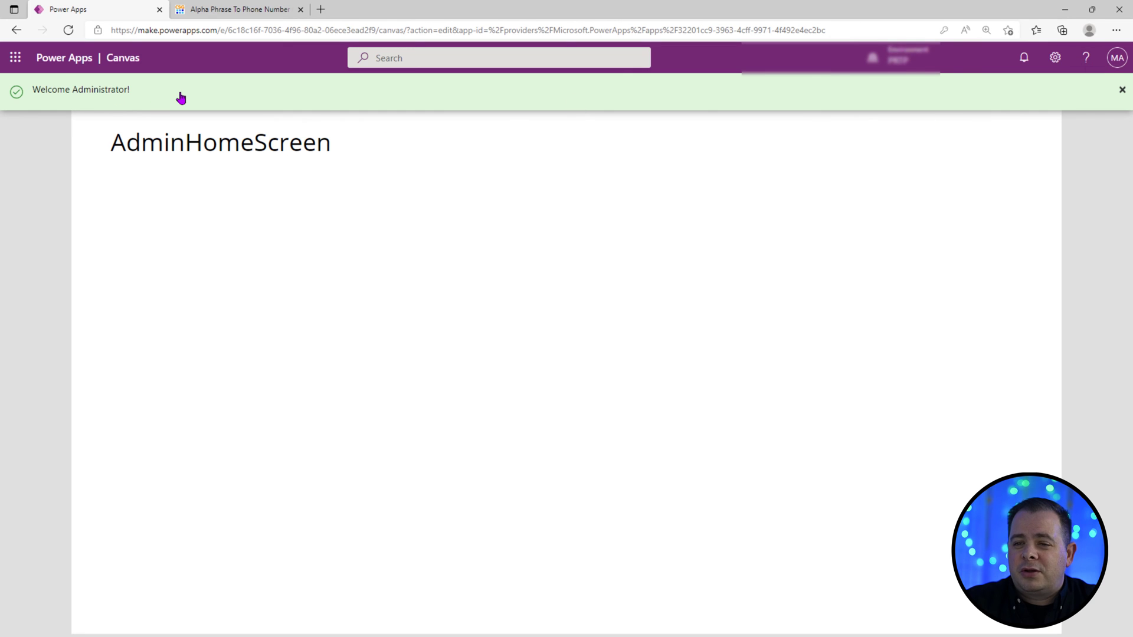
mouse_move(1107, 94)
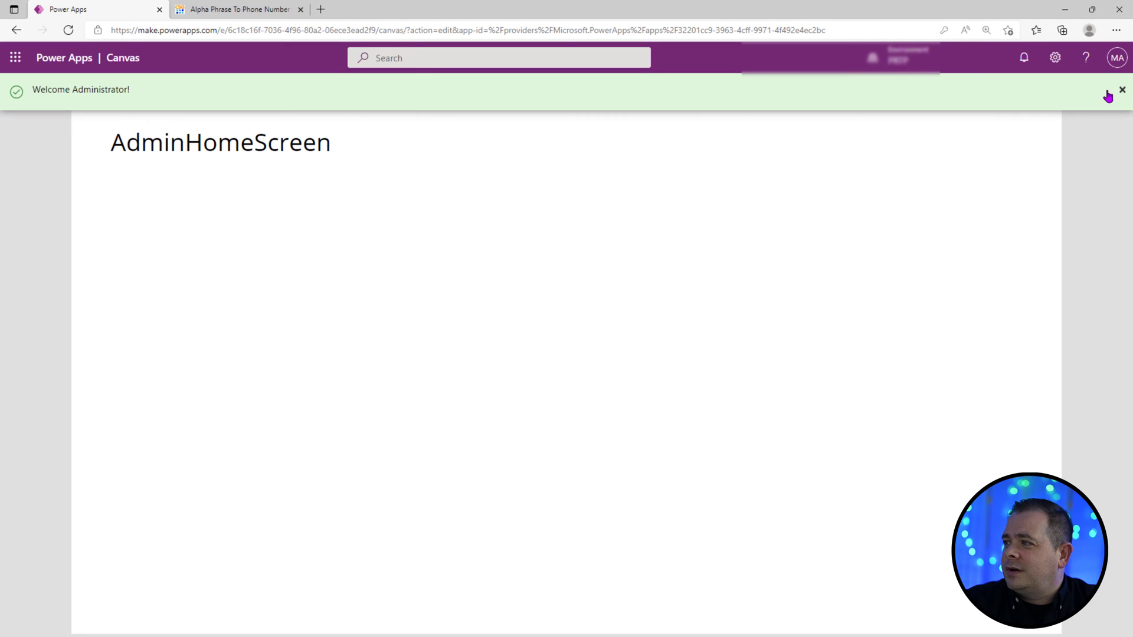
left_click(1121, 89)
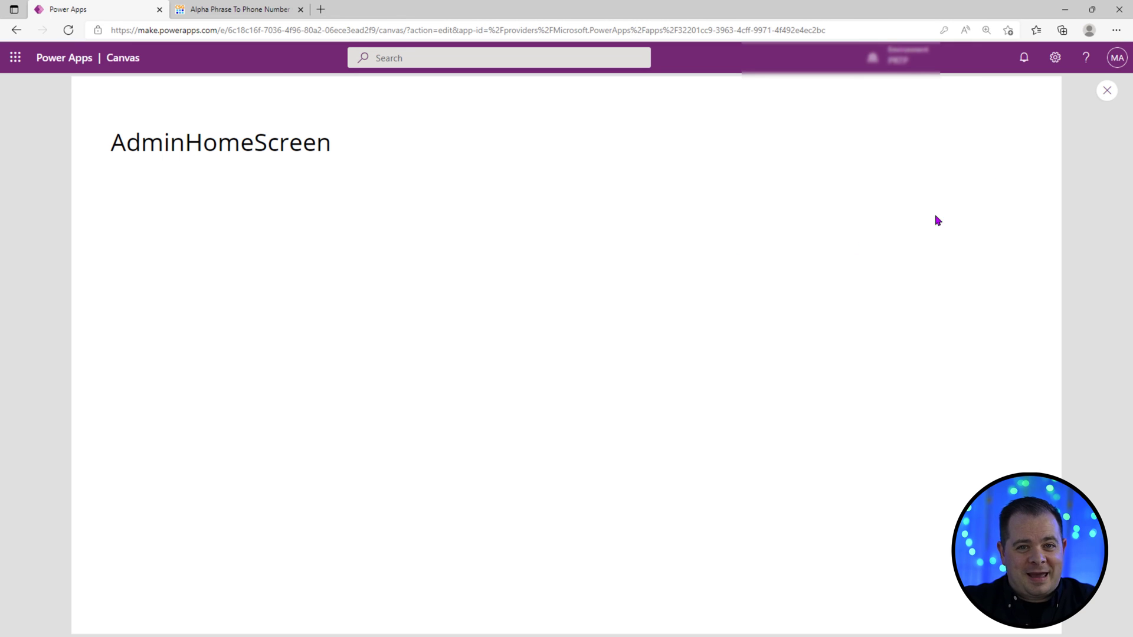
left_click(1107, 90)
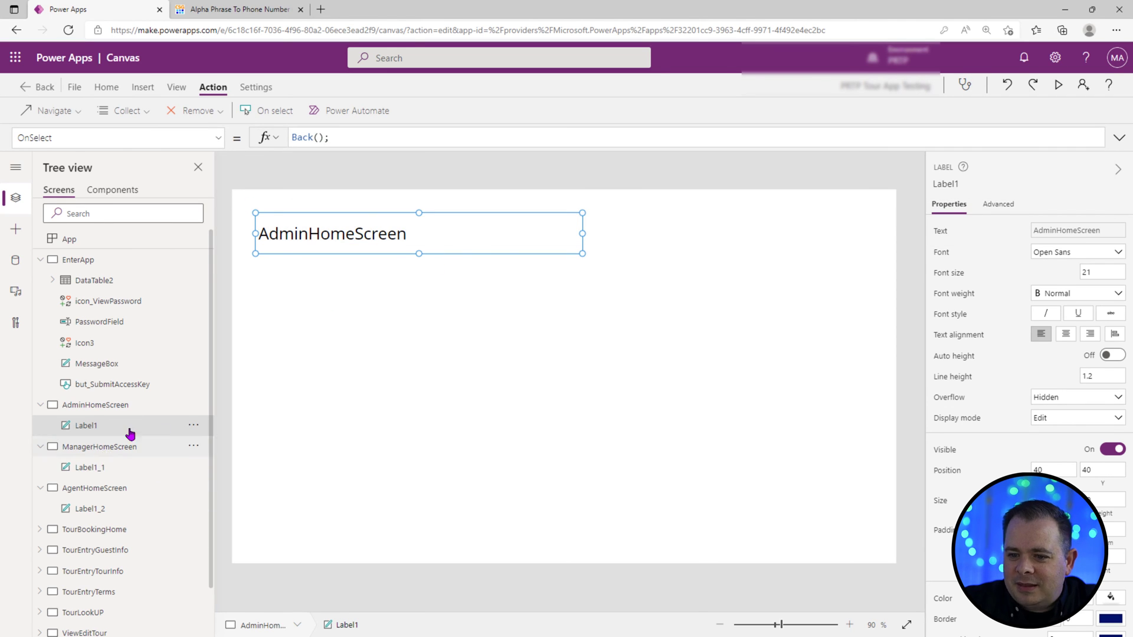
Step: Check ManagerHomeScreen, return to EnterApp and submit the key again in preview
left_click(86, 468)
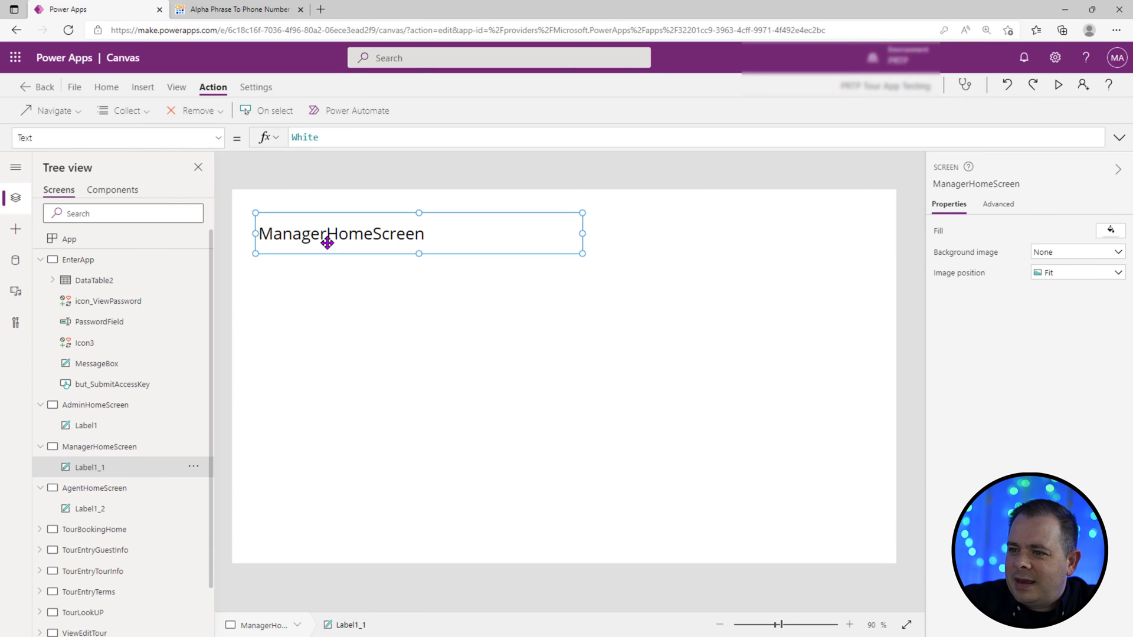
left_click(85, 488)
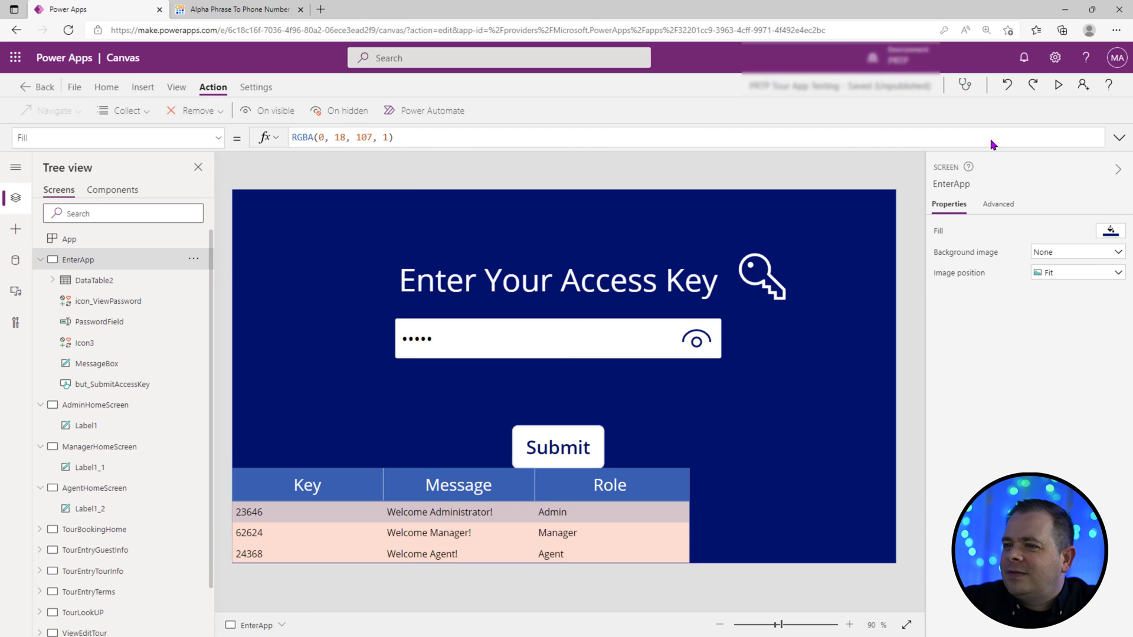
left_click(1056, 84)
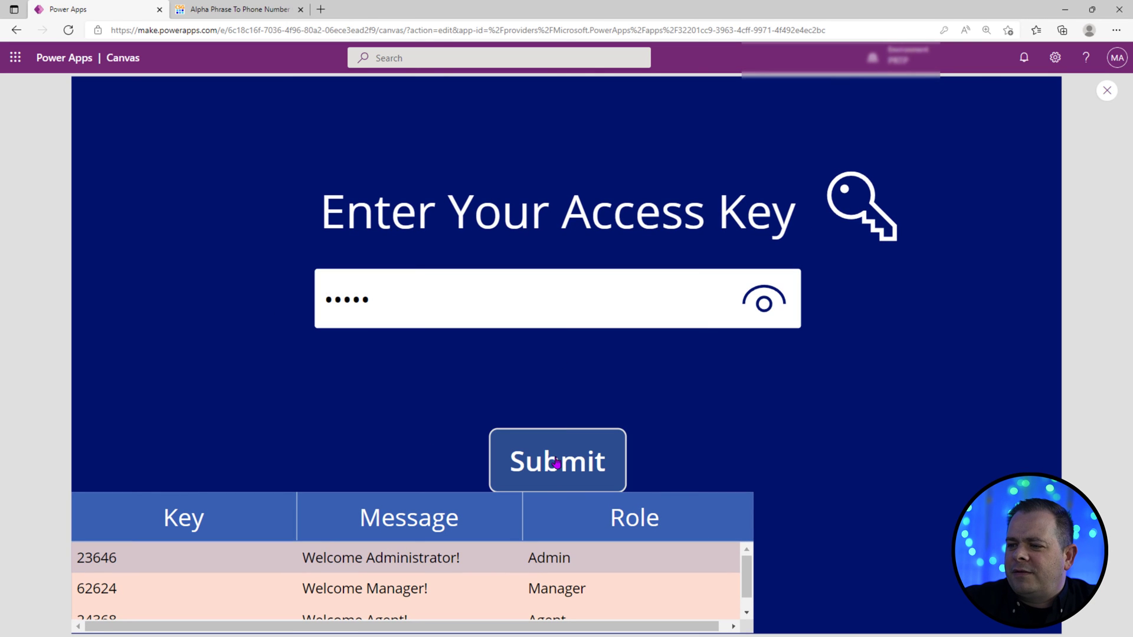
left_click(557, 460)
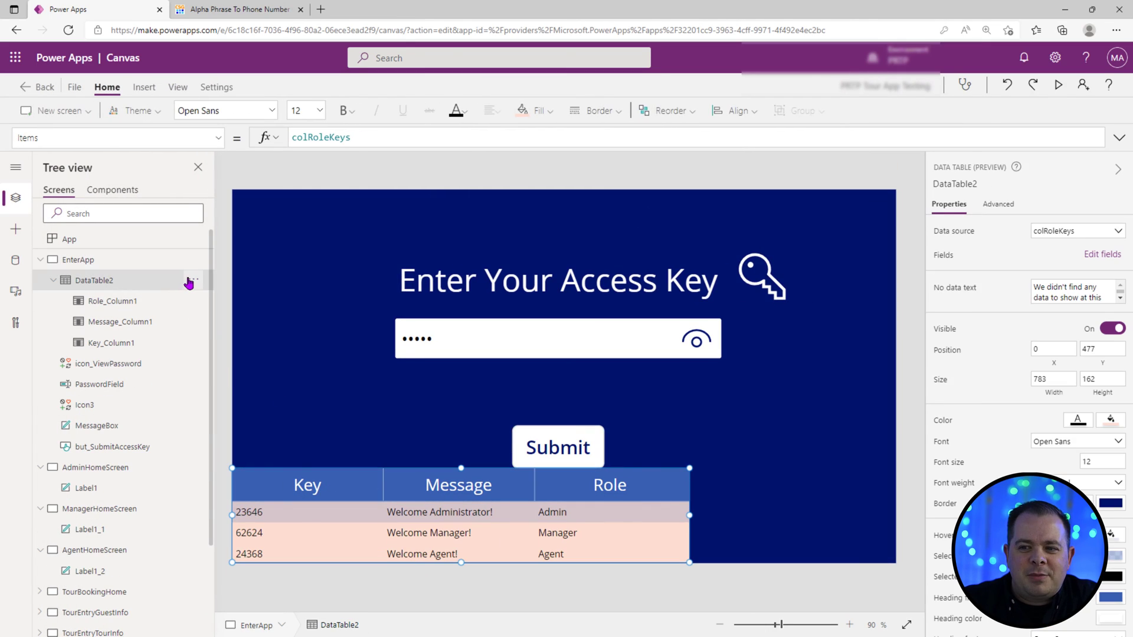
Step: Delete DataTable2 from the EnterApp screen and confirm in preview it is gone
left_click(194, 279)
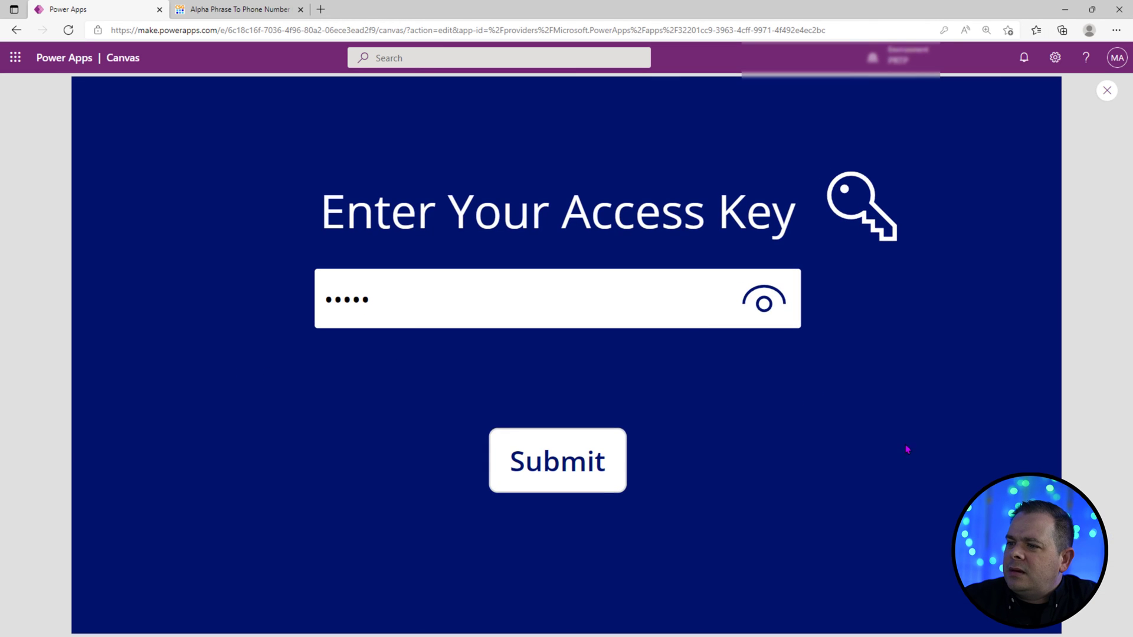
left_click(762, 304)
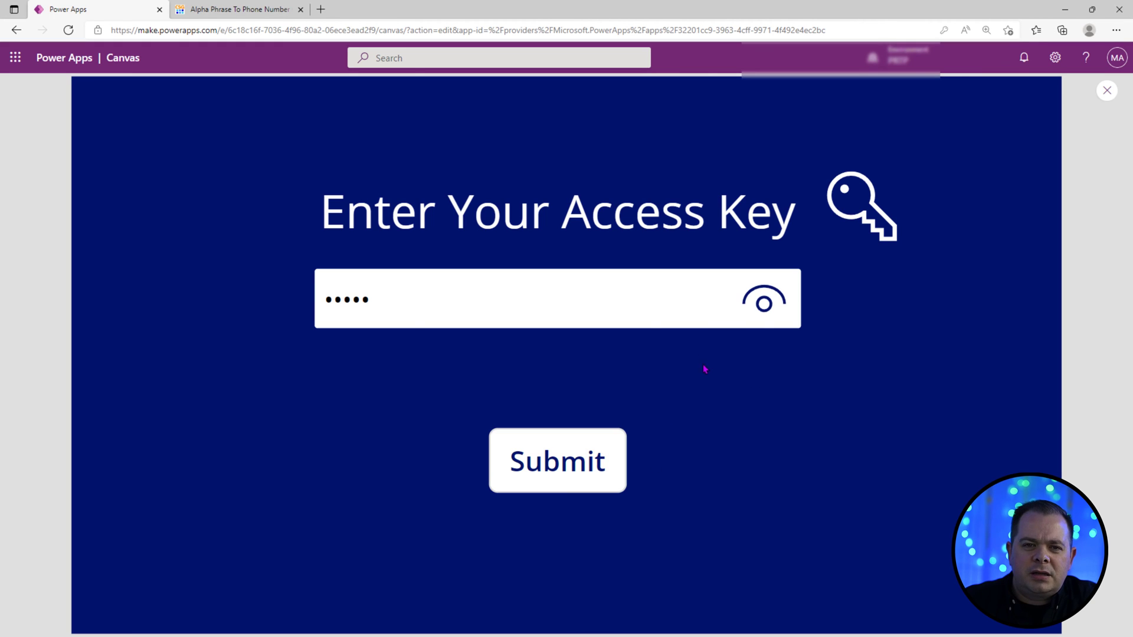
left_click(387, 317)
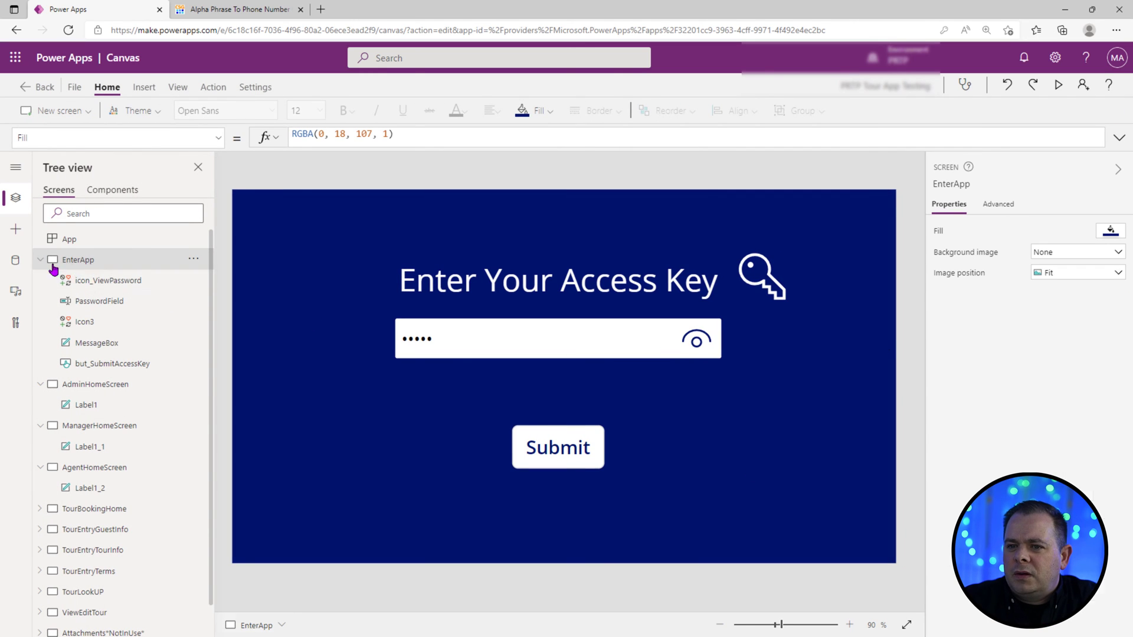
Step: Set icon_ViewPassword's OnSelect to UpdateContext({locShowPassword: !locShowPassword})
left_click(695, 339)
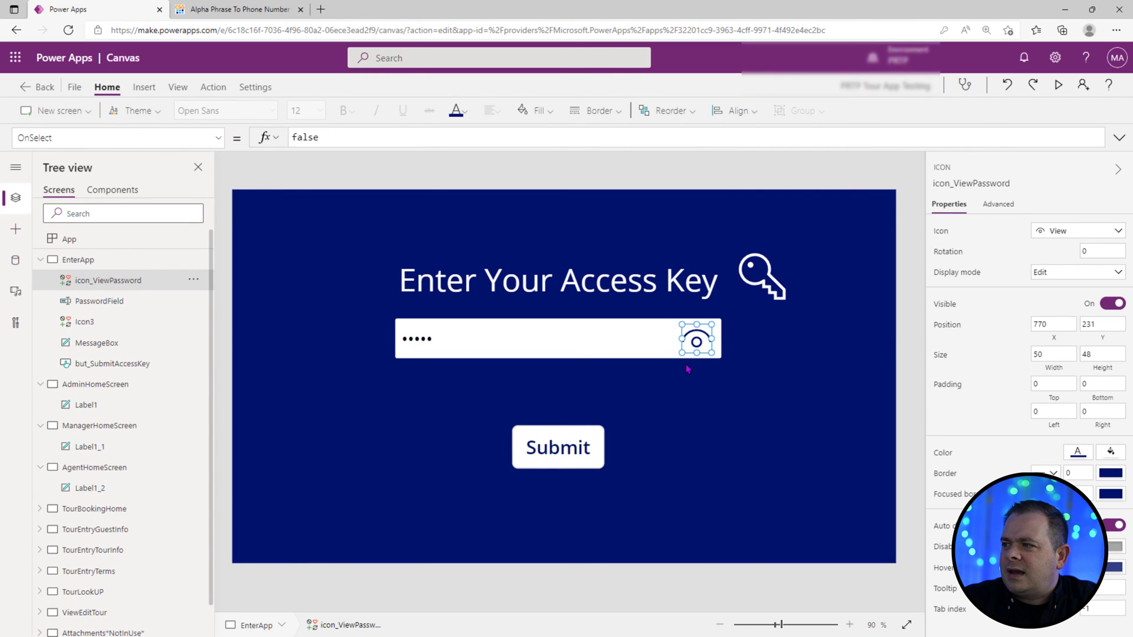
mouse_move(899, 351)
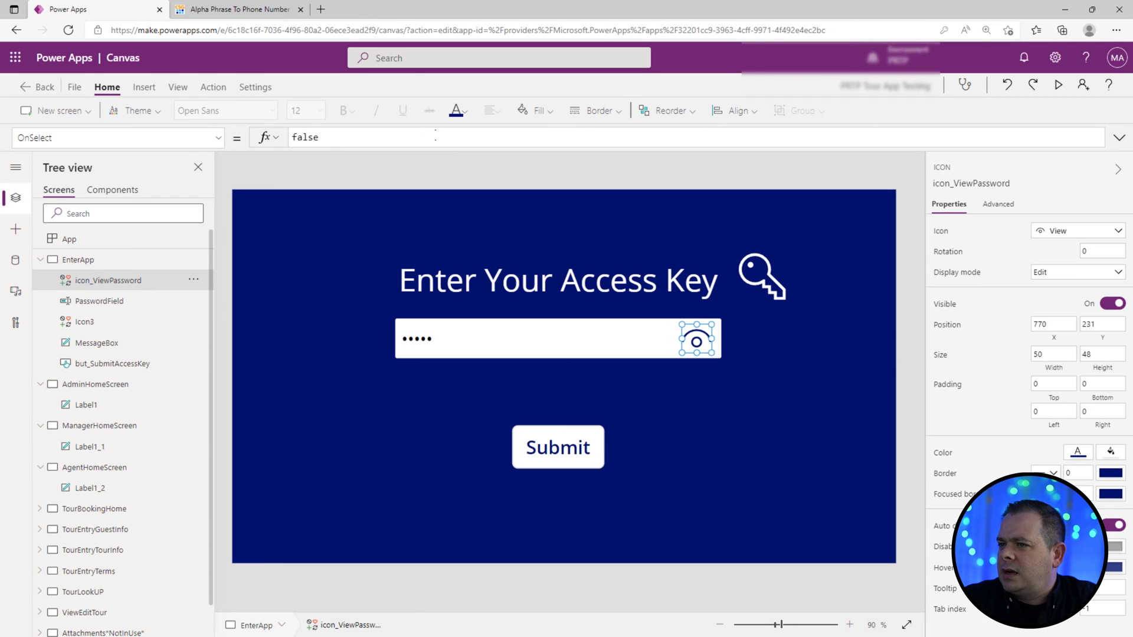
left_click(212, 87)
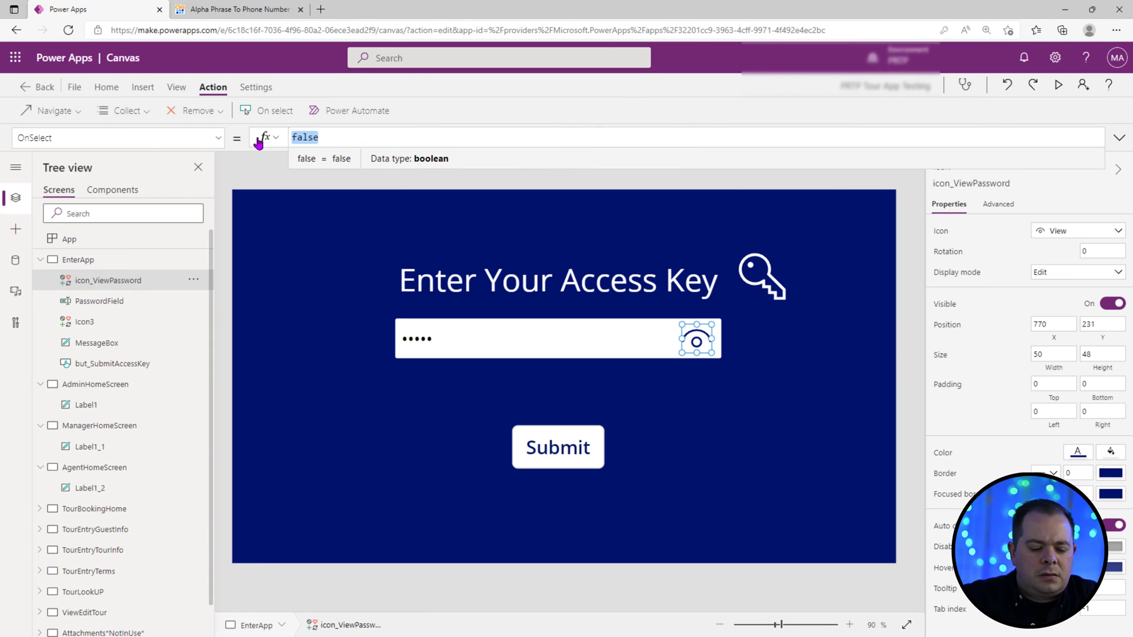
type("UpdateContext({});")
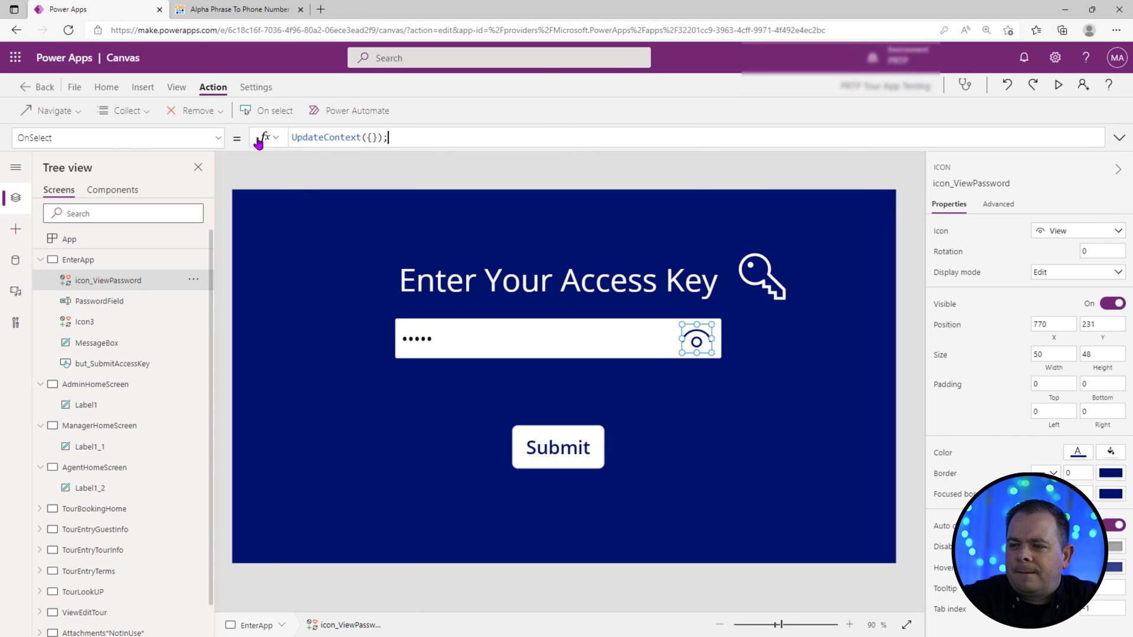
type("locShowPassword:")
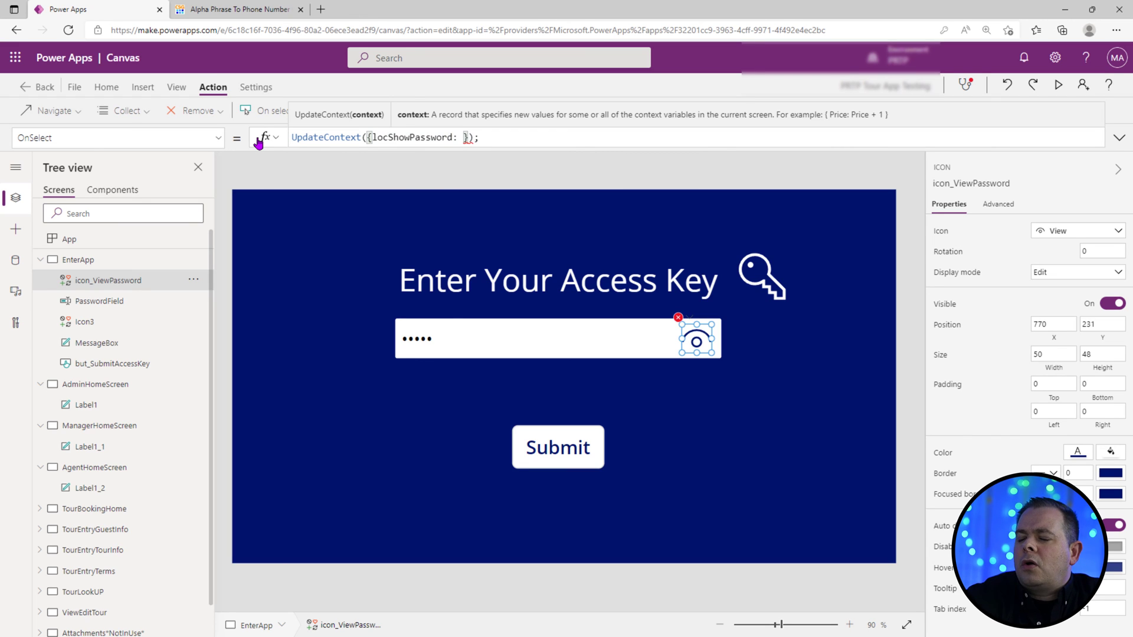
type("!locShowPassword")
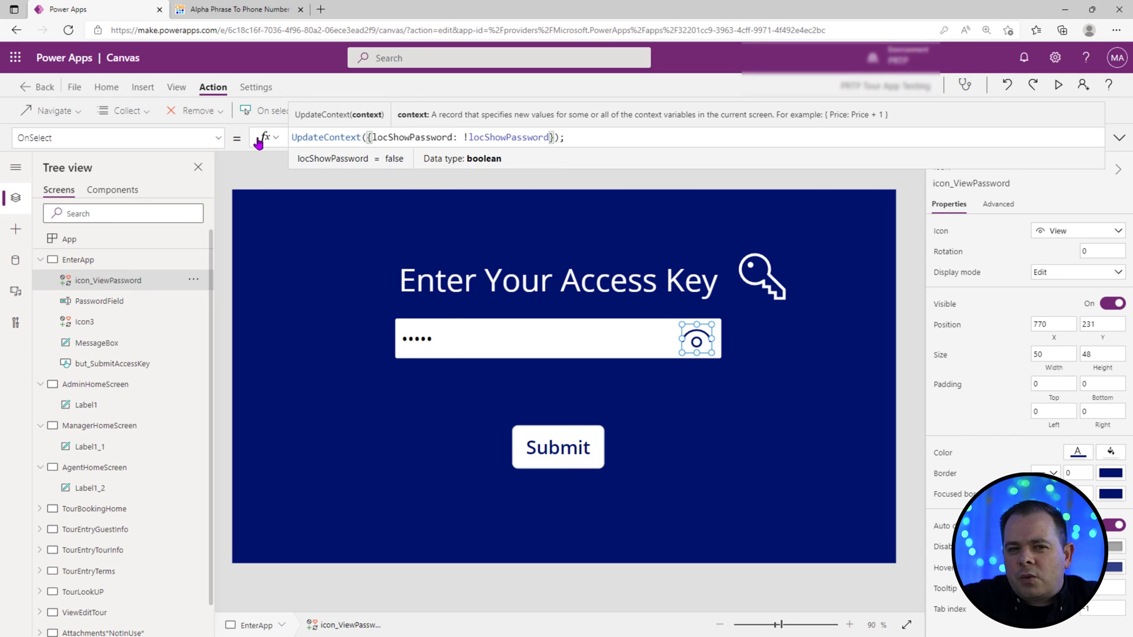
mouse_move(301, 96)
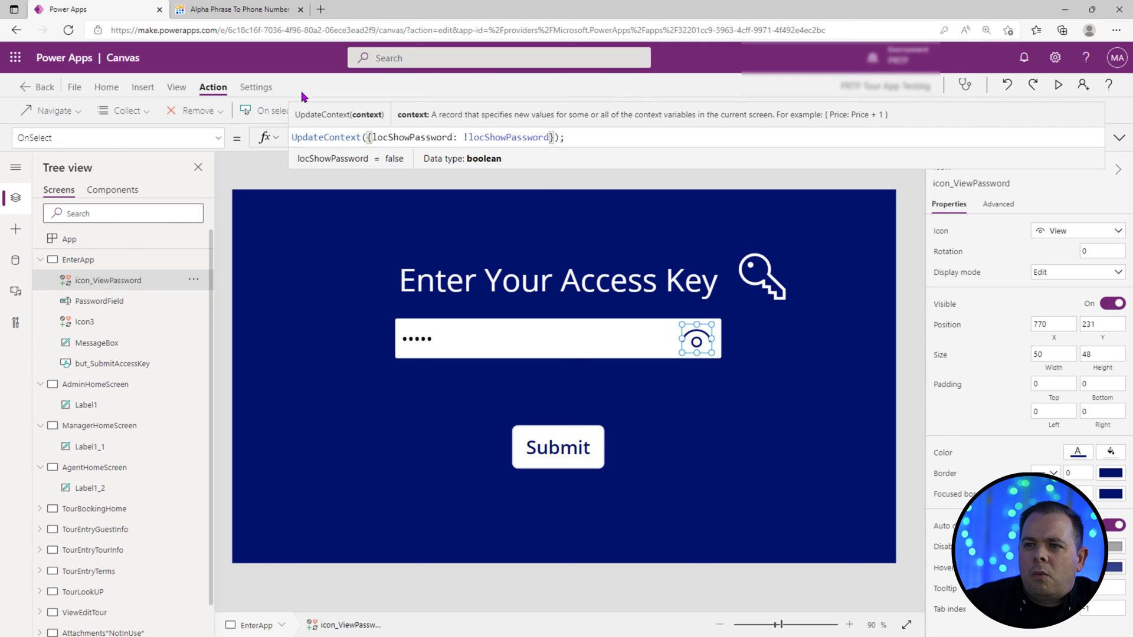
Step: Insert a label at the top-left of the screen with Text set to locShowPassword, reading true
left_click(144, 87)
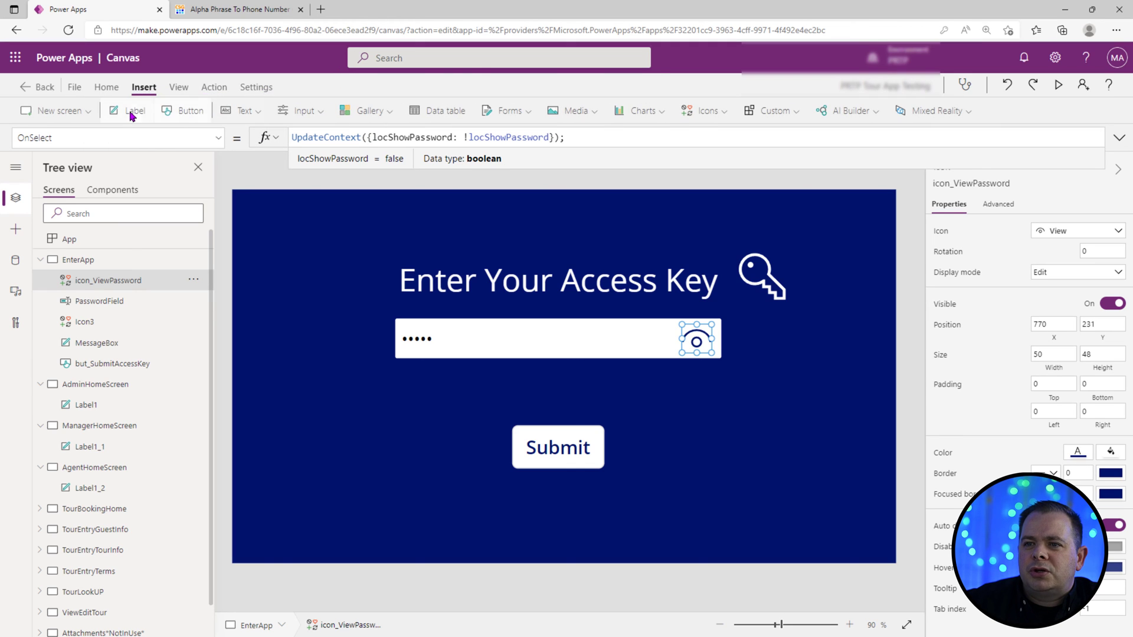
left_click(134, 111)
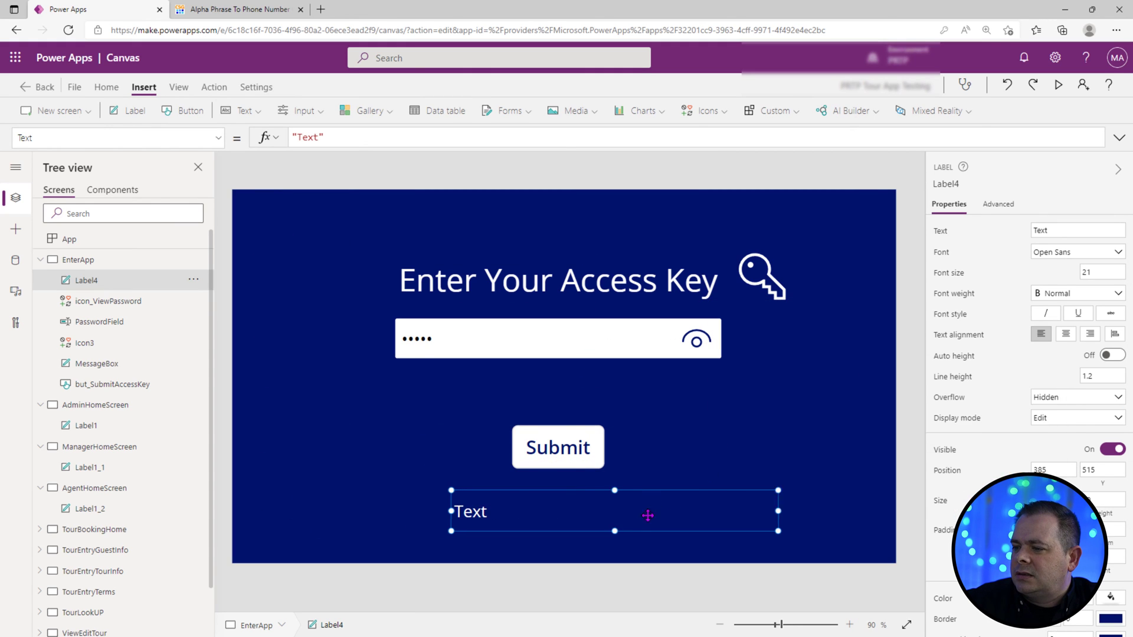
left_click_drag(613, 511, 501, 215)
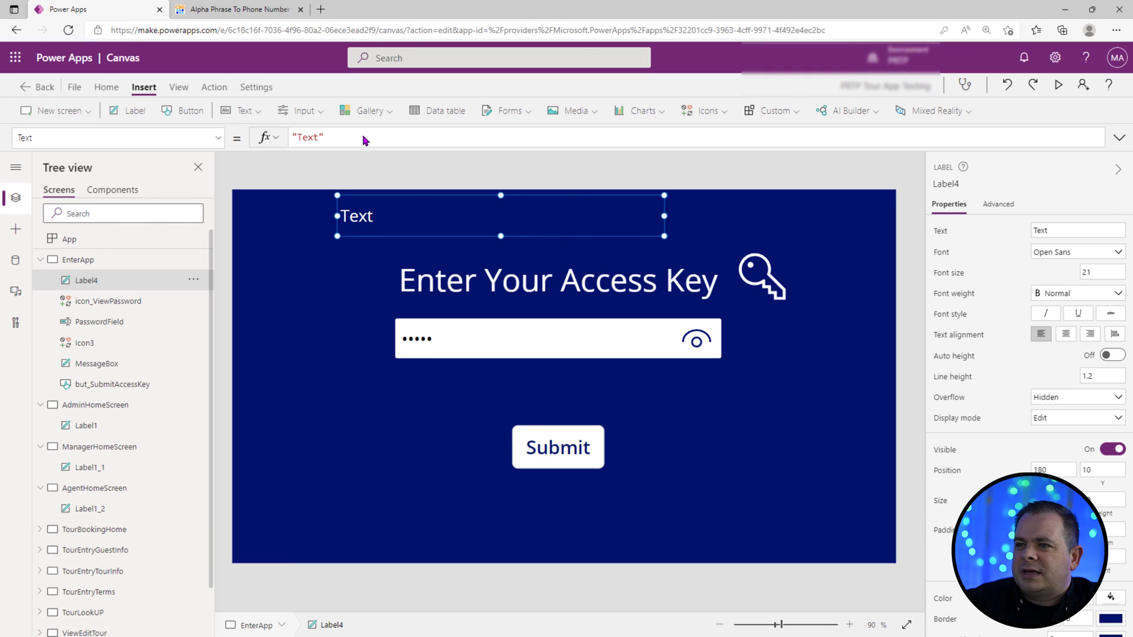
type("loc")
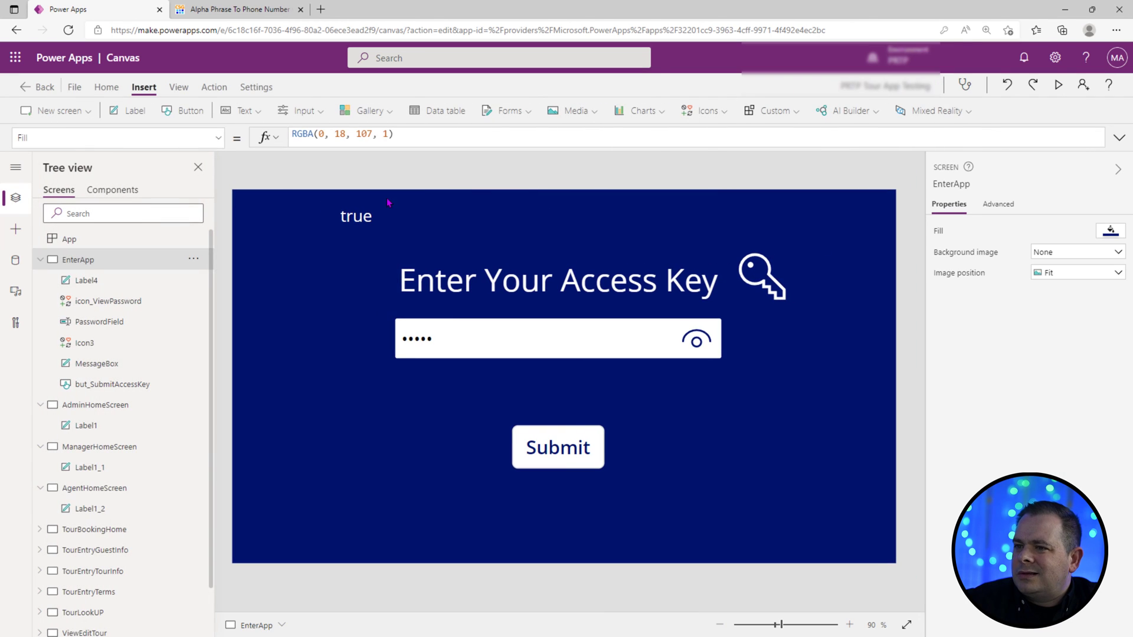
left_click(355, 216)
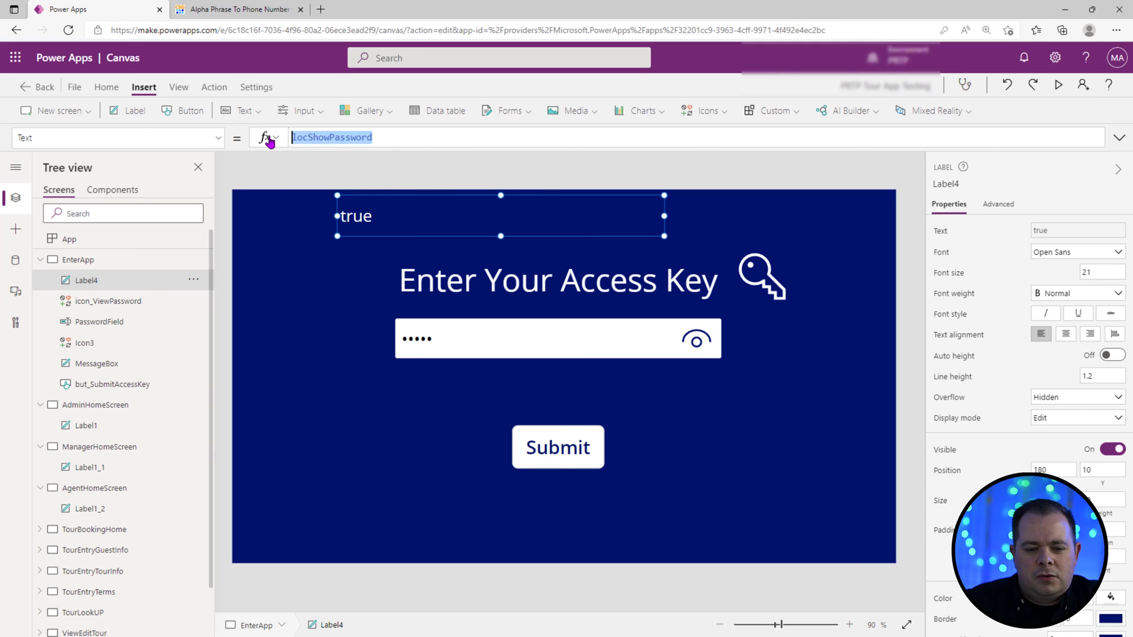
left_click(550, 337)
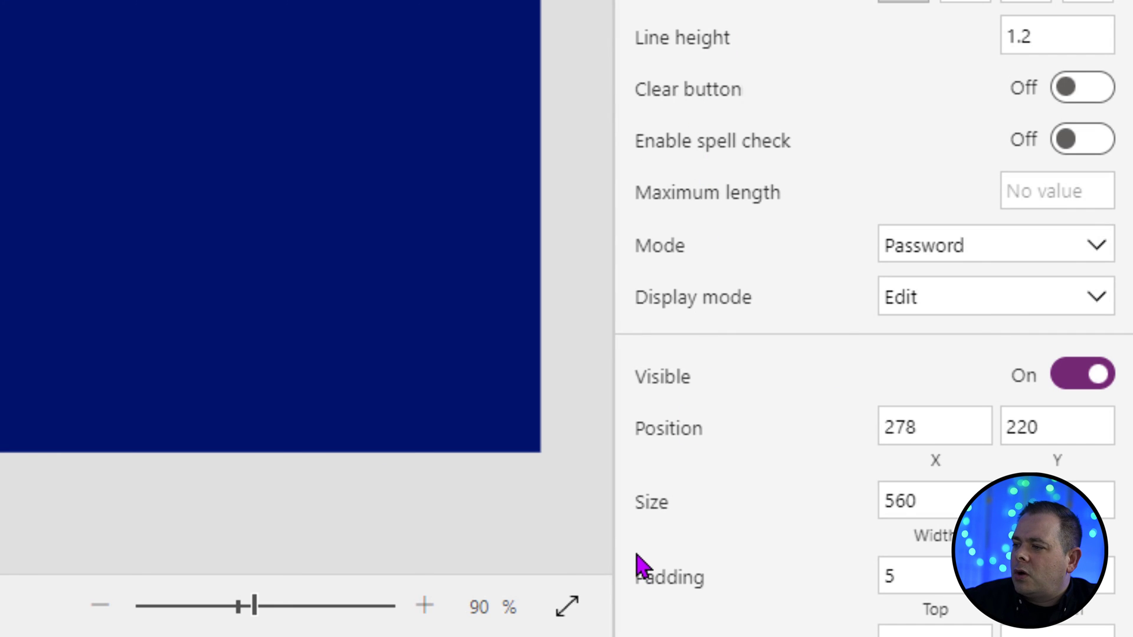
mouse_move(1067, 253)
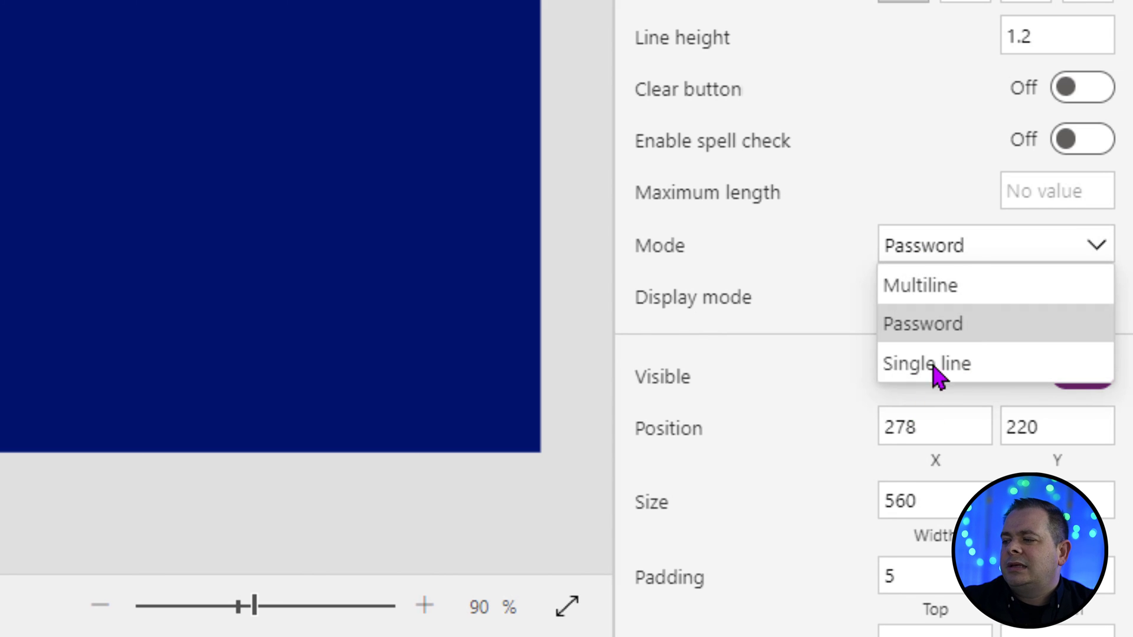
mouse_move(964, 394)
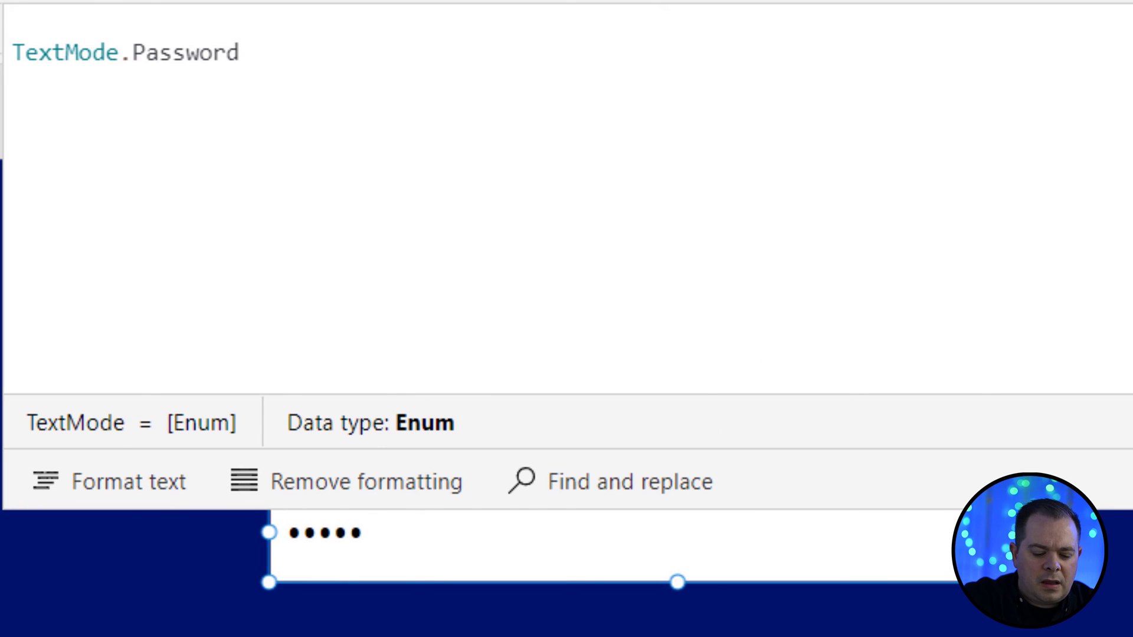
Step: Set PasswordField's Mode to If(locShowPassword, TextMode.SingleLine, TextMode.Password)
type("If(locShowPassword")
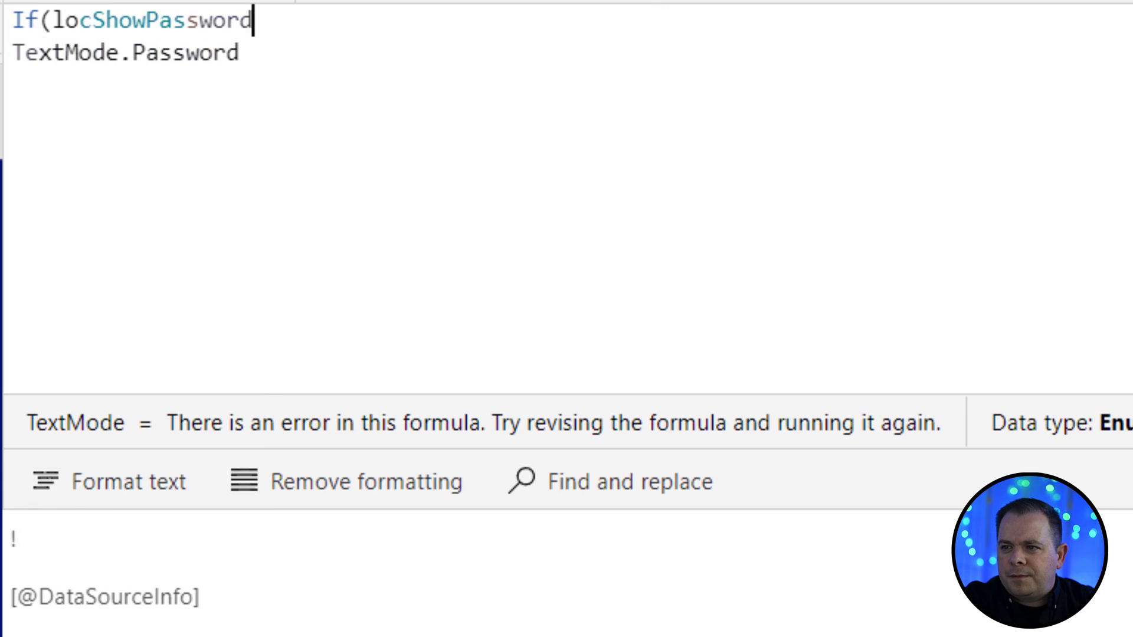
type(", T")
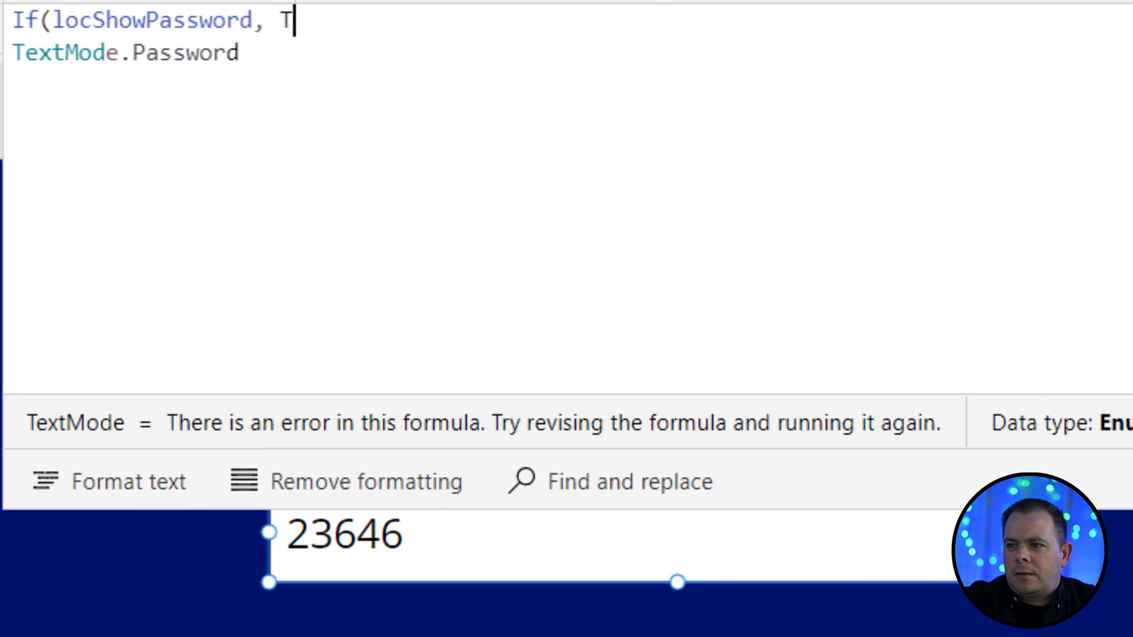
type("extMode.")
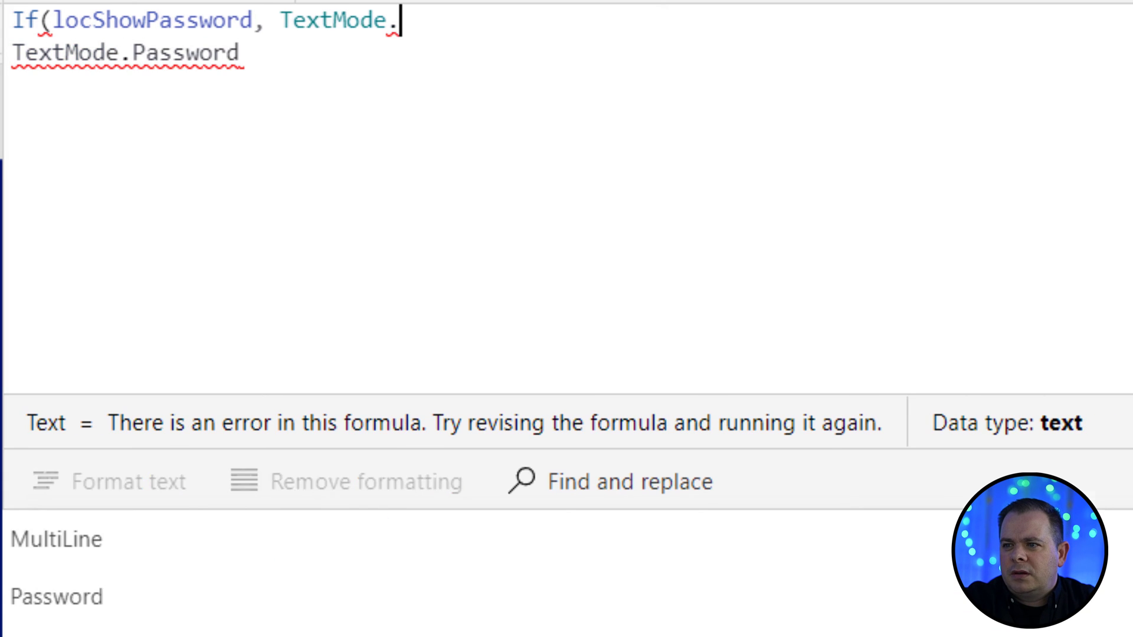
type("SingleLine,")
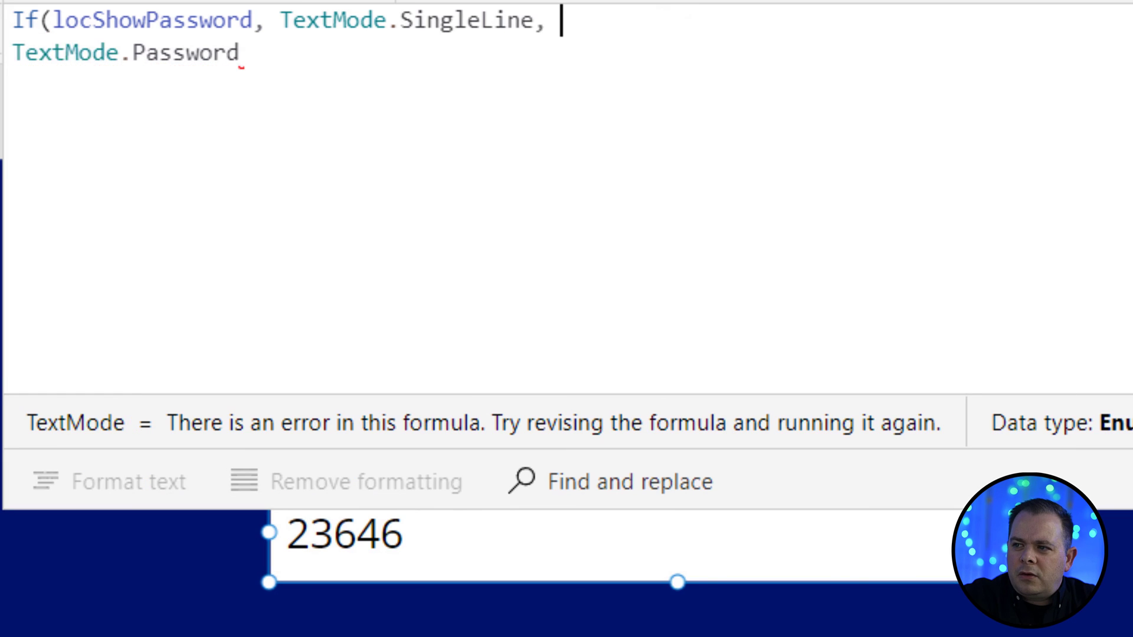
type(")")
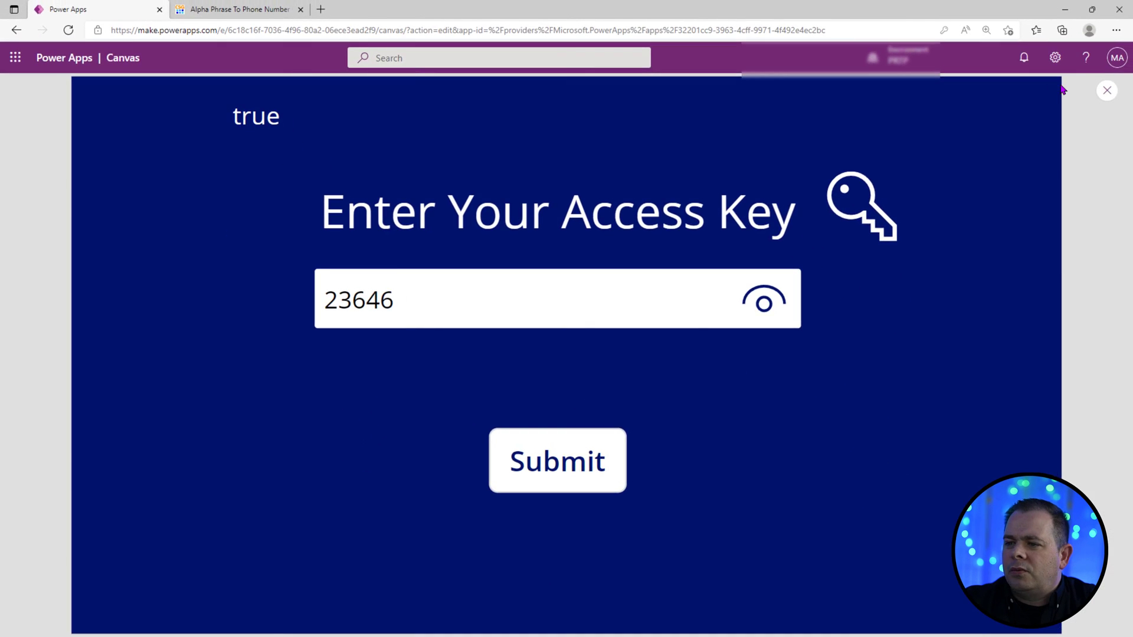
Step: Toggle the eye icon in preview to mask then reveal key 23646, and return to editing
left_click(761, 299)
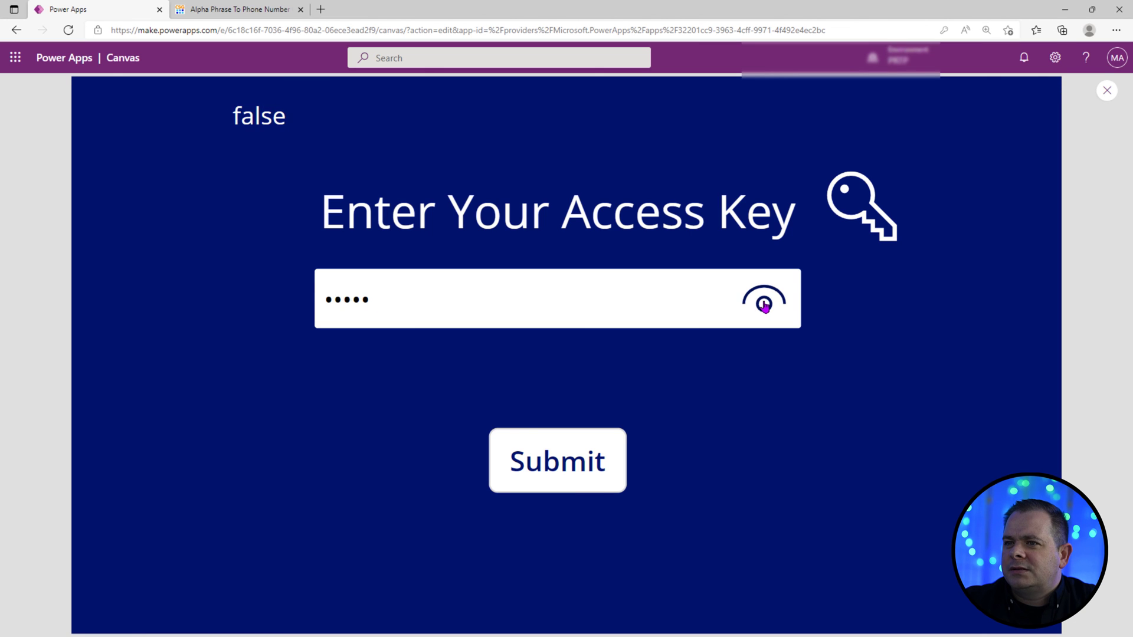
left_click(762, 309)
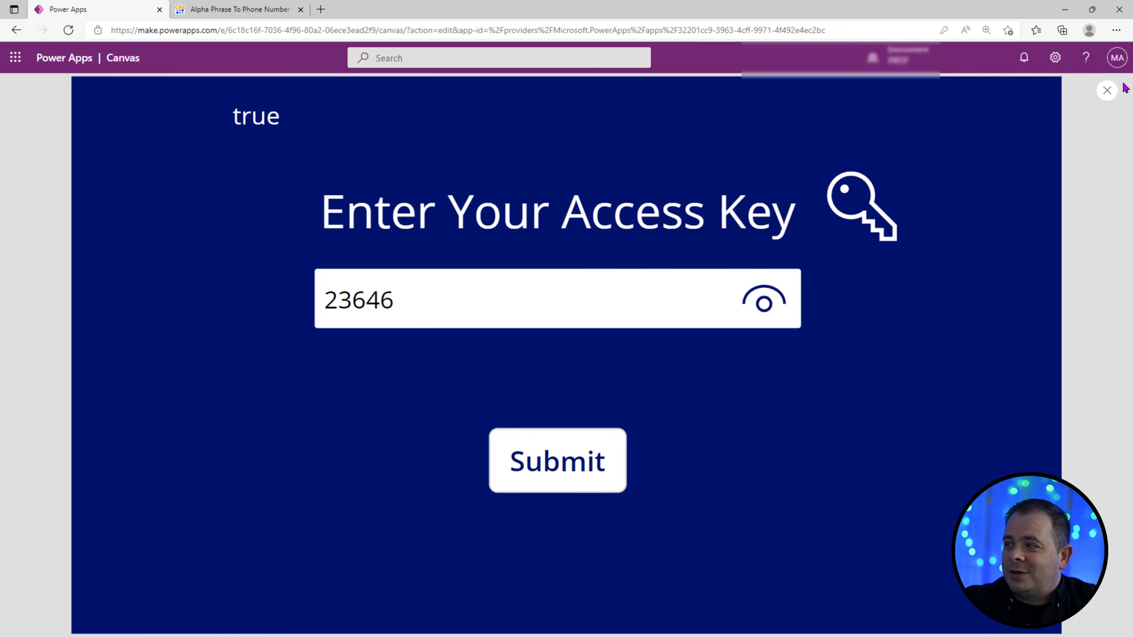
left_click(1107, 90)
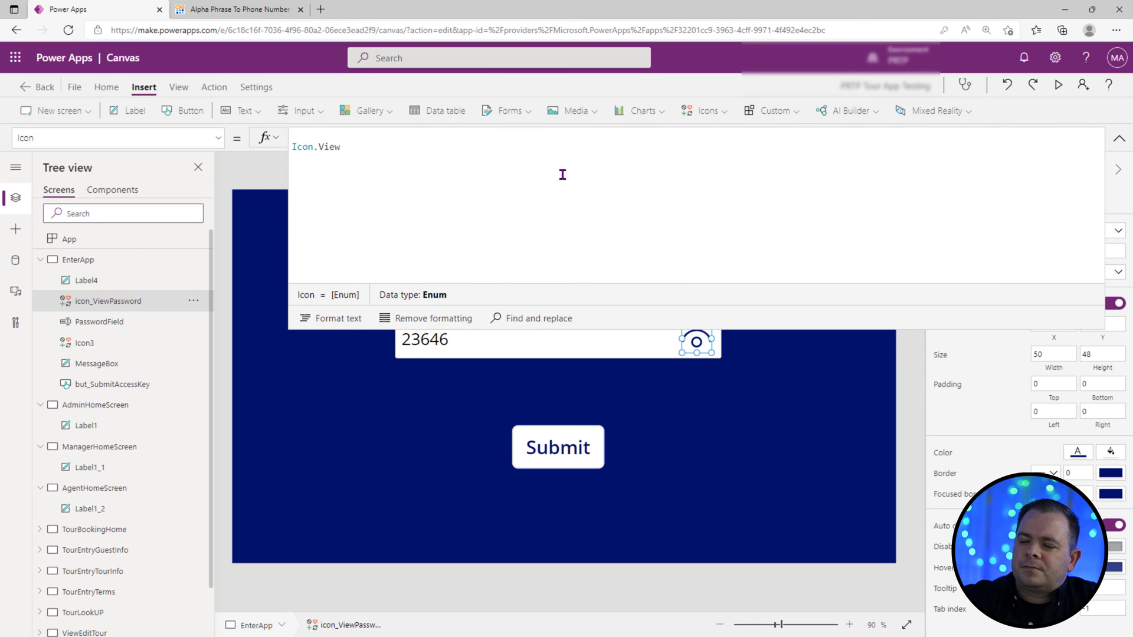
Step: Give icon_ViewPassword the Icon formula If(locShowPassword, Icon.Cancel, Icon.View) and preview the app
type("If(locShowPassword")
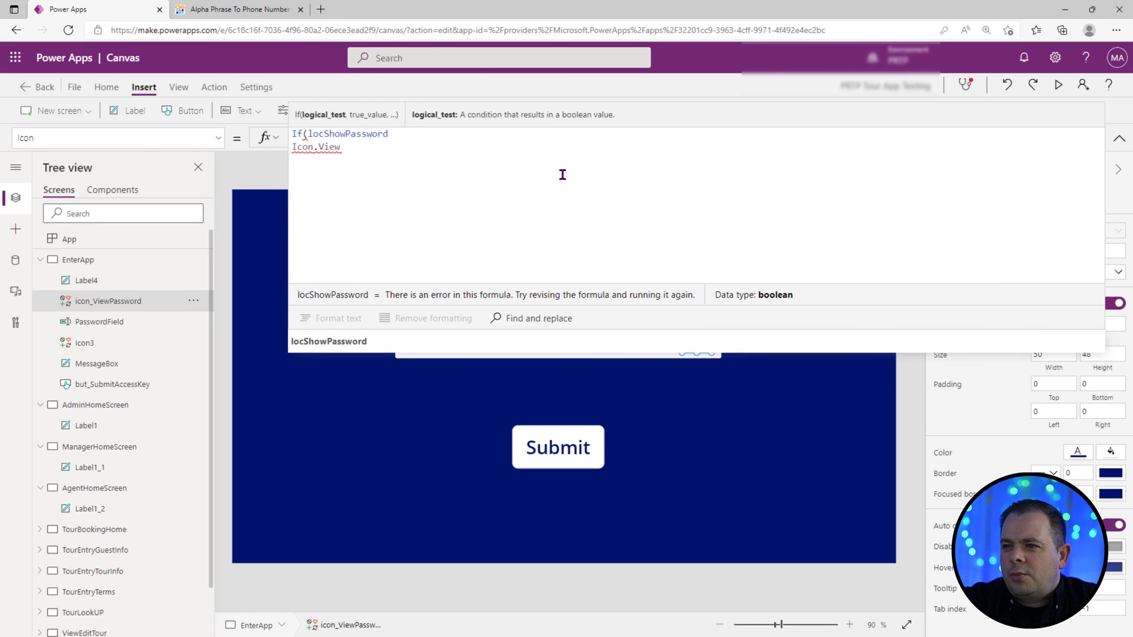
type(", Idco")
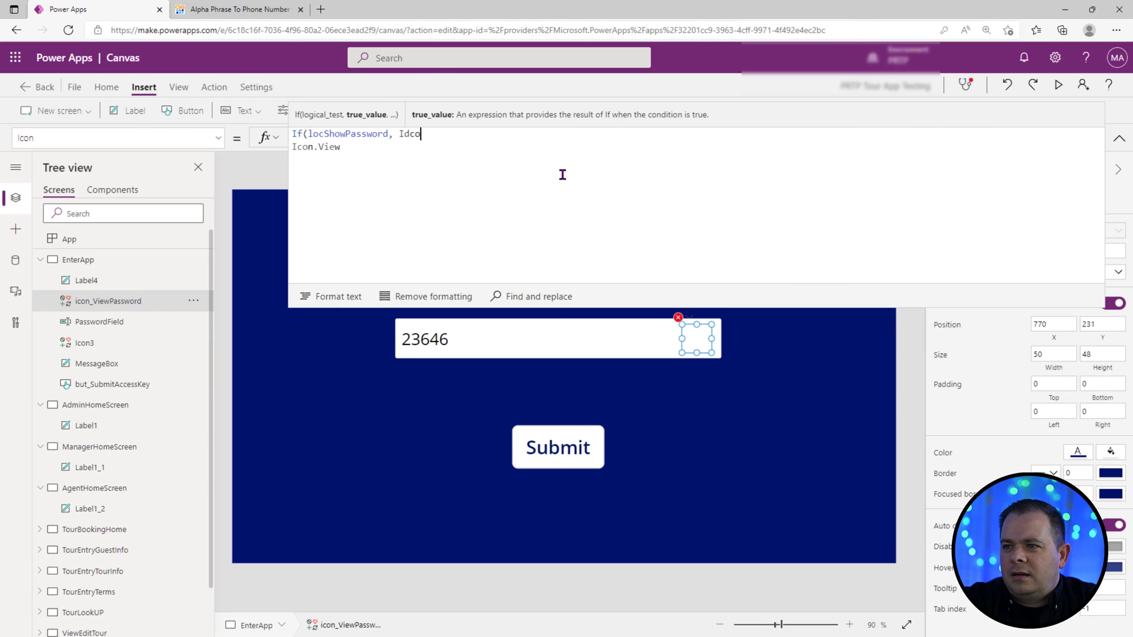
type("Icon.Can")
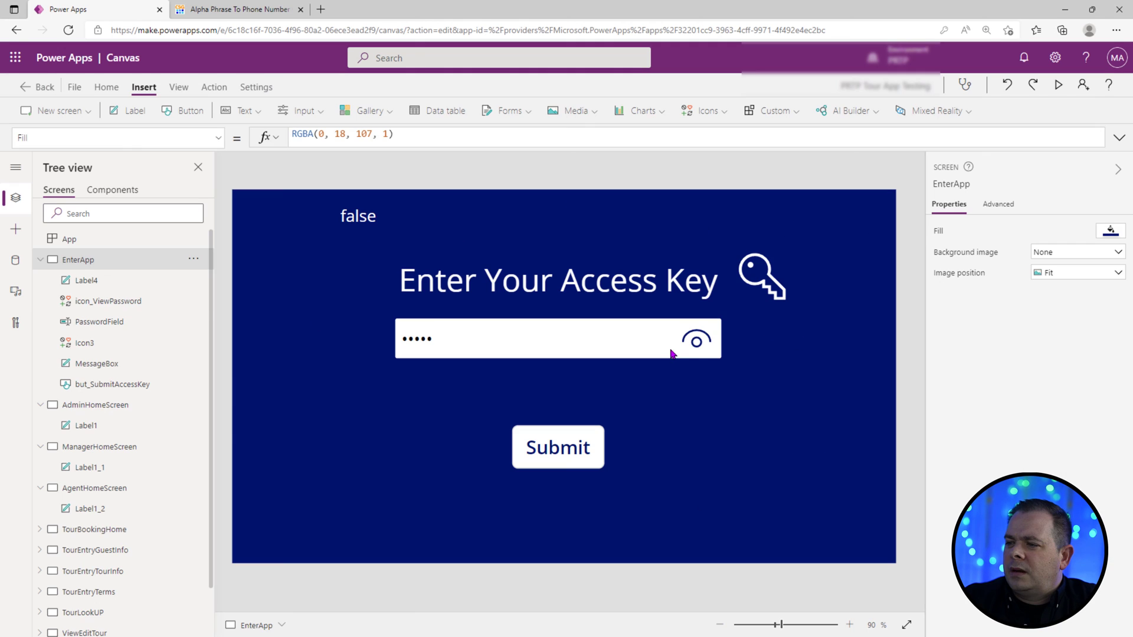
left_click(696, 340)
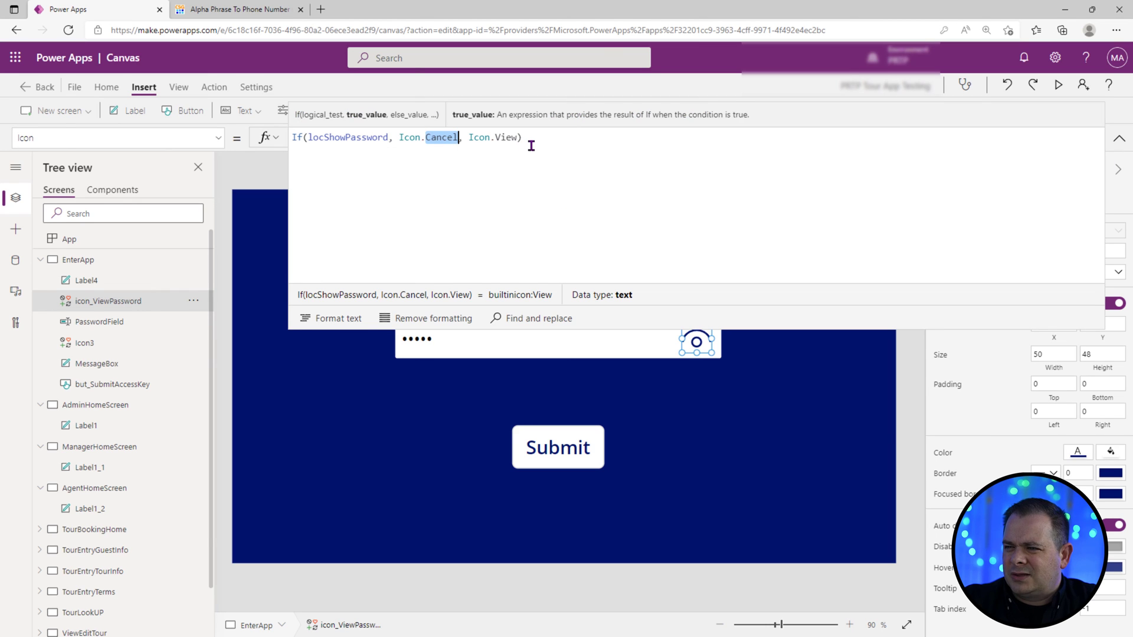
key("Backspace")
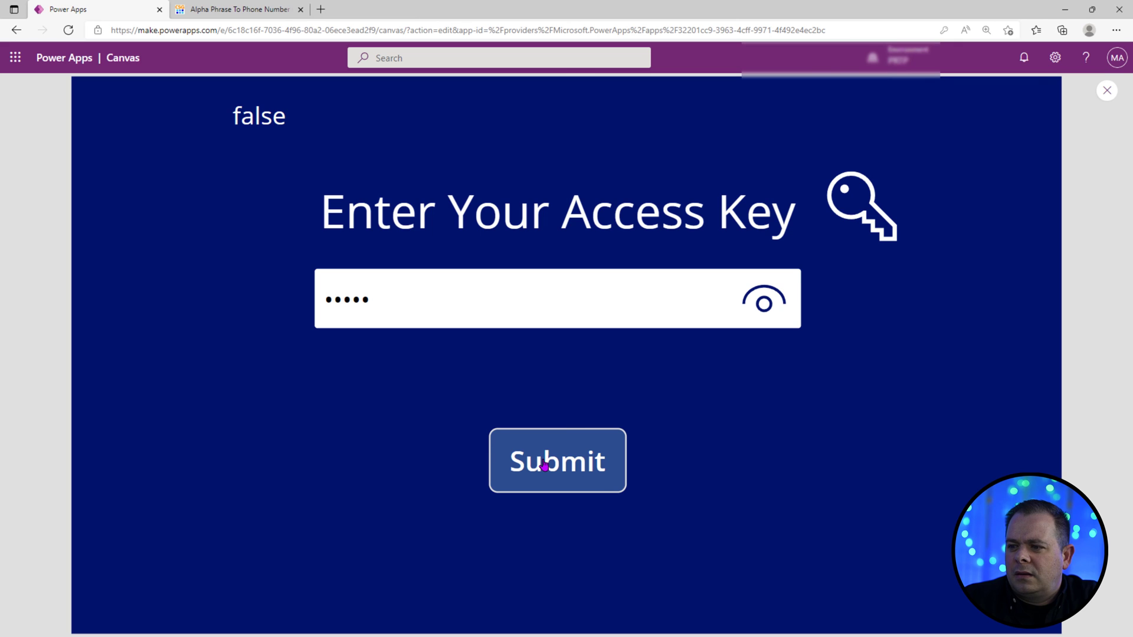
Step: Submit the access key in preview, see Welcome Administrator!, dismiss it and leave preview
left_click(557, 463)
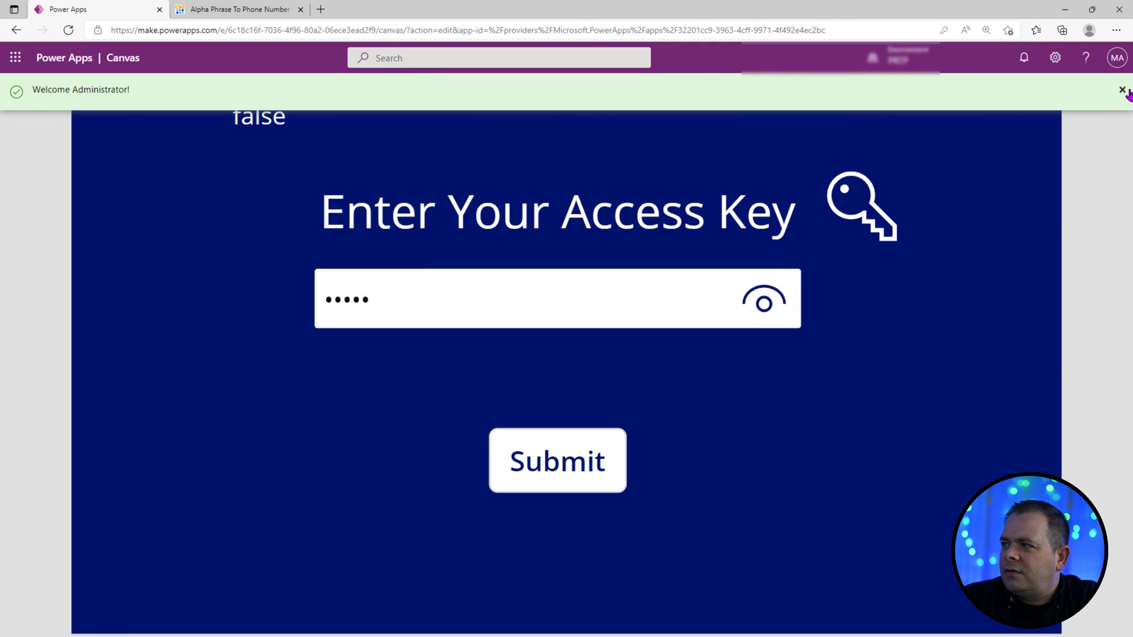
left_click(1121, 90)
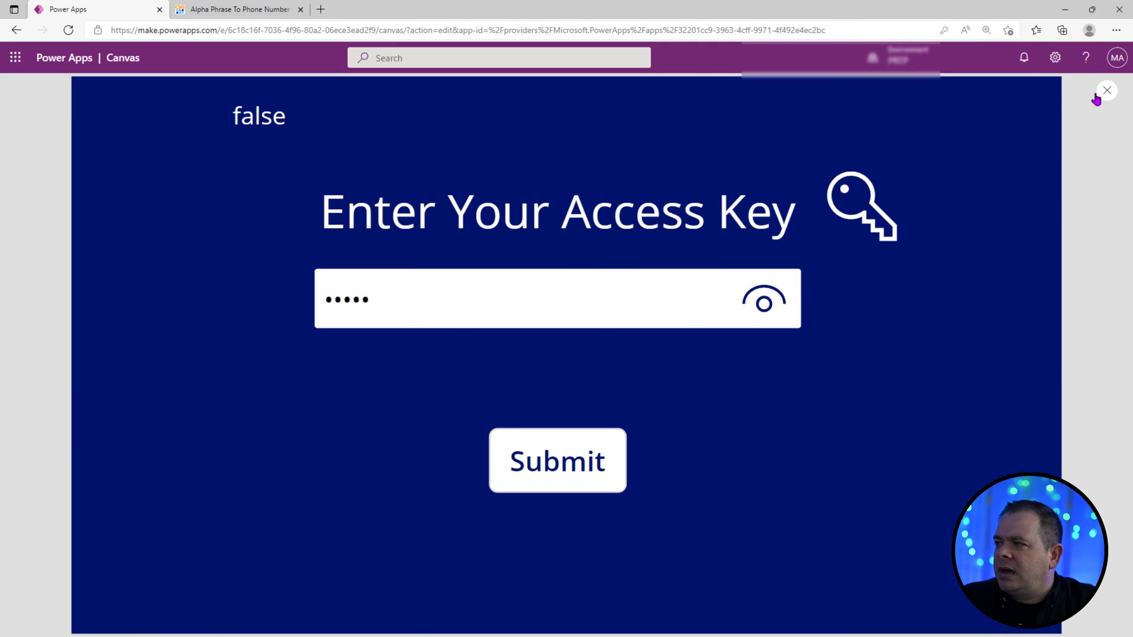
left_click(1105, 89)
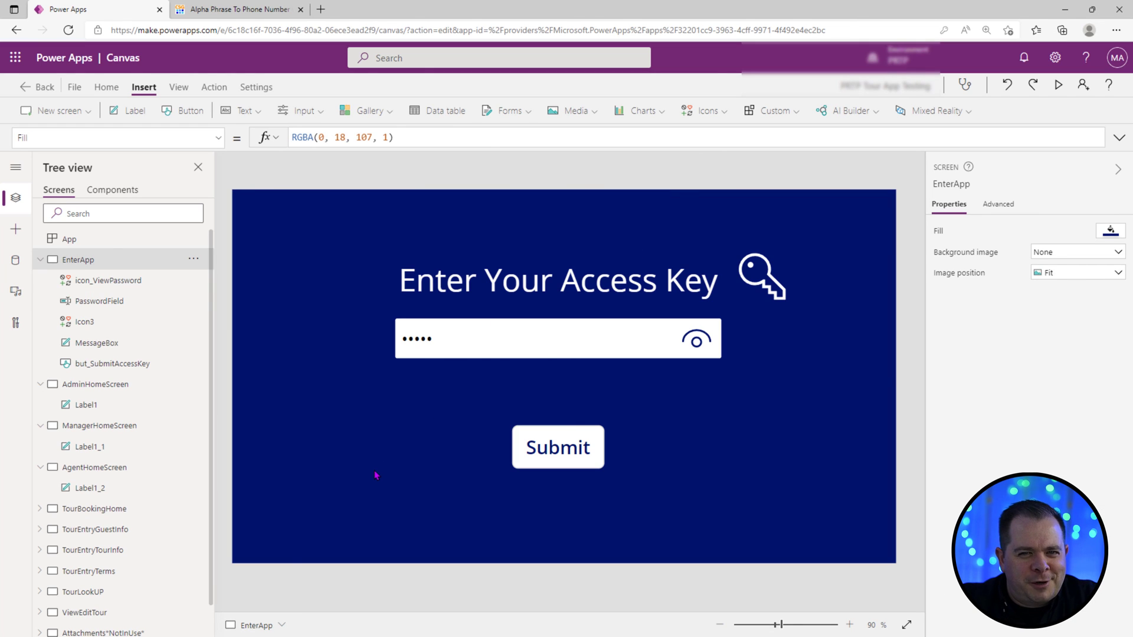
Step: Copy the PasswordField name and append Reset(PasswordField) to but_SubmitAccessKey's OnSelect formula
left_click(557, 340)
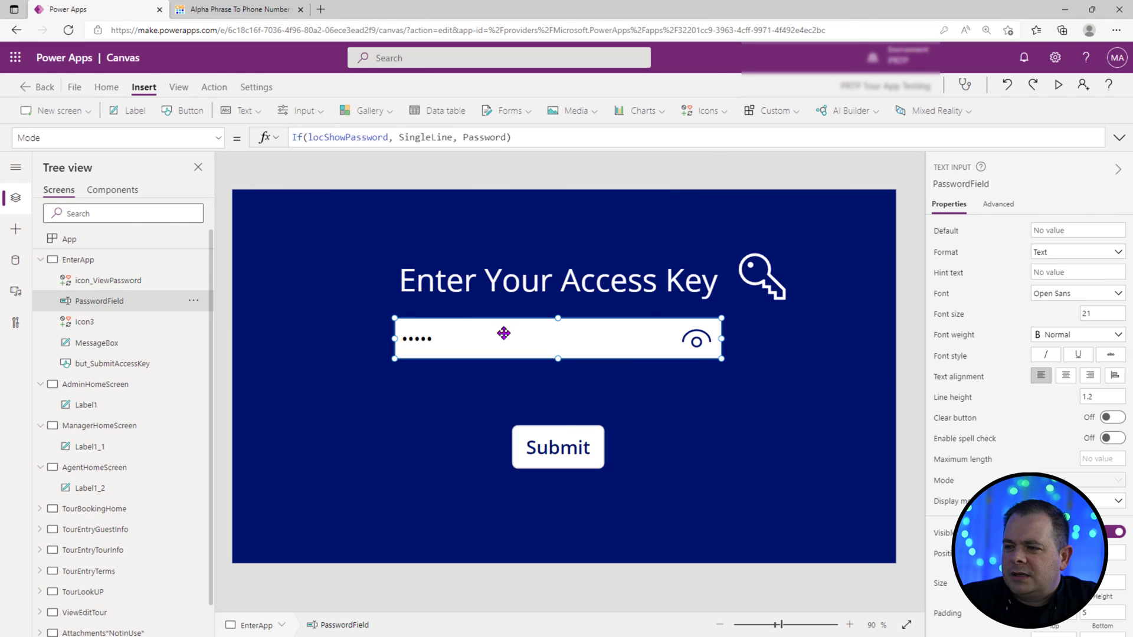
double_click(960, 183)
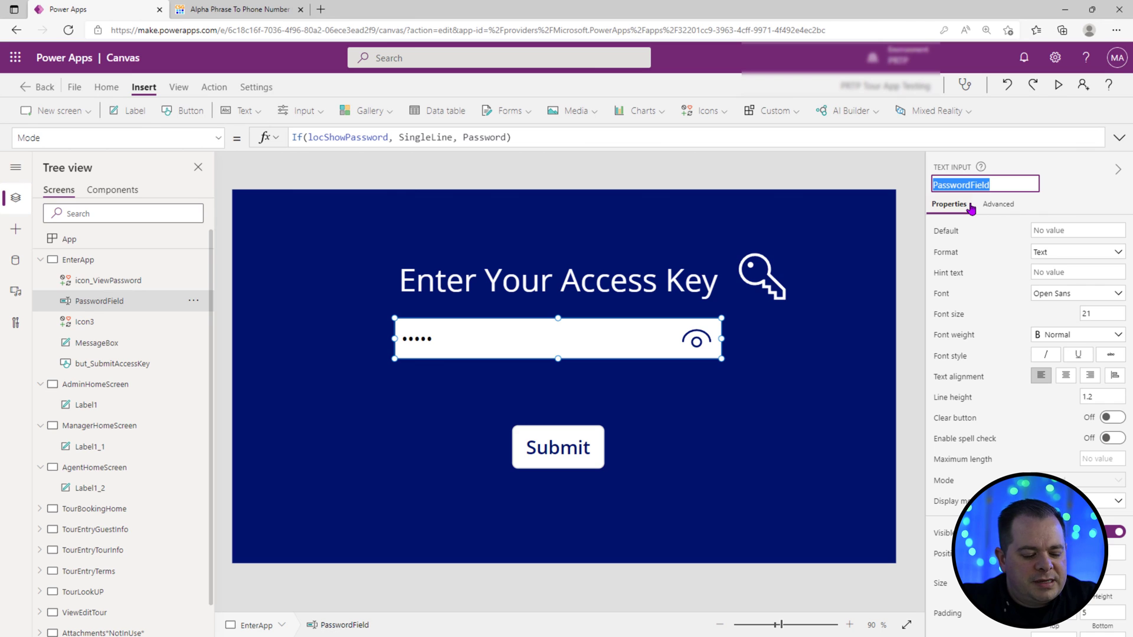
left_click(557, 447)
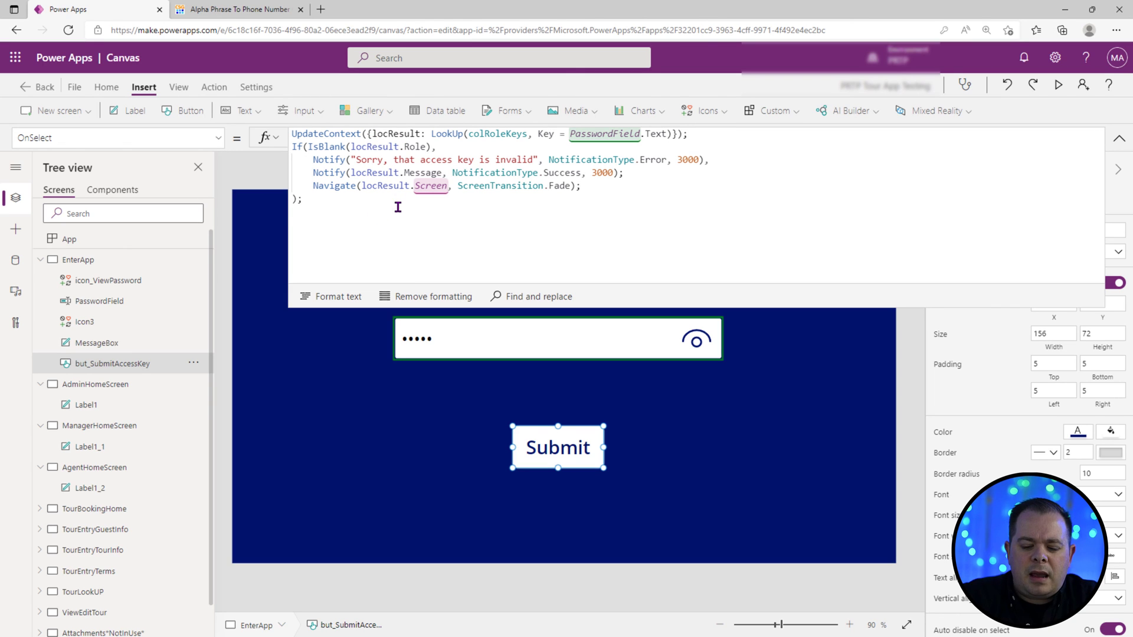
type("Rest")
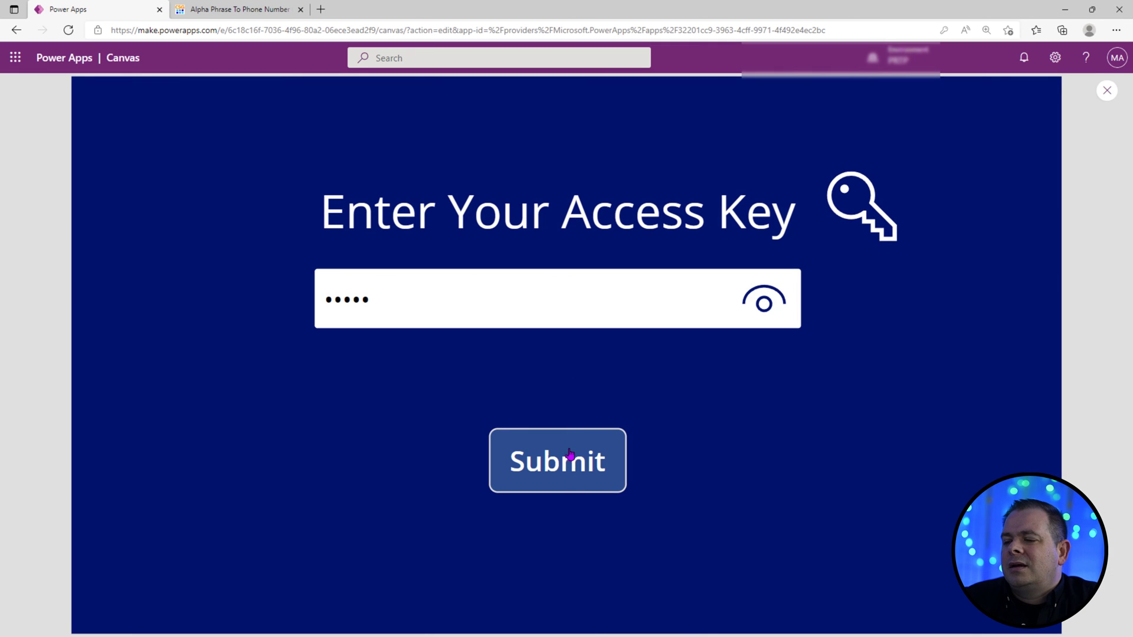
left_click(557, 460)
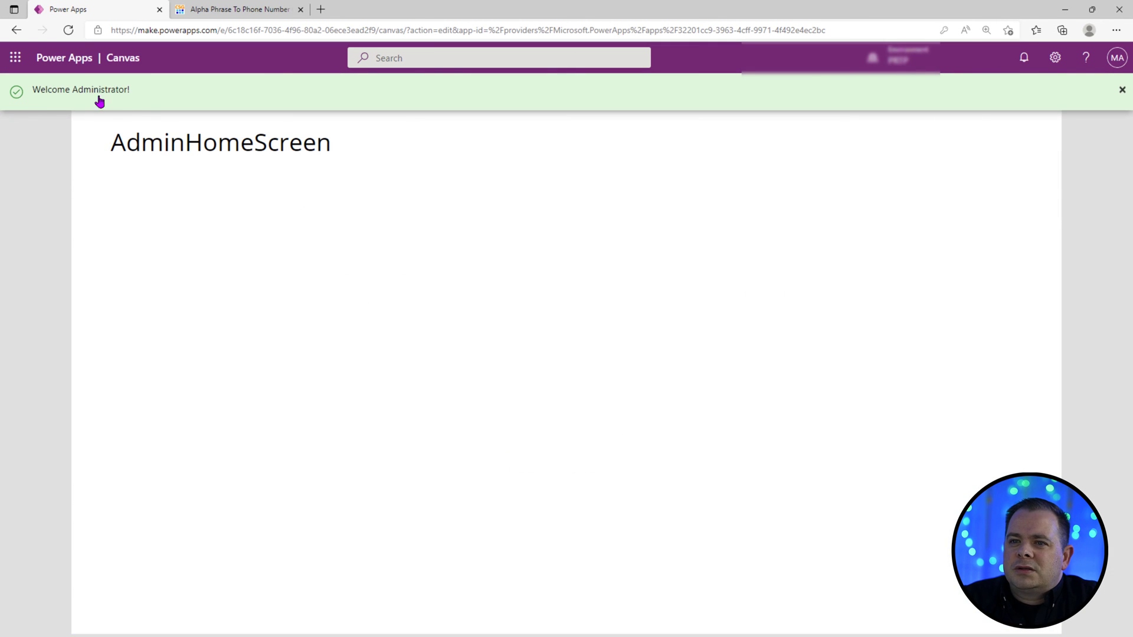
left_click(1121, 89)
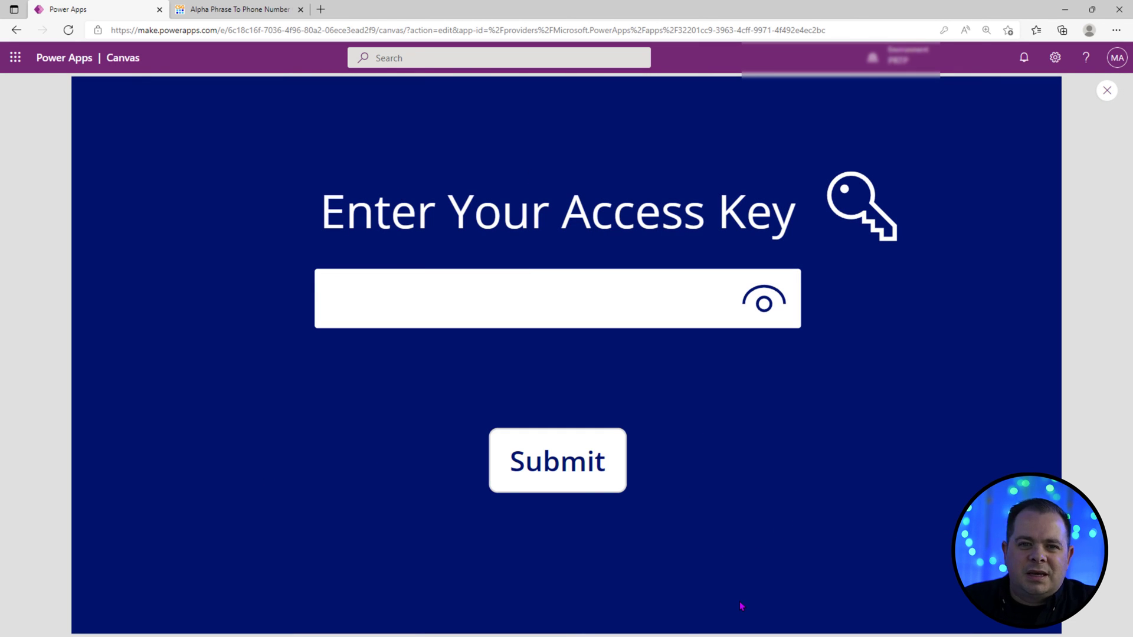
mouse_move(544, 512)
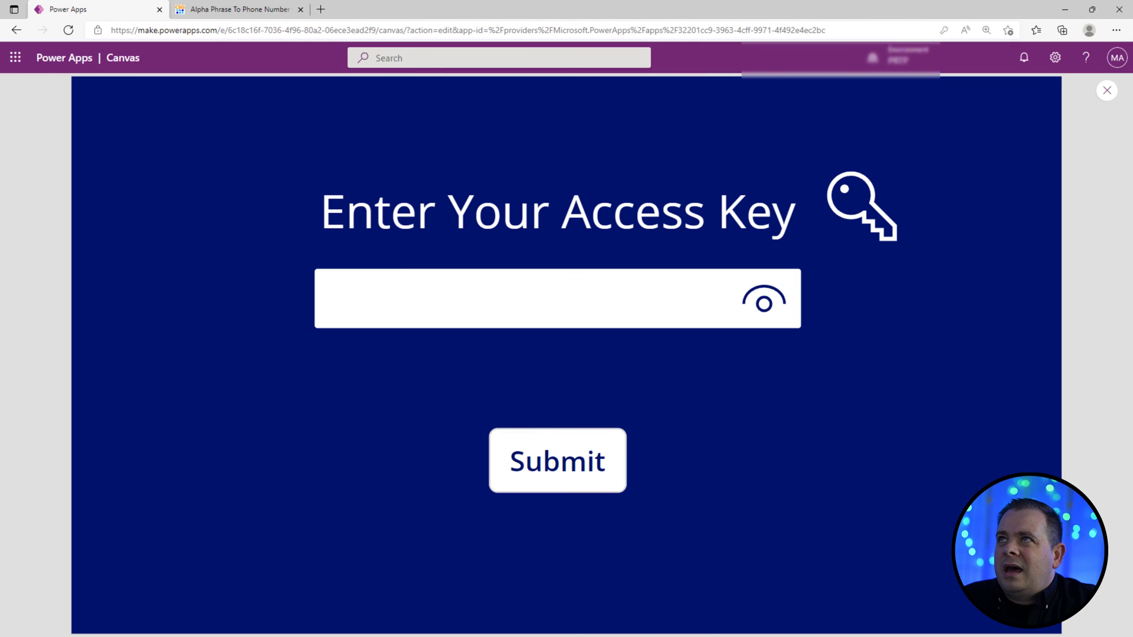
left_click(557, 460)
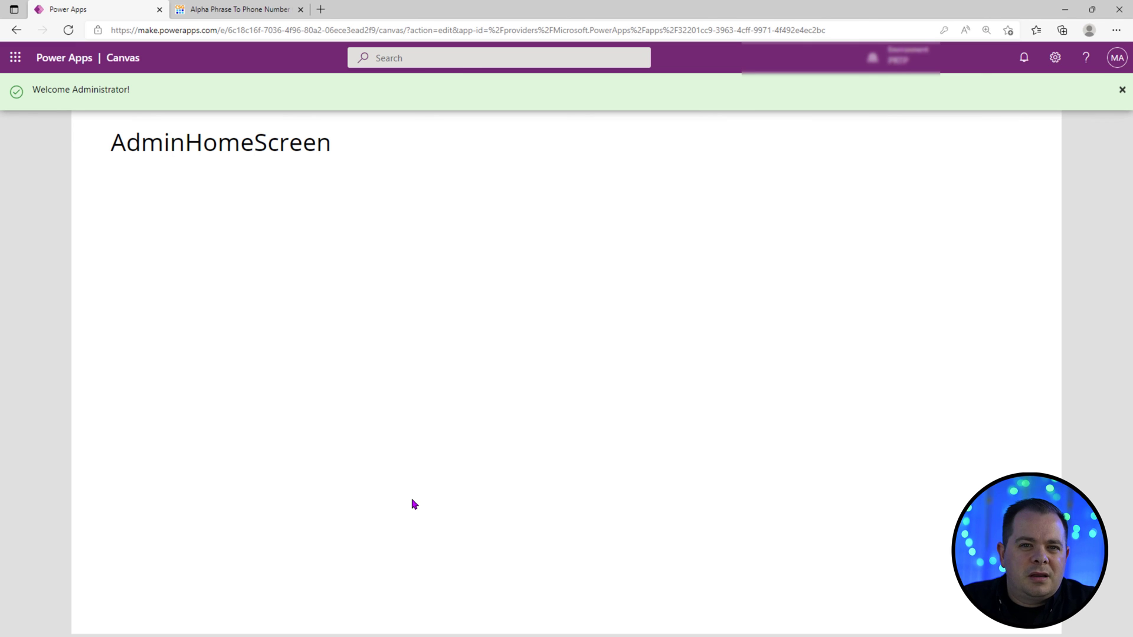
left_click(1121, 89)
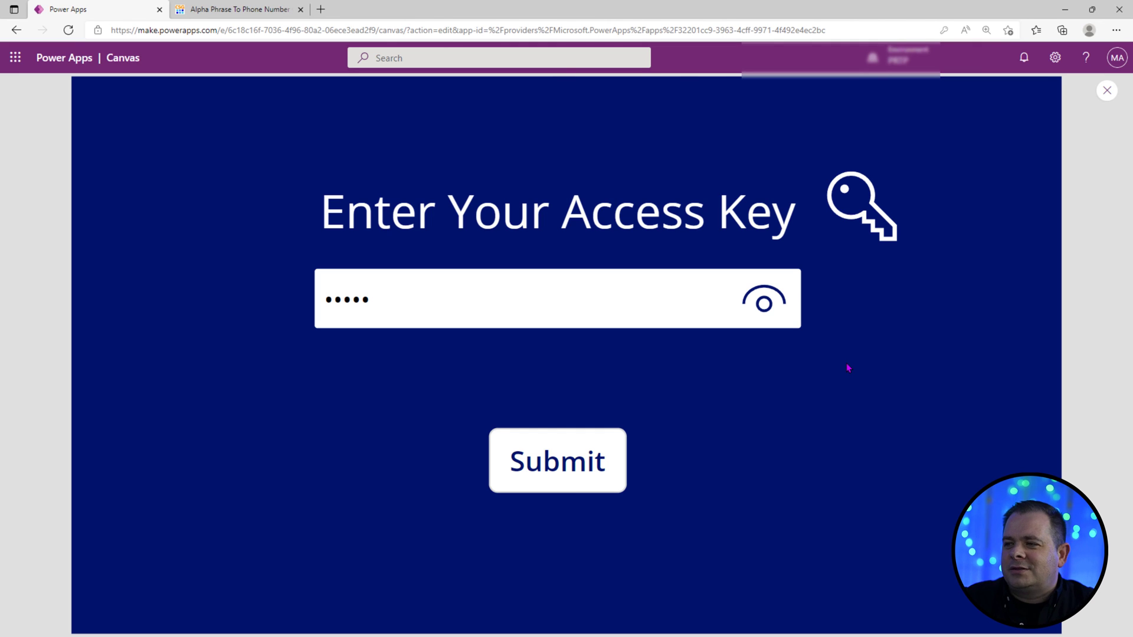
left_click(382, 300)
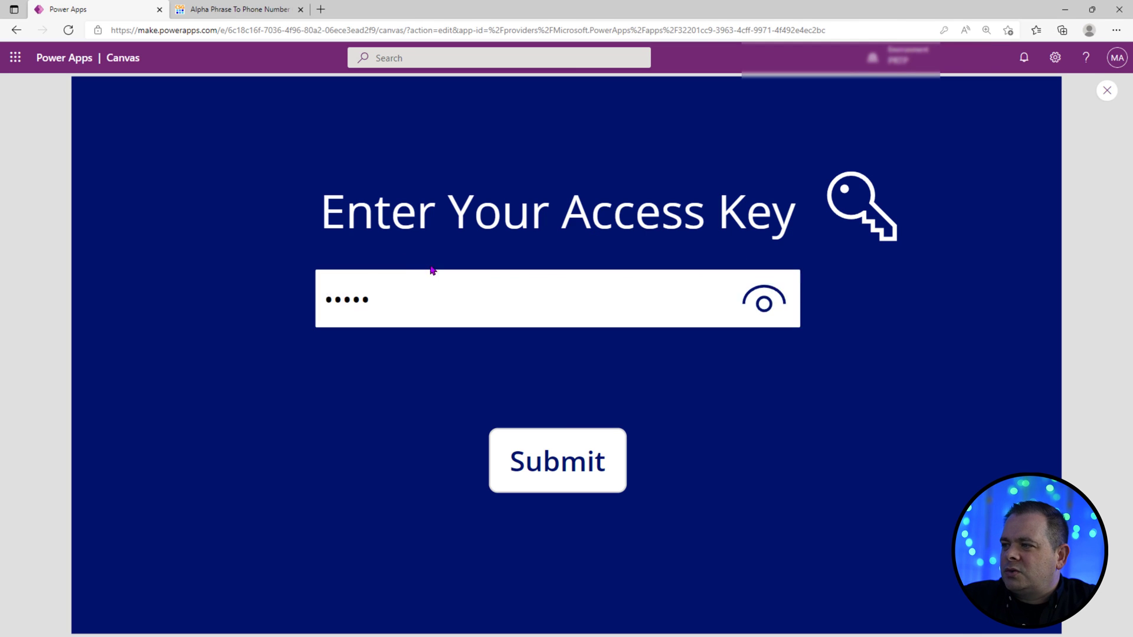
mouse_move(260, 391)
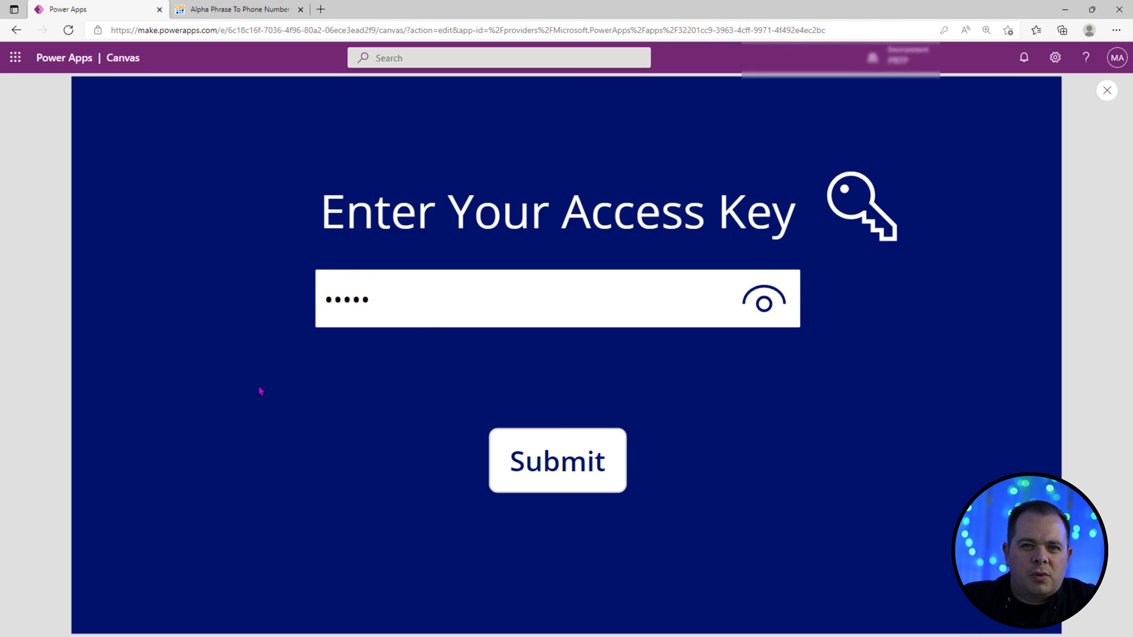